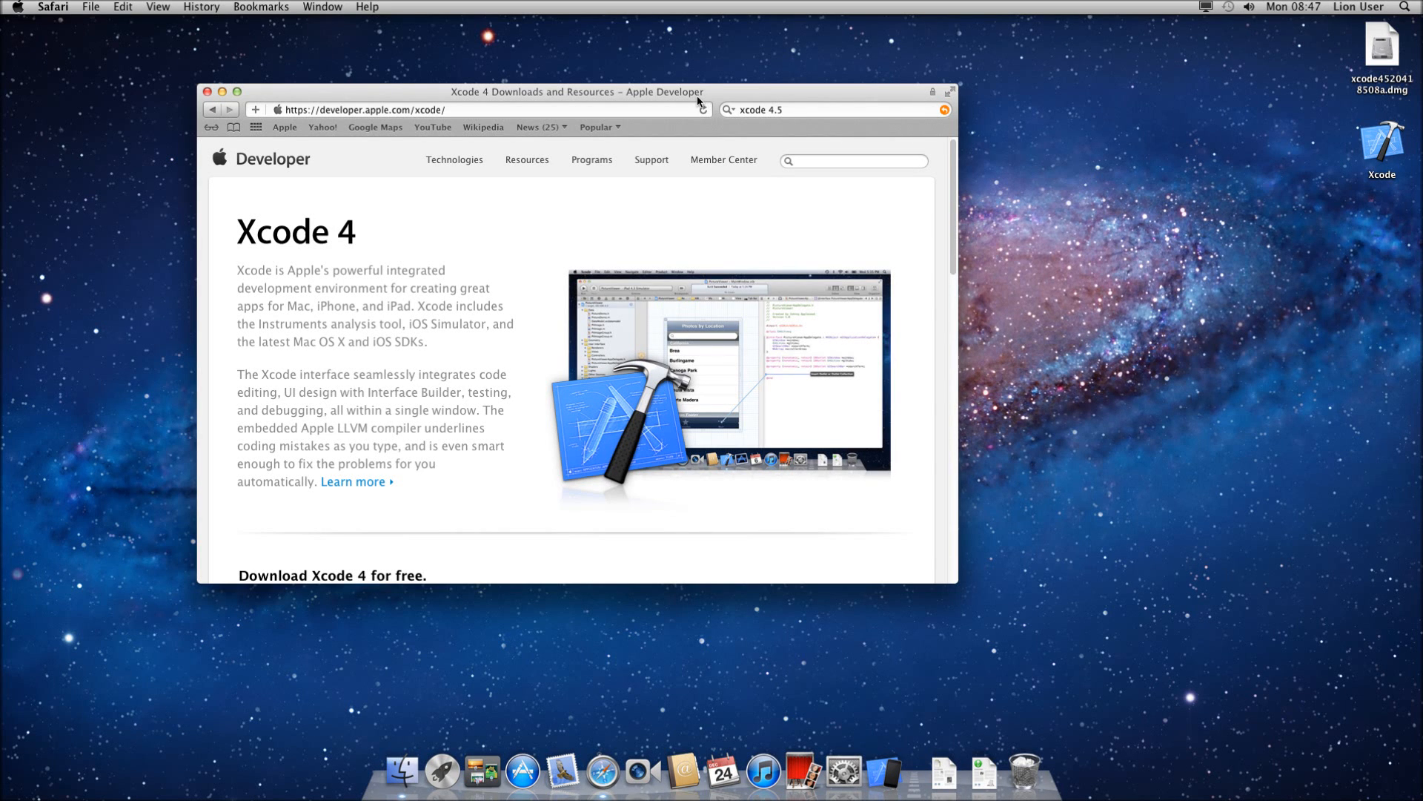
Name the project 'My First Demo' with class prefix 'FirstDemo' for iPhone, then continue.
scroll(down, 3)
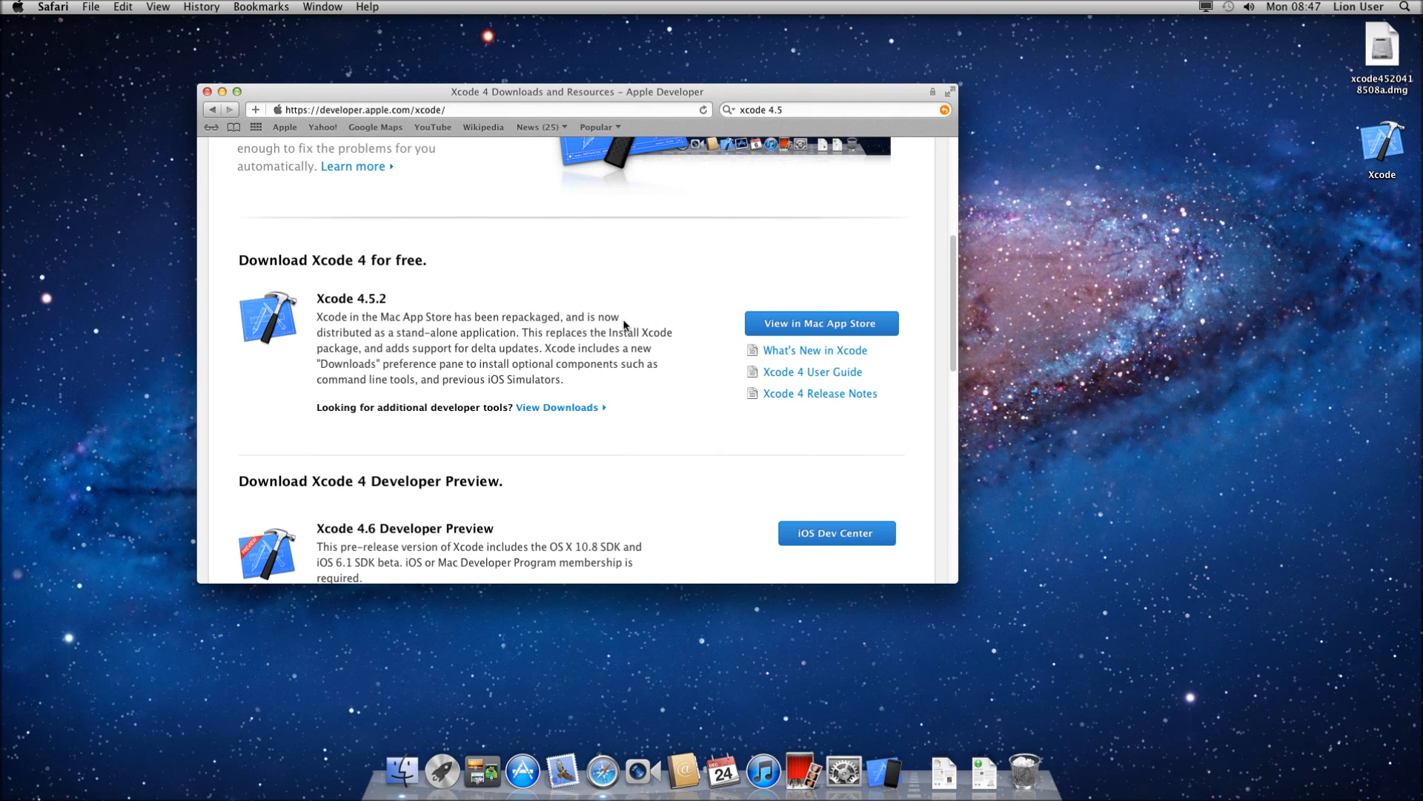
scroll(up, 3)
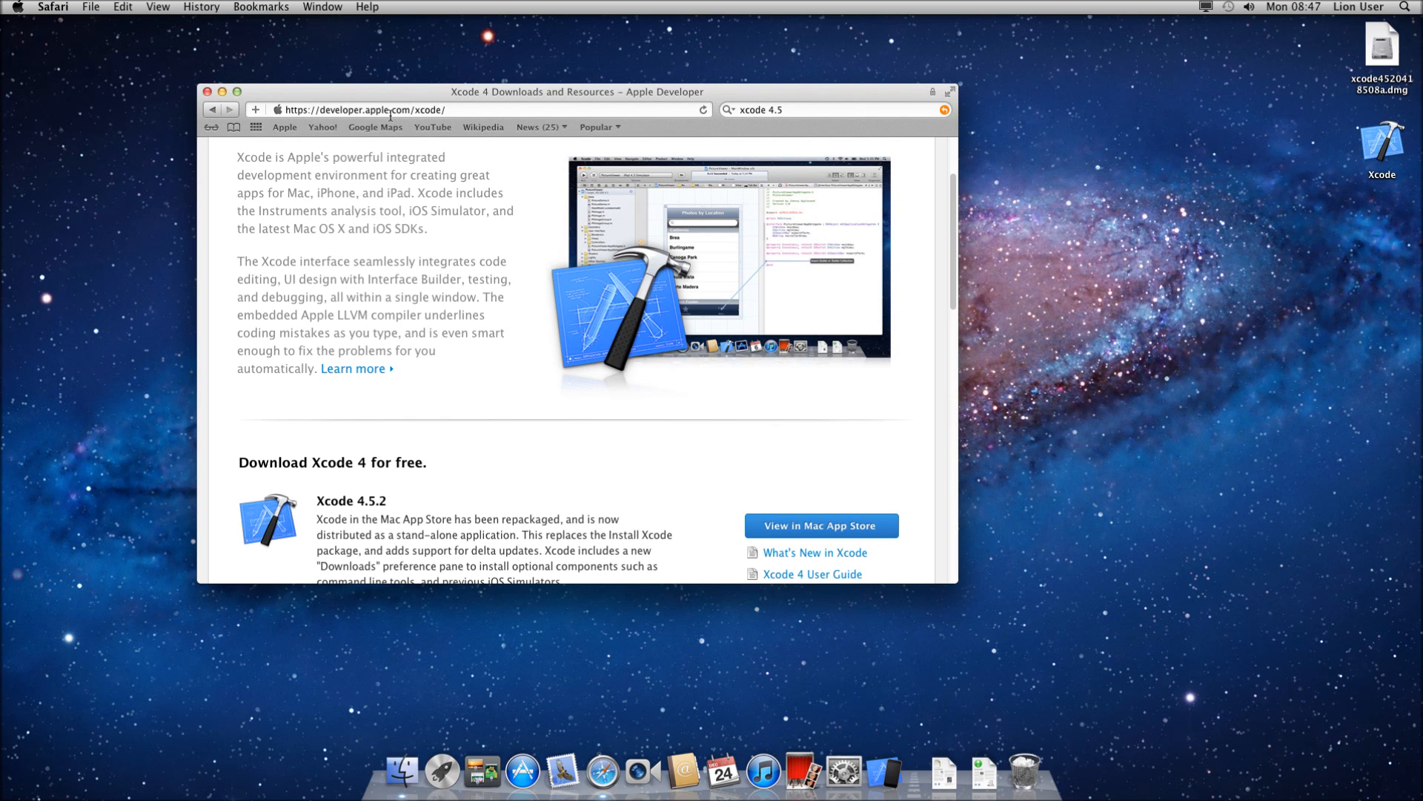
scroll(down, 3)
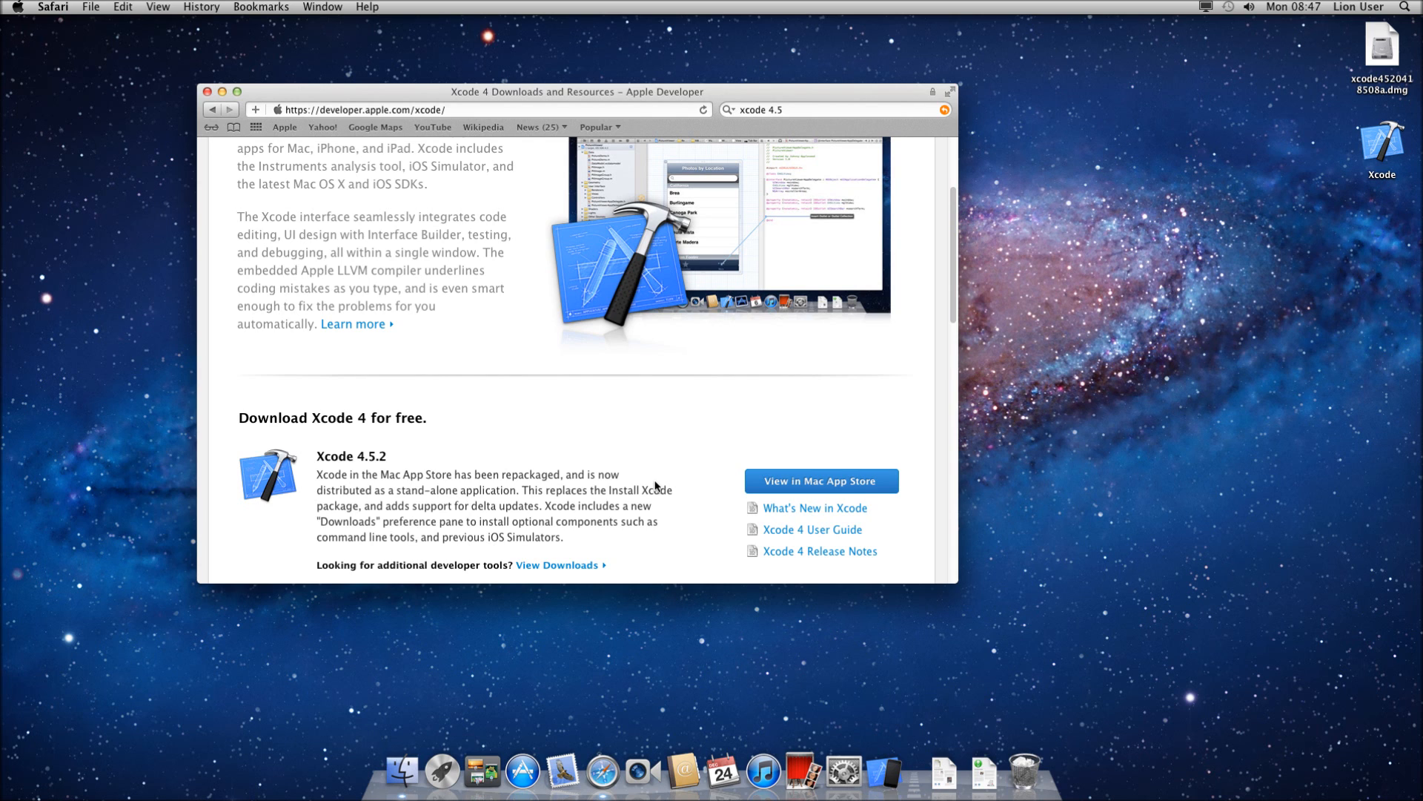
click(208, 92)
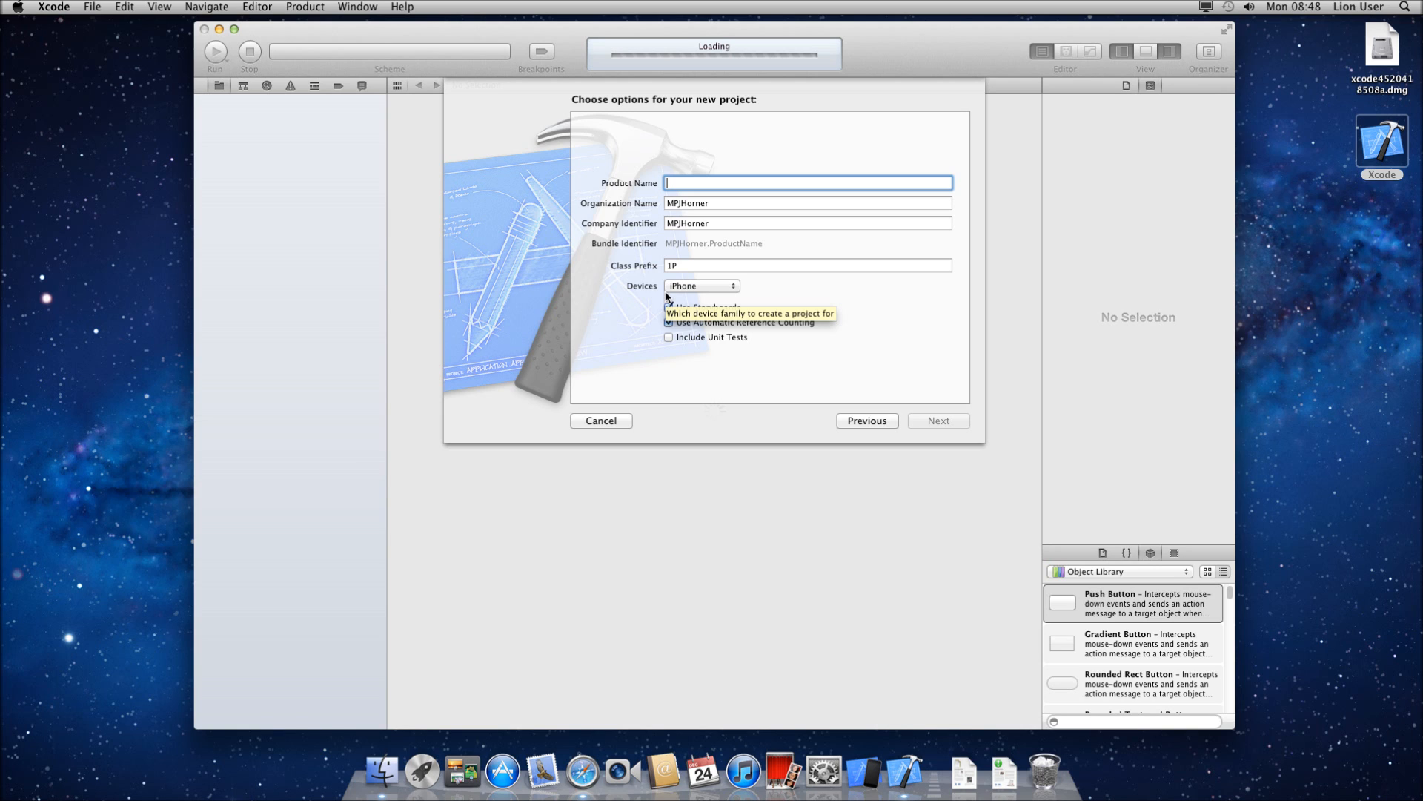
text(My First Demo)
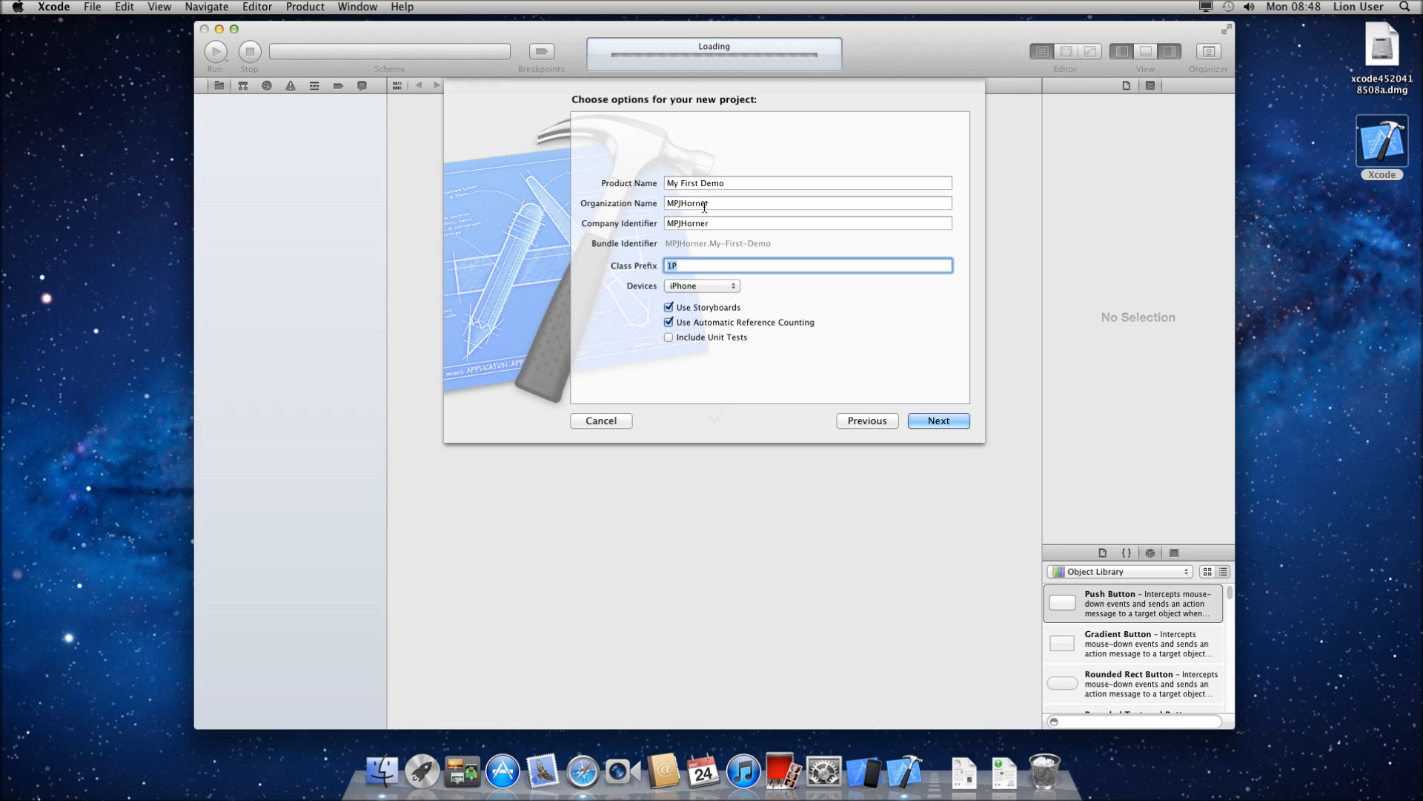
mouse_move(669, 336)
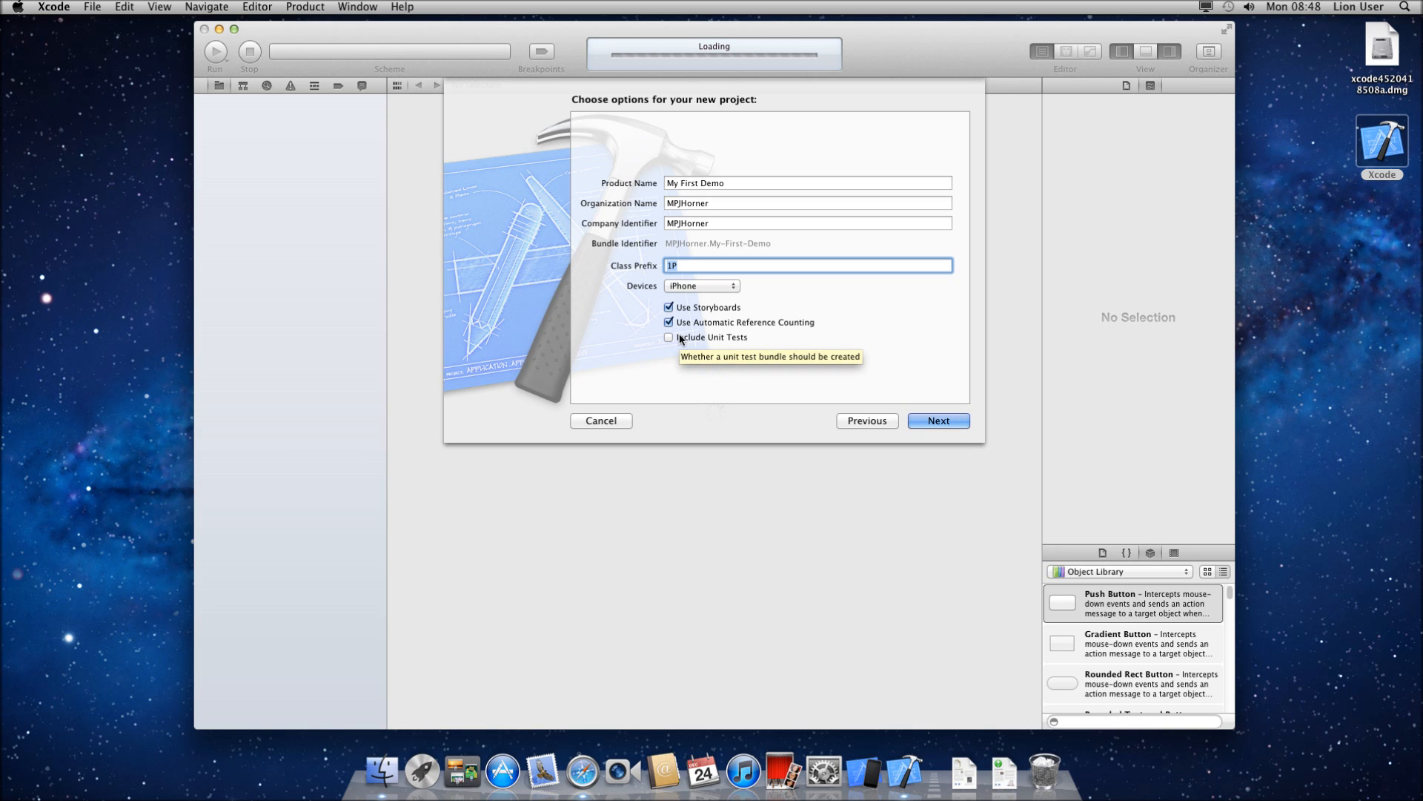
text(FirstDemo)
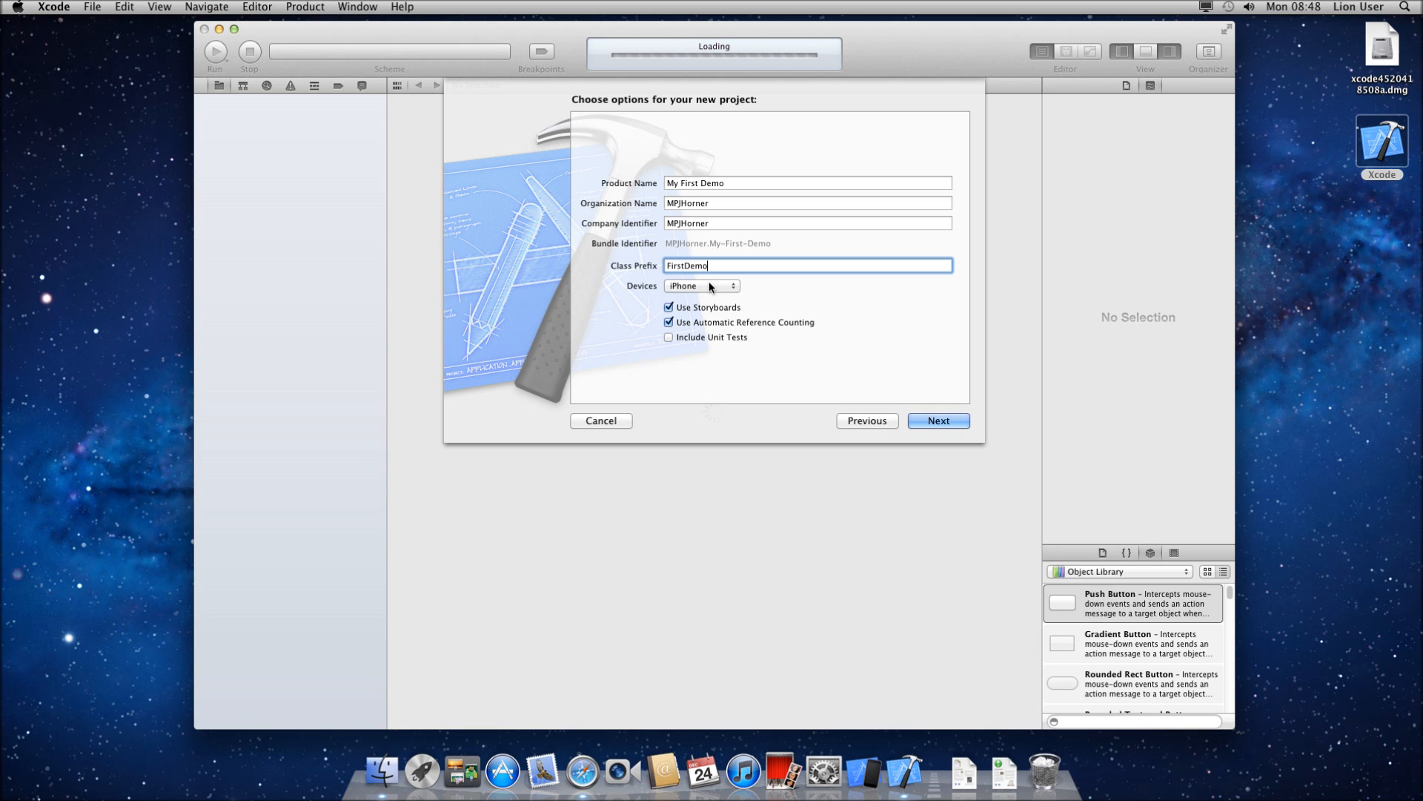
click(700, 286)
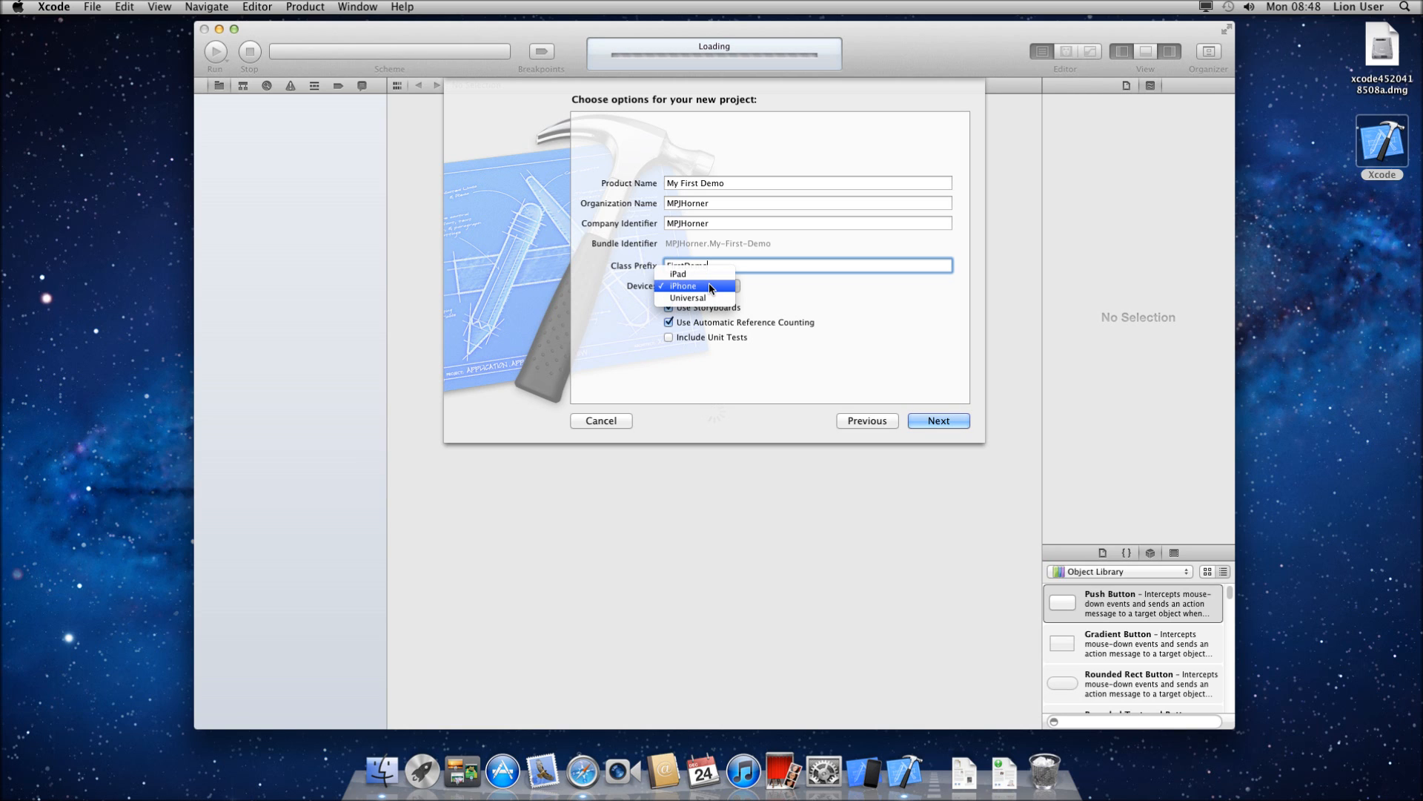
click(683, 286)
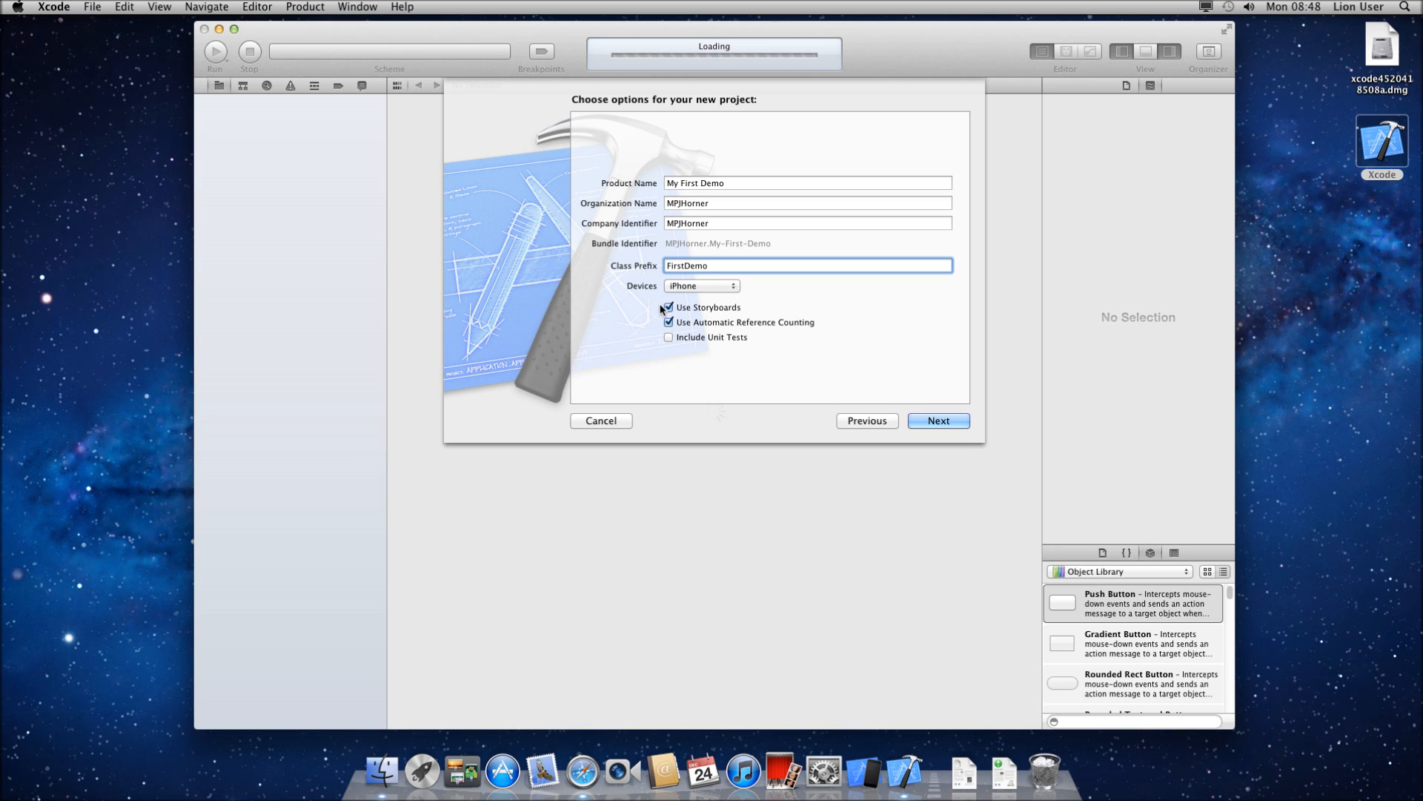
mouse_move(674, 351)
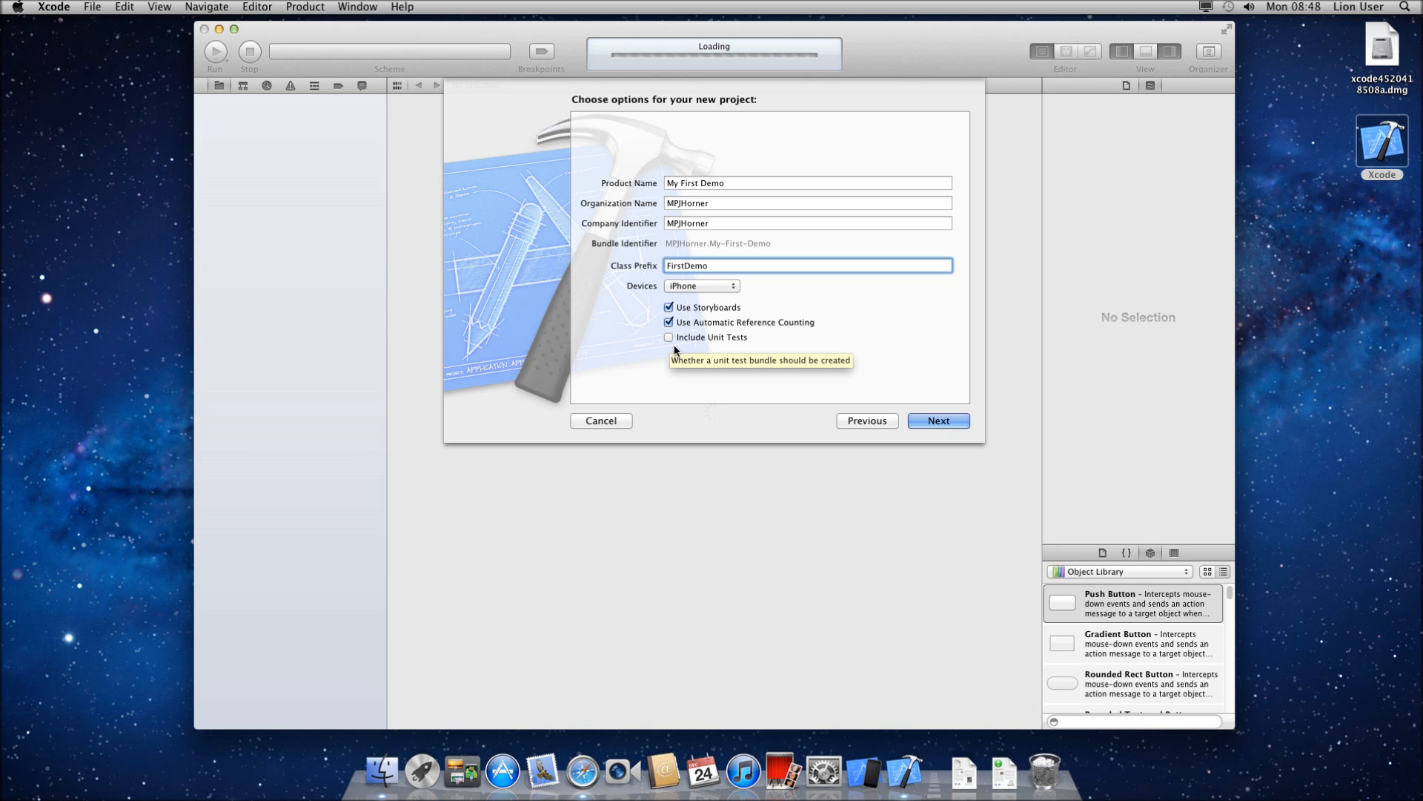
click(938, 420)
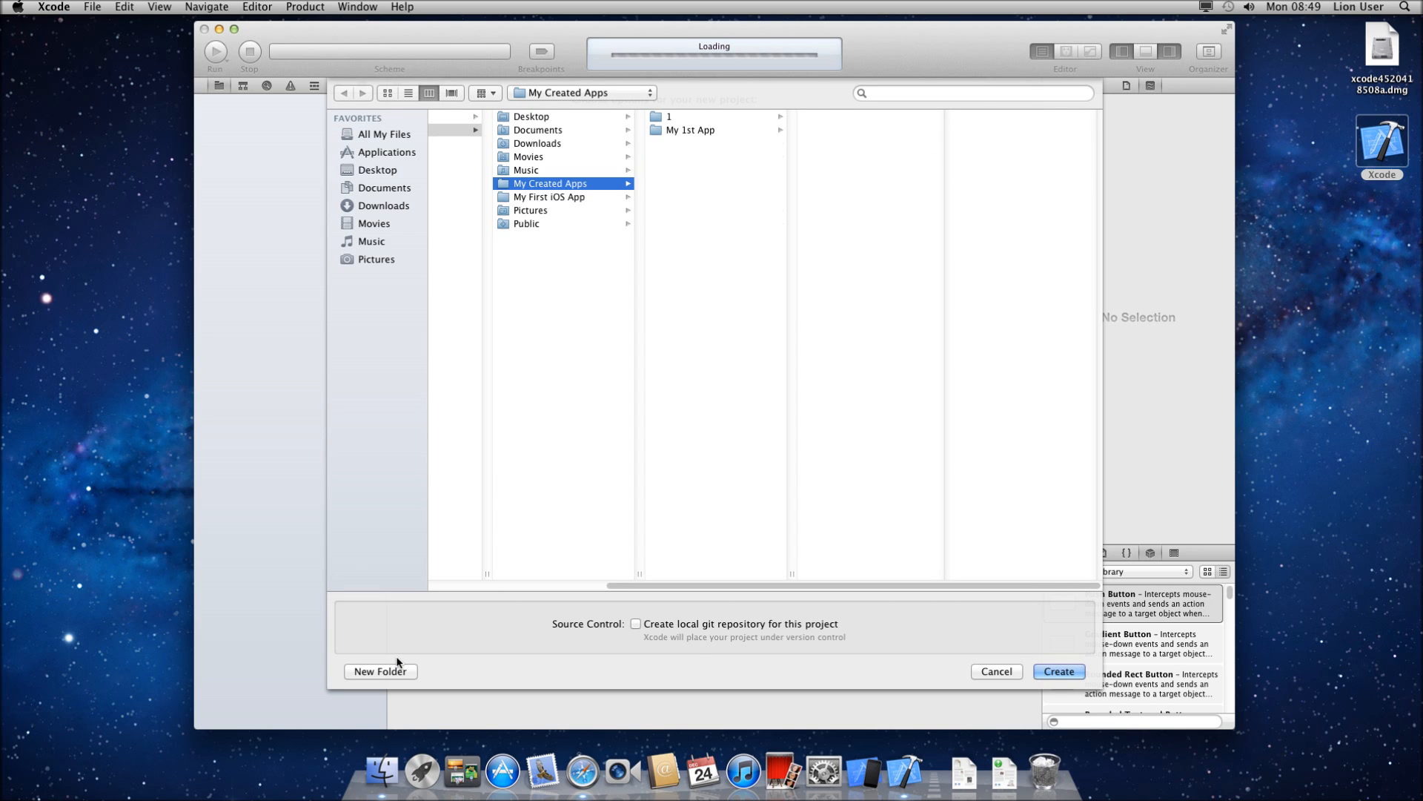
Create 'Testing Folder' inside My Created Apps and save the project there.
click(381, 671)
text(Testing Folder)
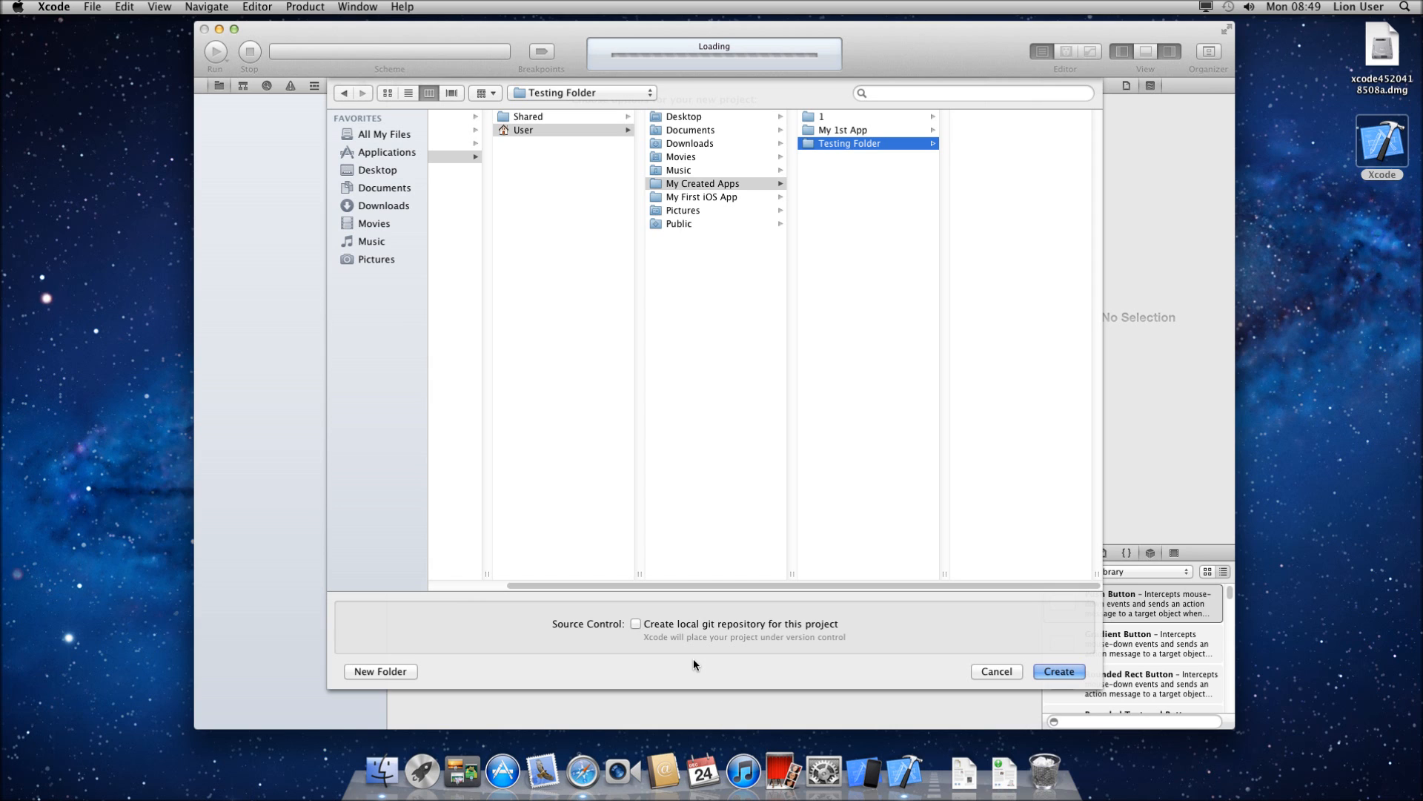
click(1058, 670)
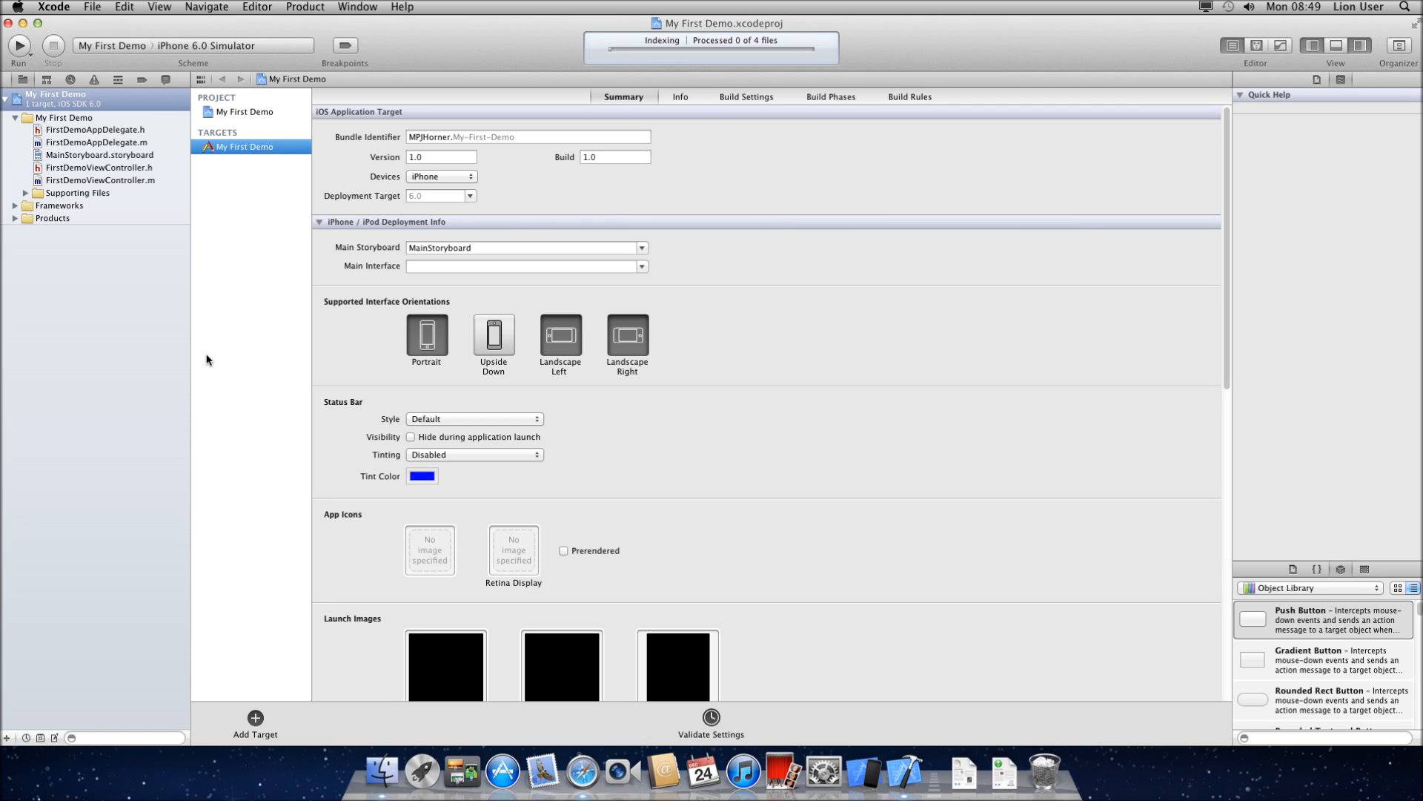
mouse_move(544, 234)
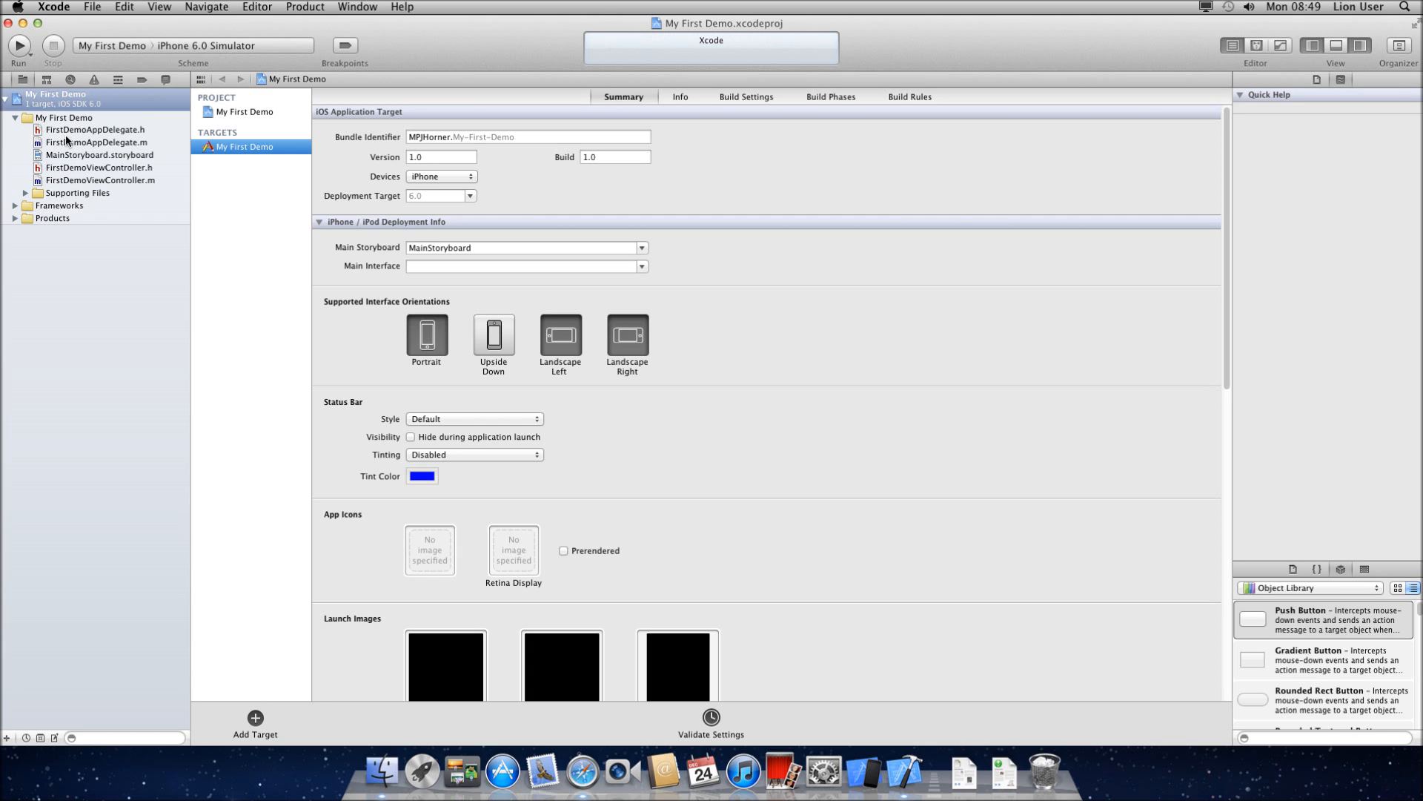
mouse_move(72, 210)
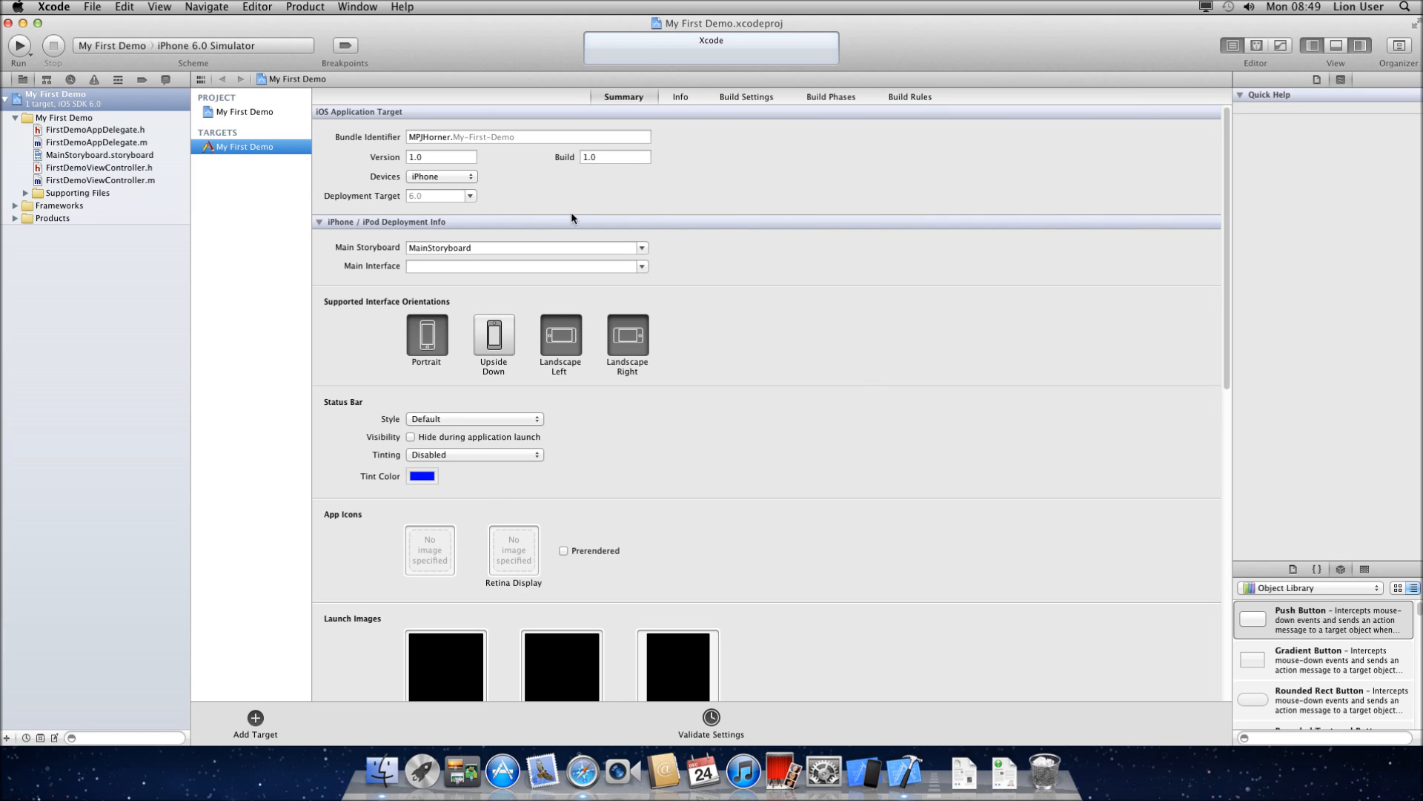
mouse_move(1323, 157)
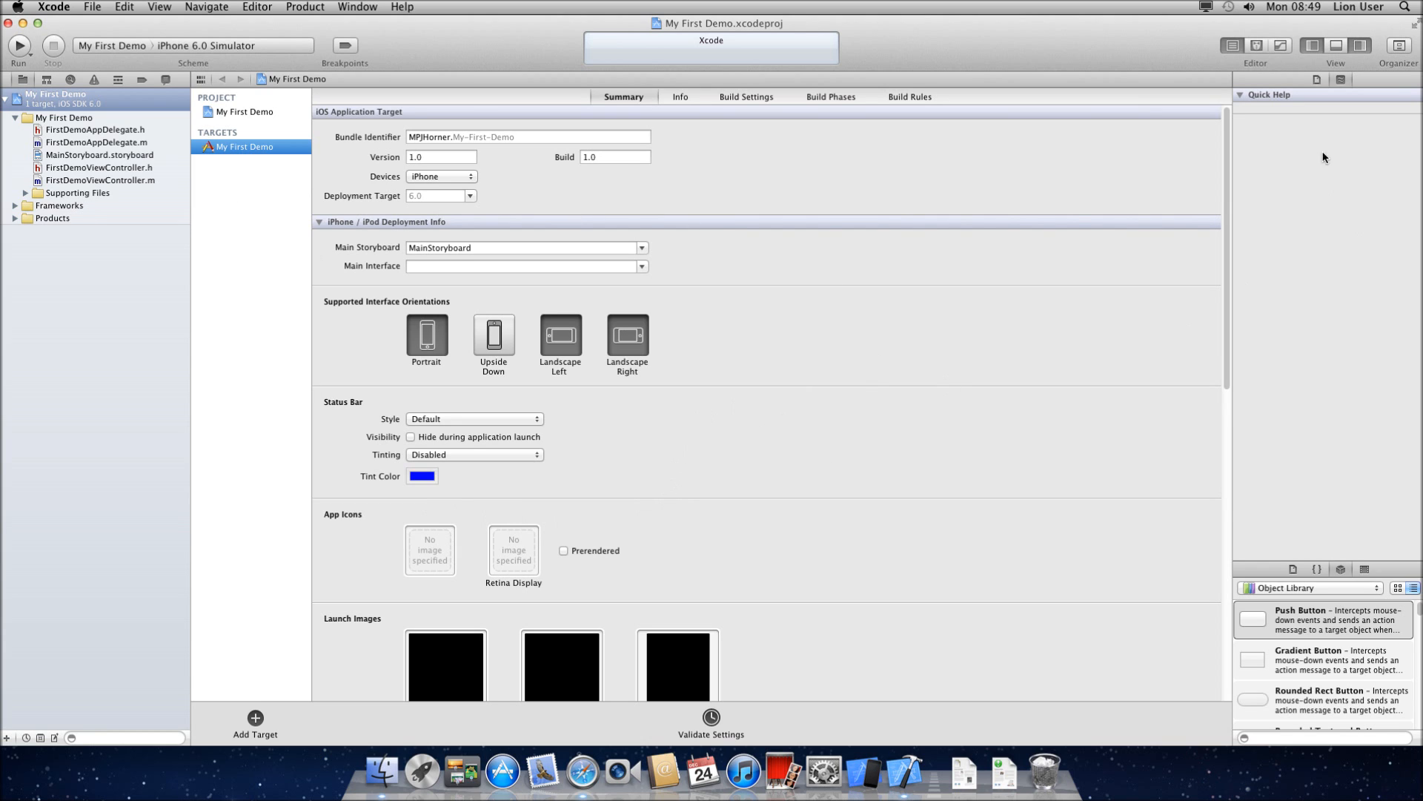
mouse_move(1335, 573)
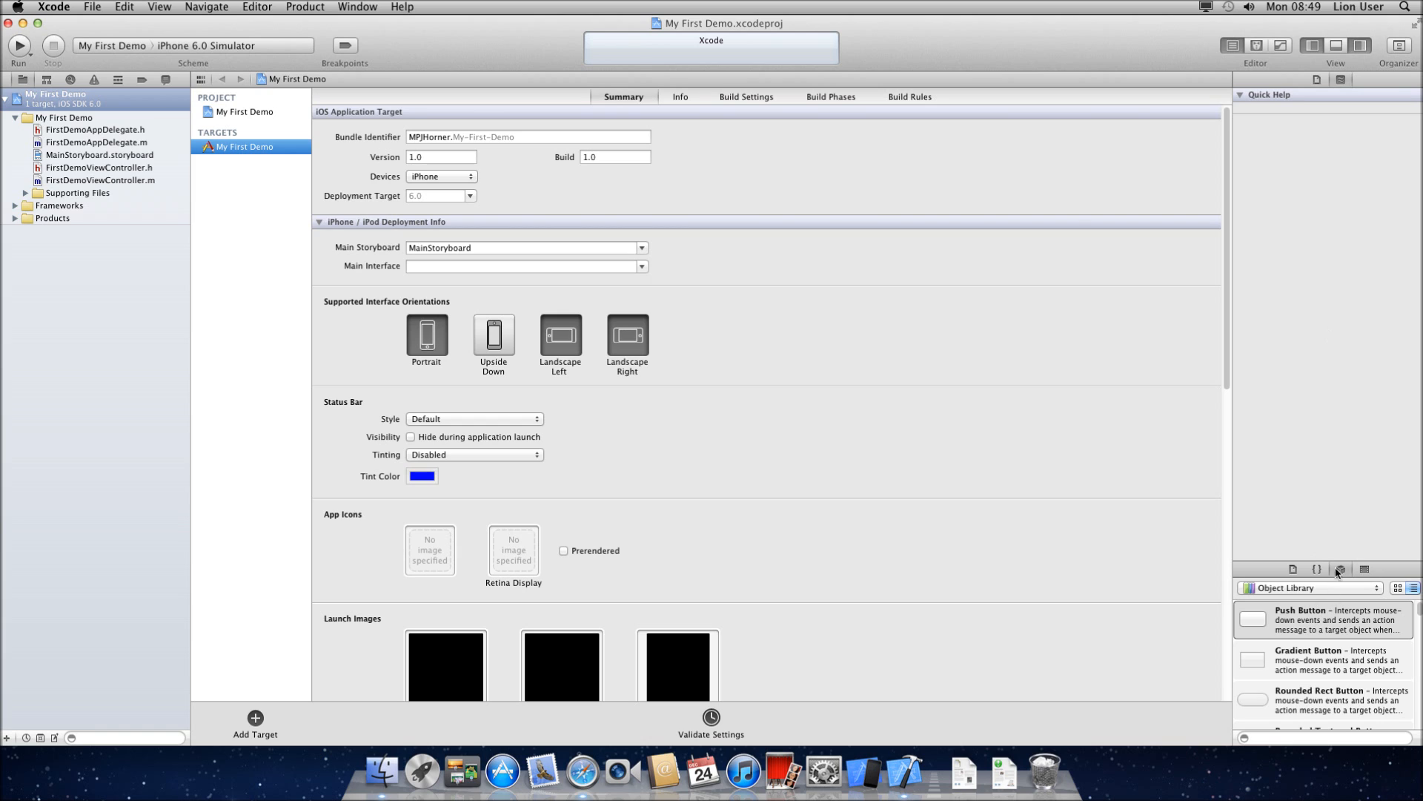
mouse_move(773, 330)
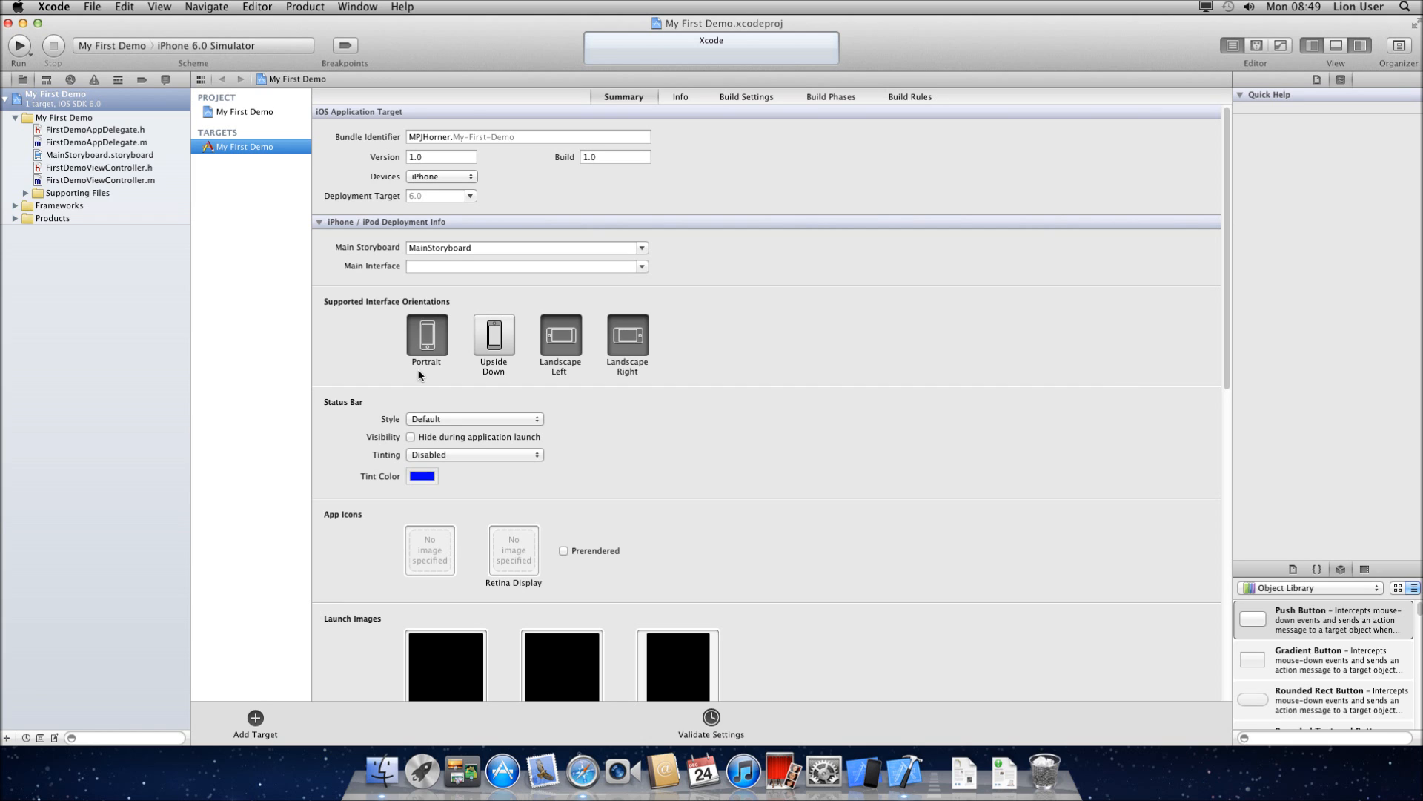
mouse_move(434, 342)
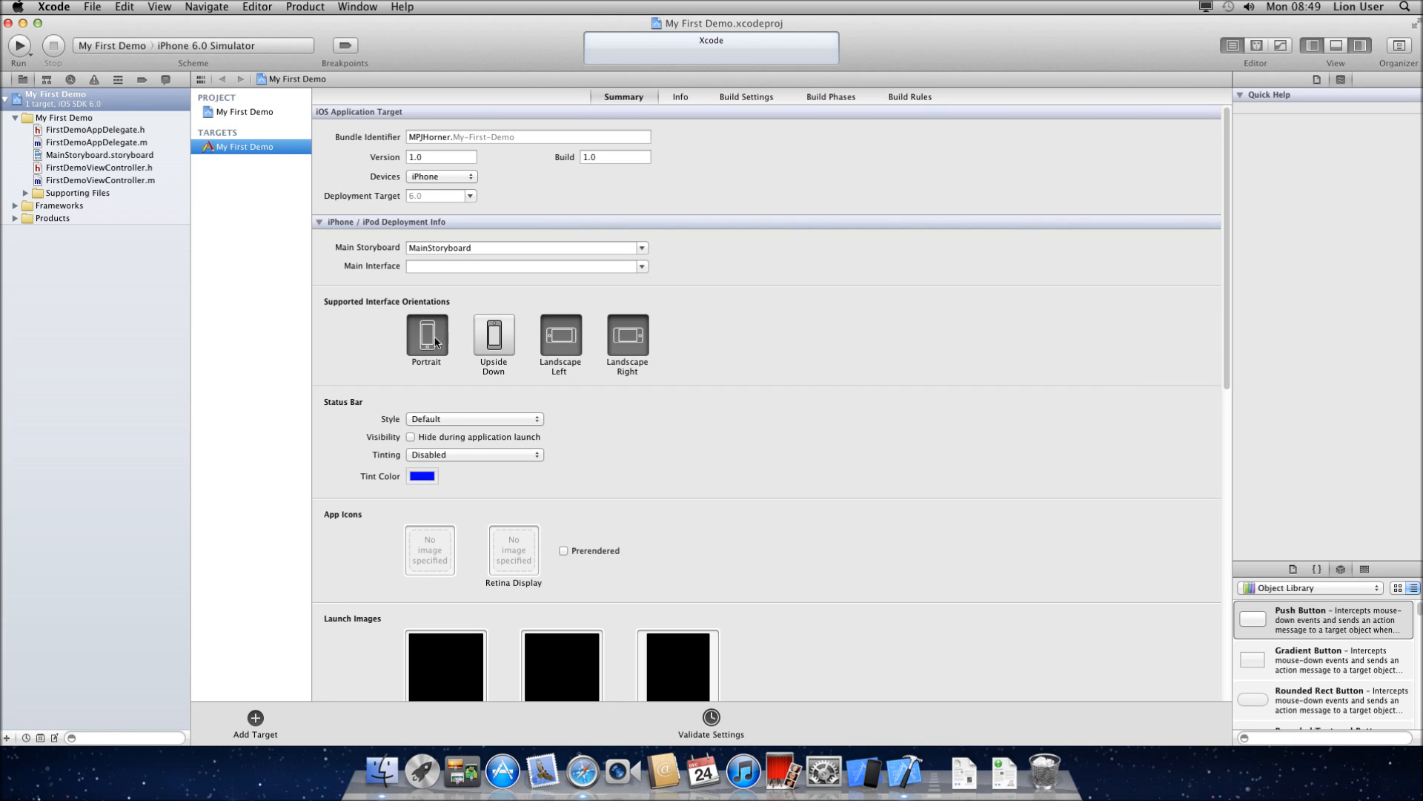
mouse_move(1157, 365)
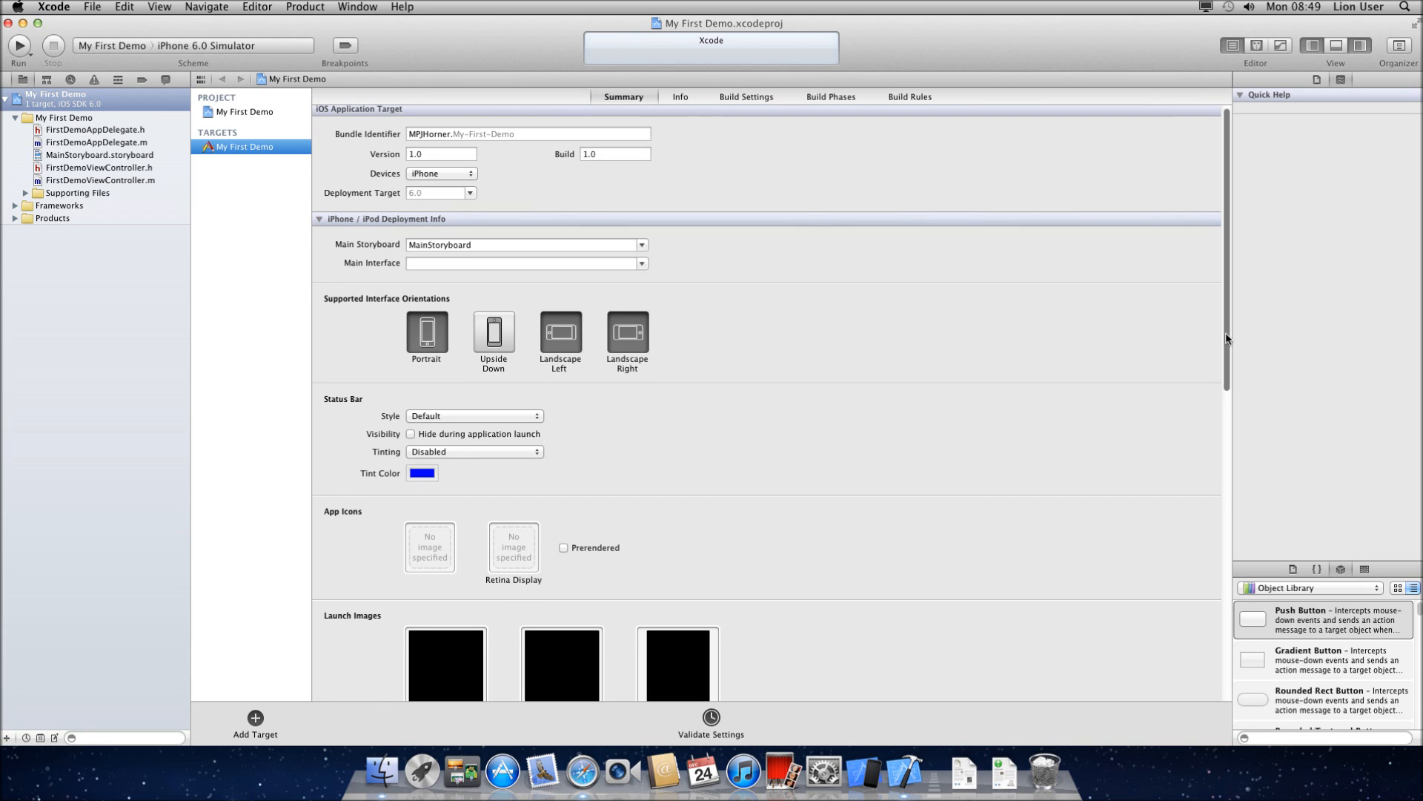
scroll(down, 3)
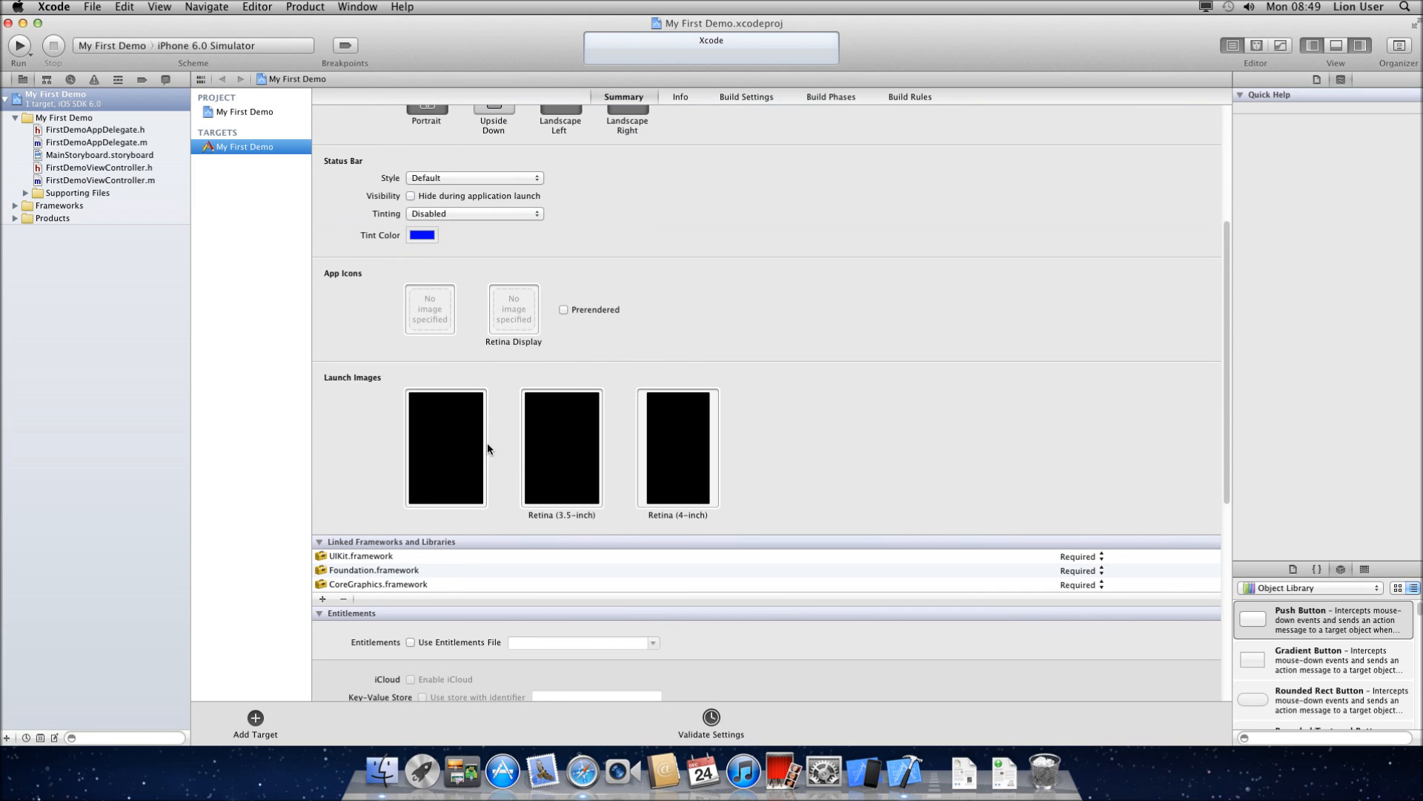
mouse_move(648, 456)
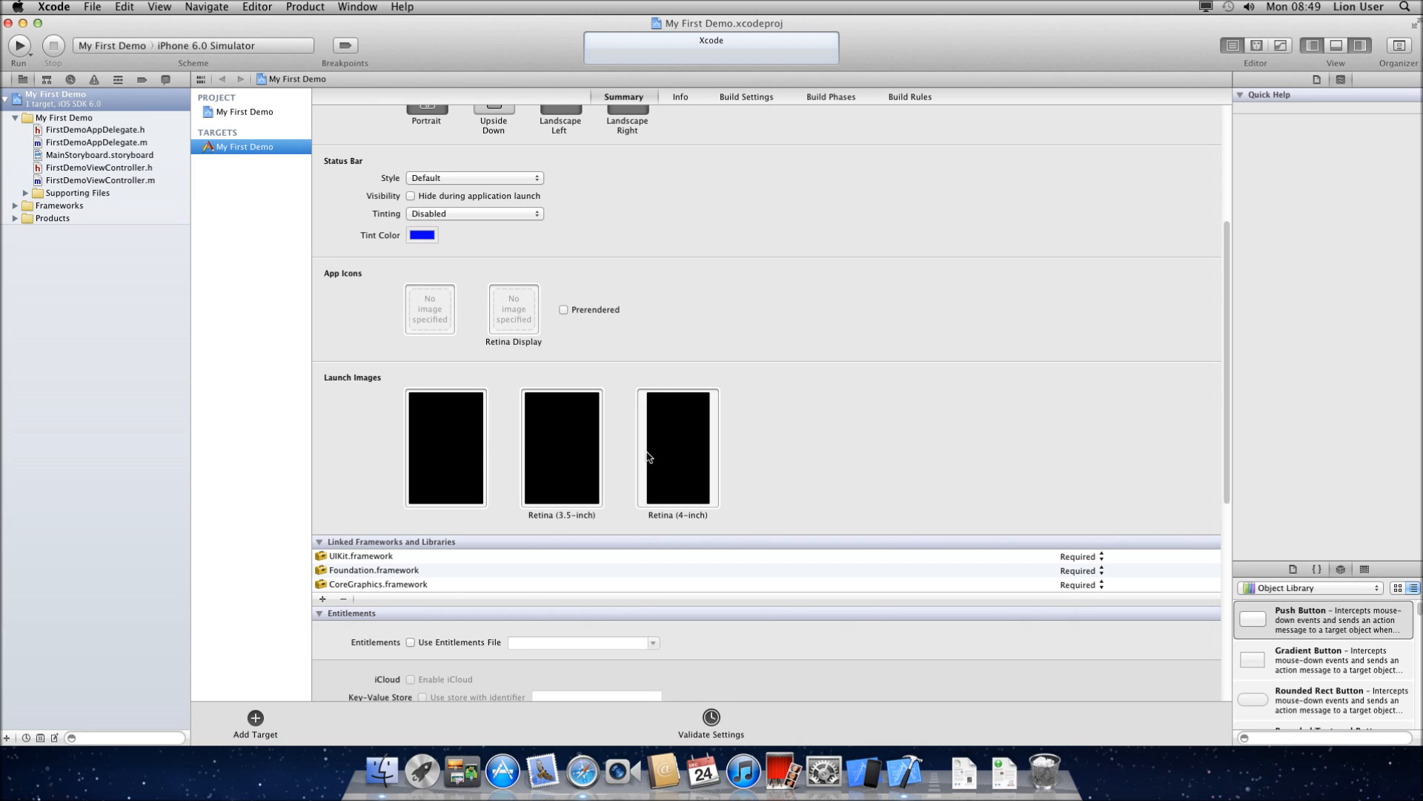
mouse_move(429, 461)
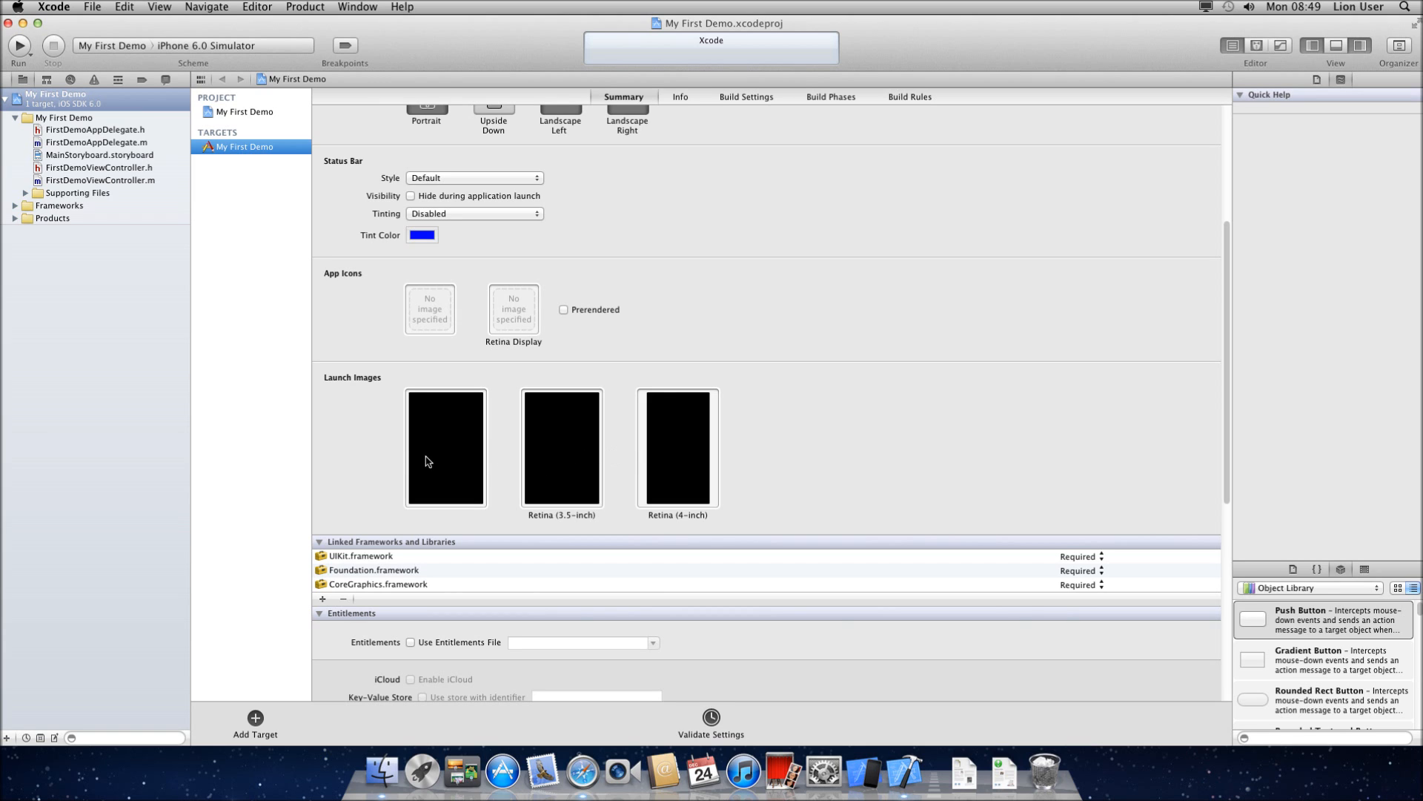
mouse_move(624, 493)
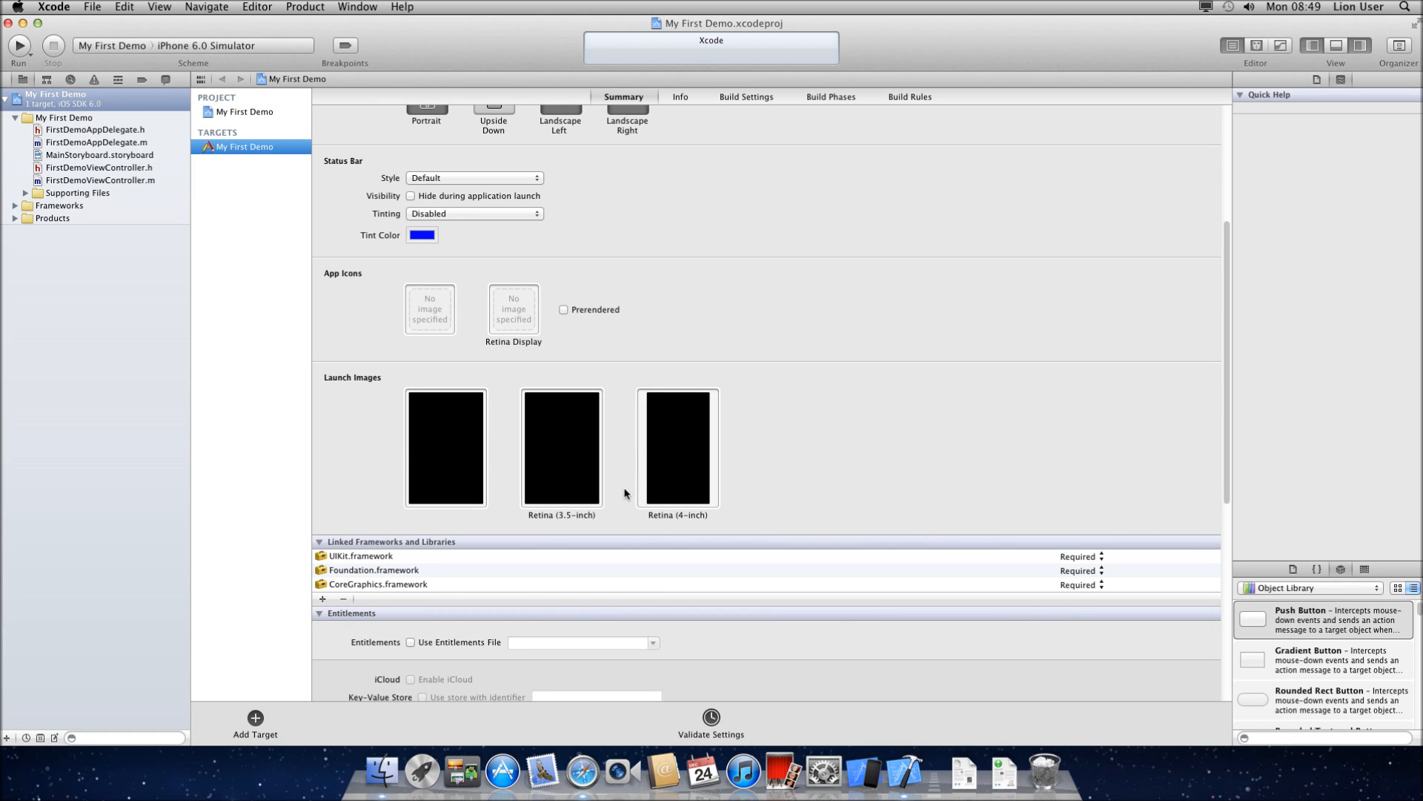
mouse_move(692, 463)
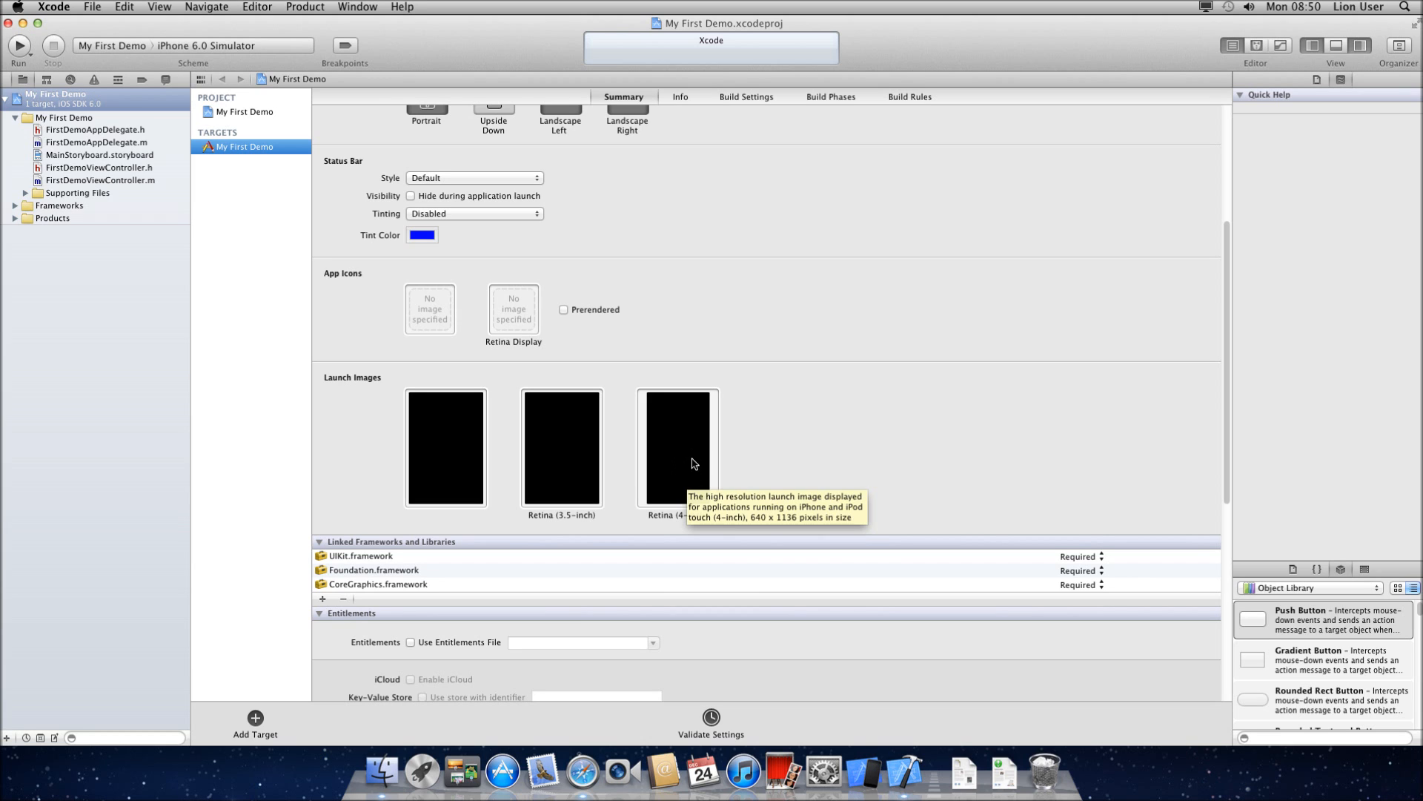
scroll(down, 3)
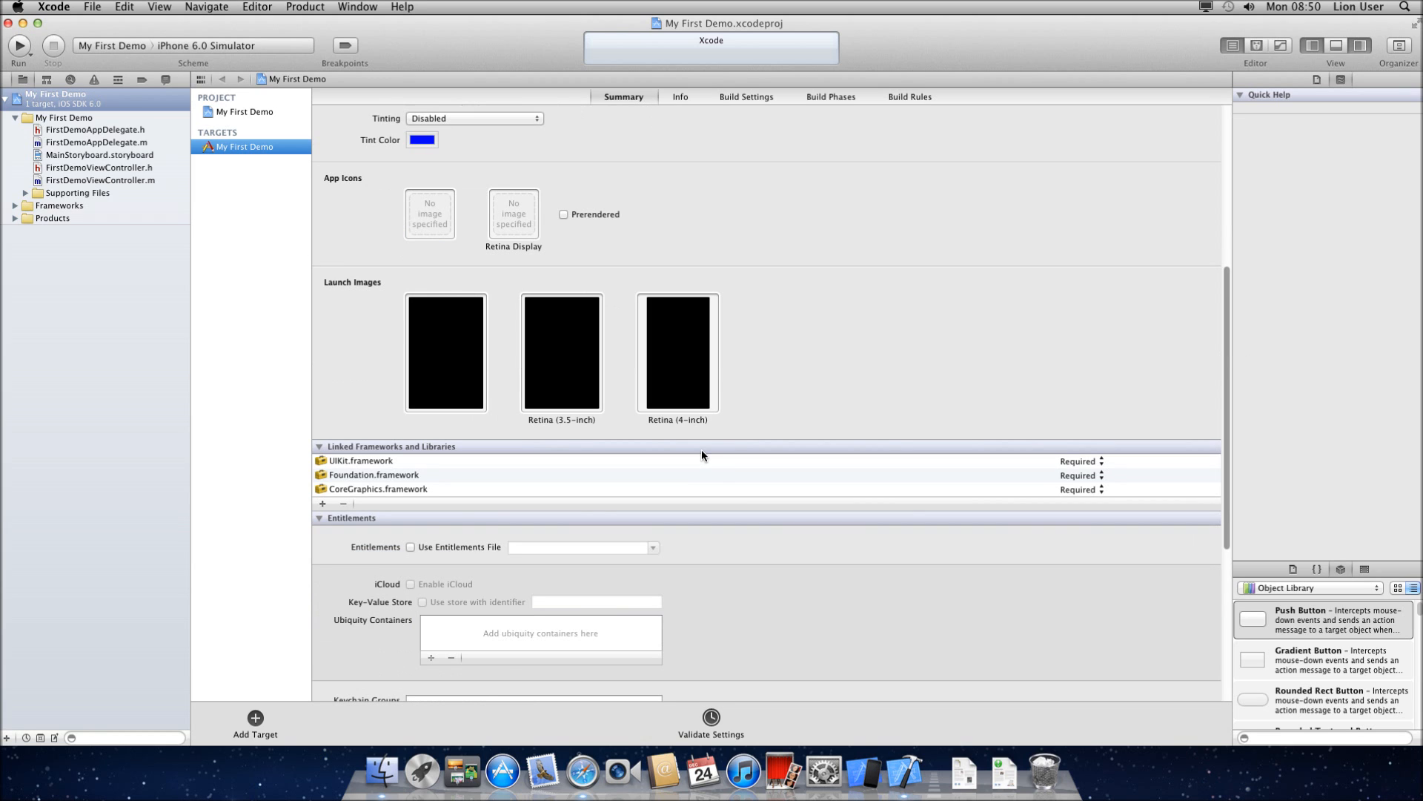
mouse_move(377, 476)
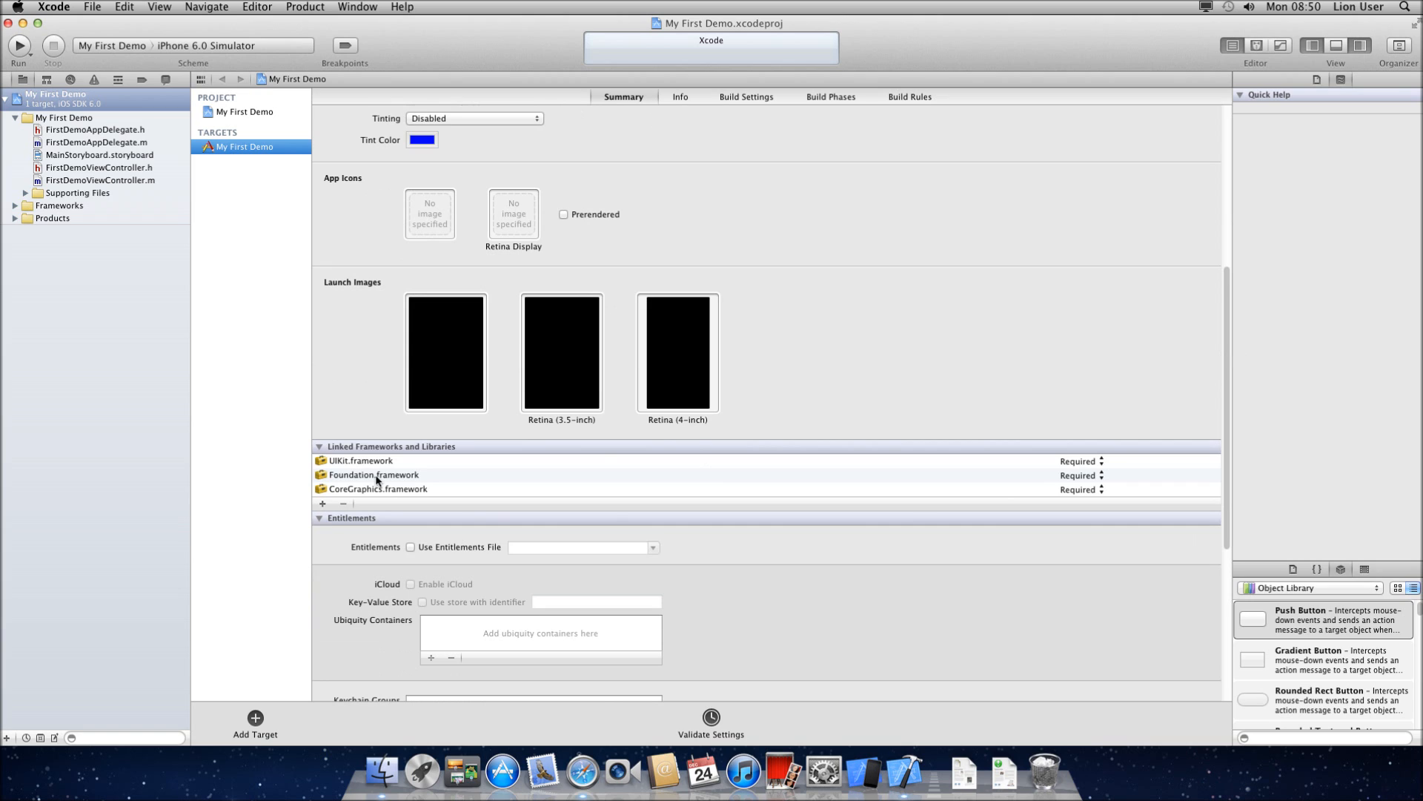
mouse_move(384, 482)
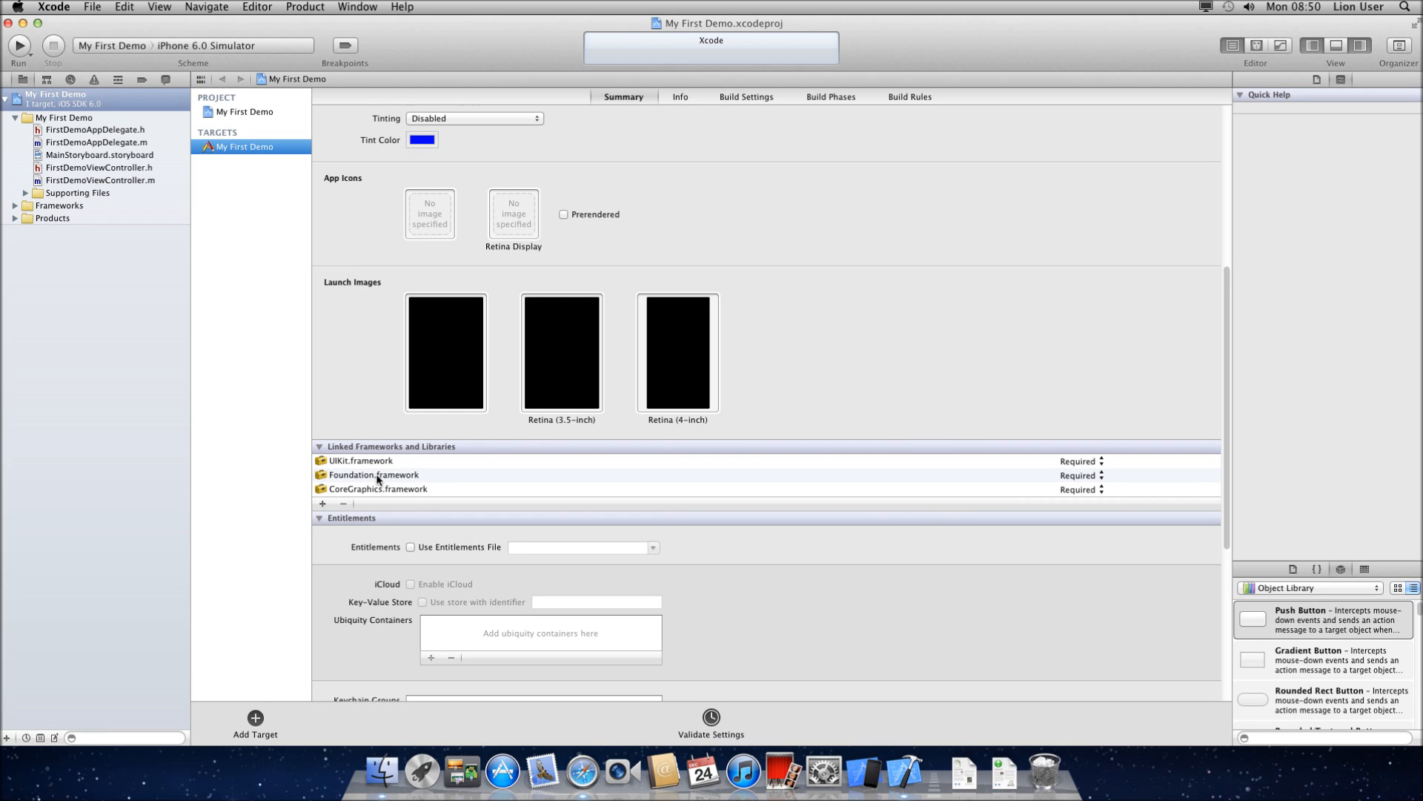
mouse_move(606, 506)
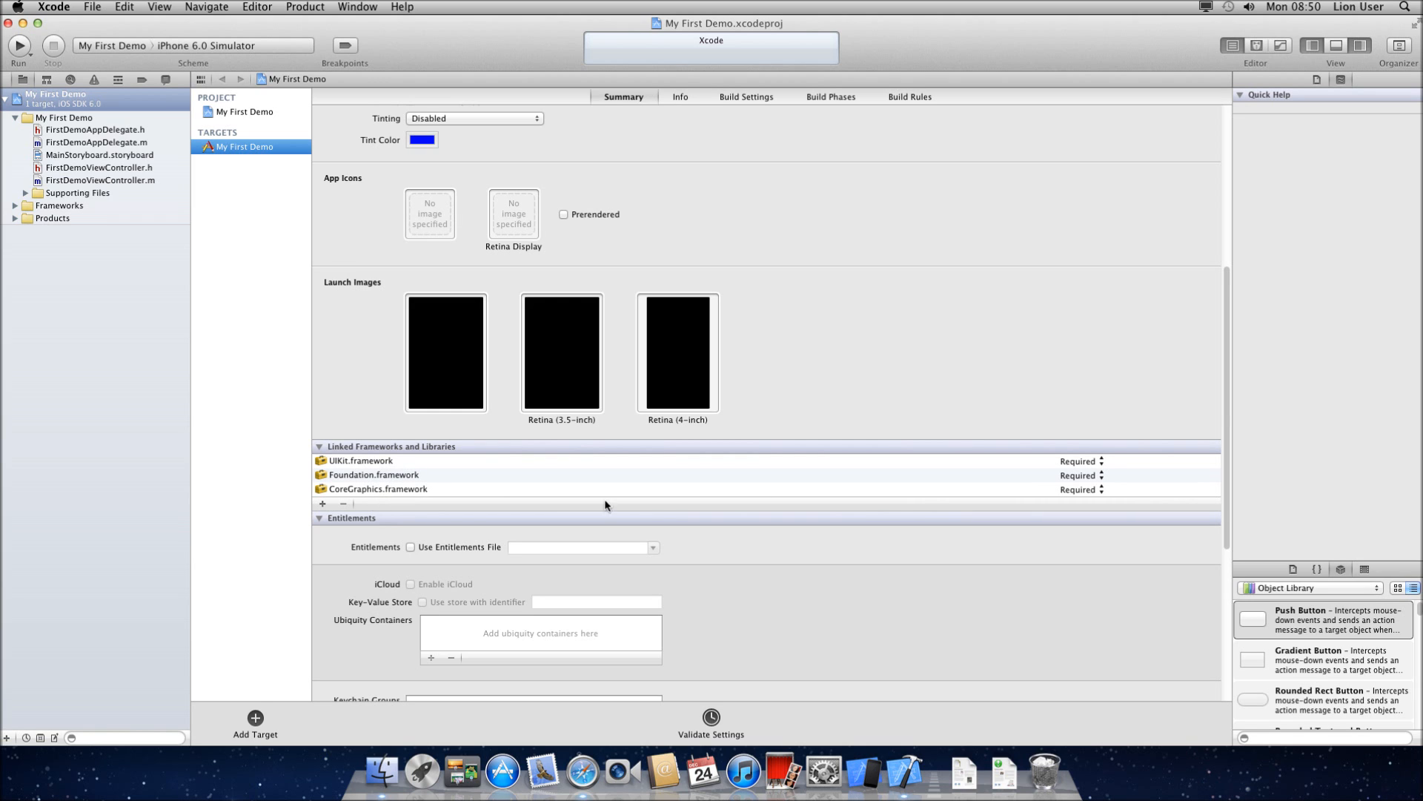
scroll(down, 3)
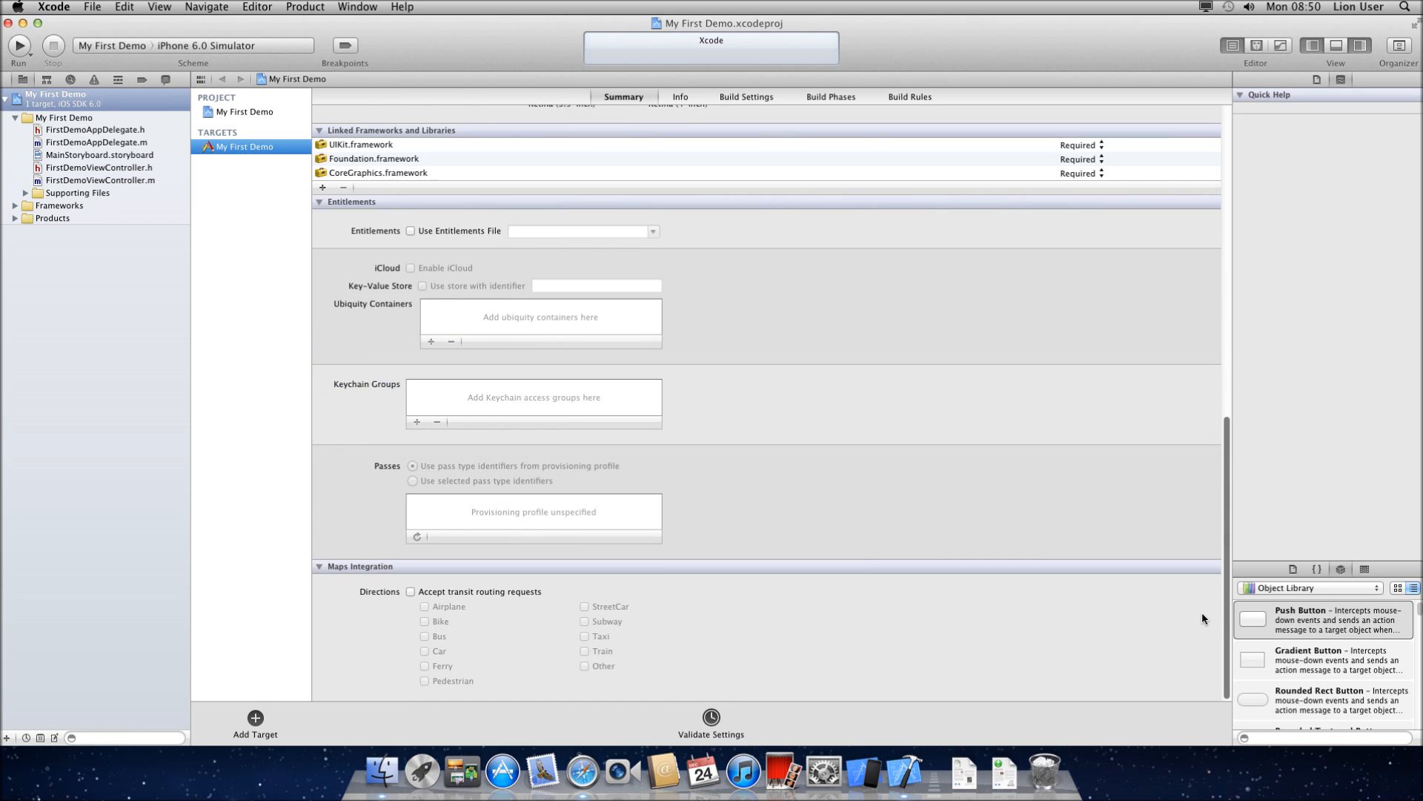
scroll(up, 3)
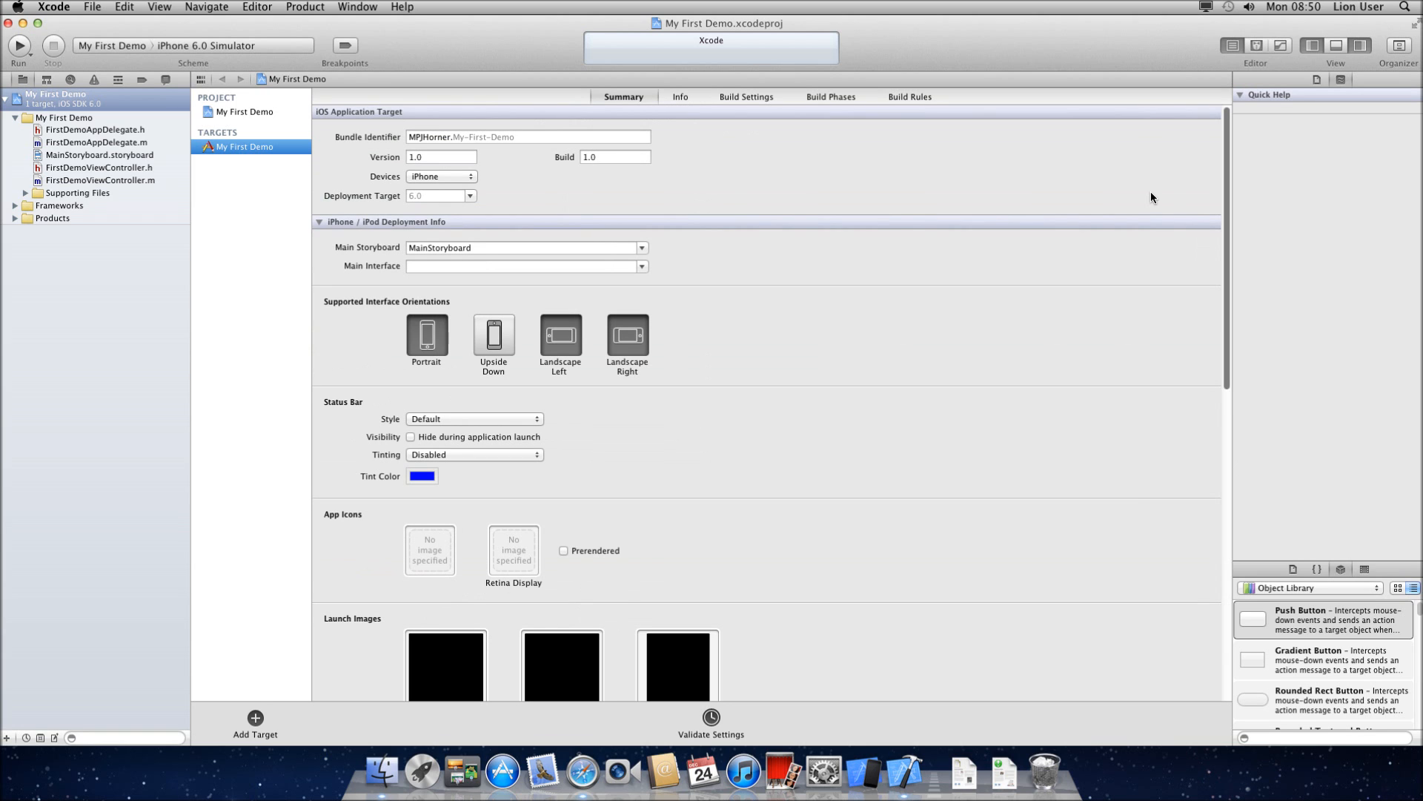
click(746, 96)
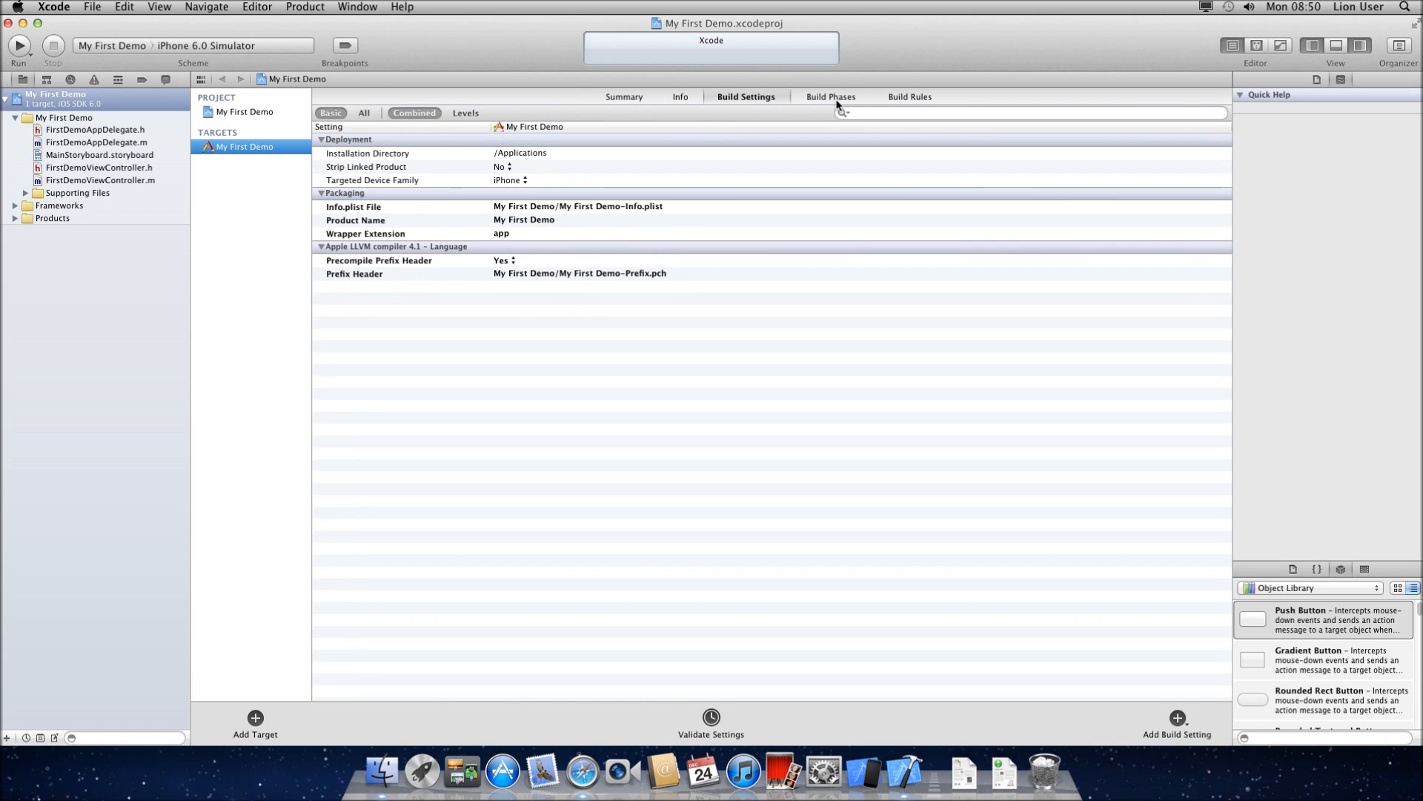
mouse_move(683, 116)
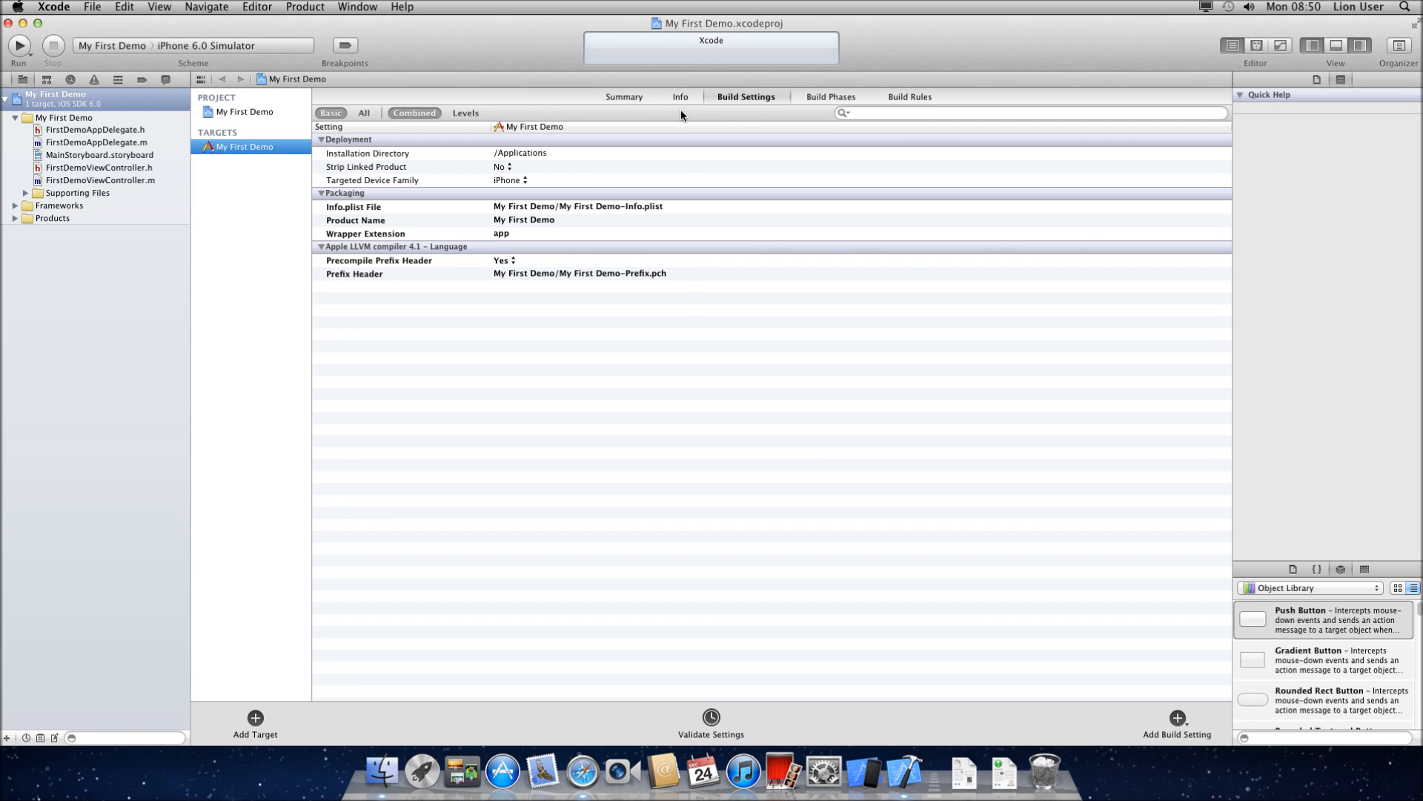
click(624, 97)
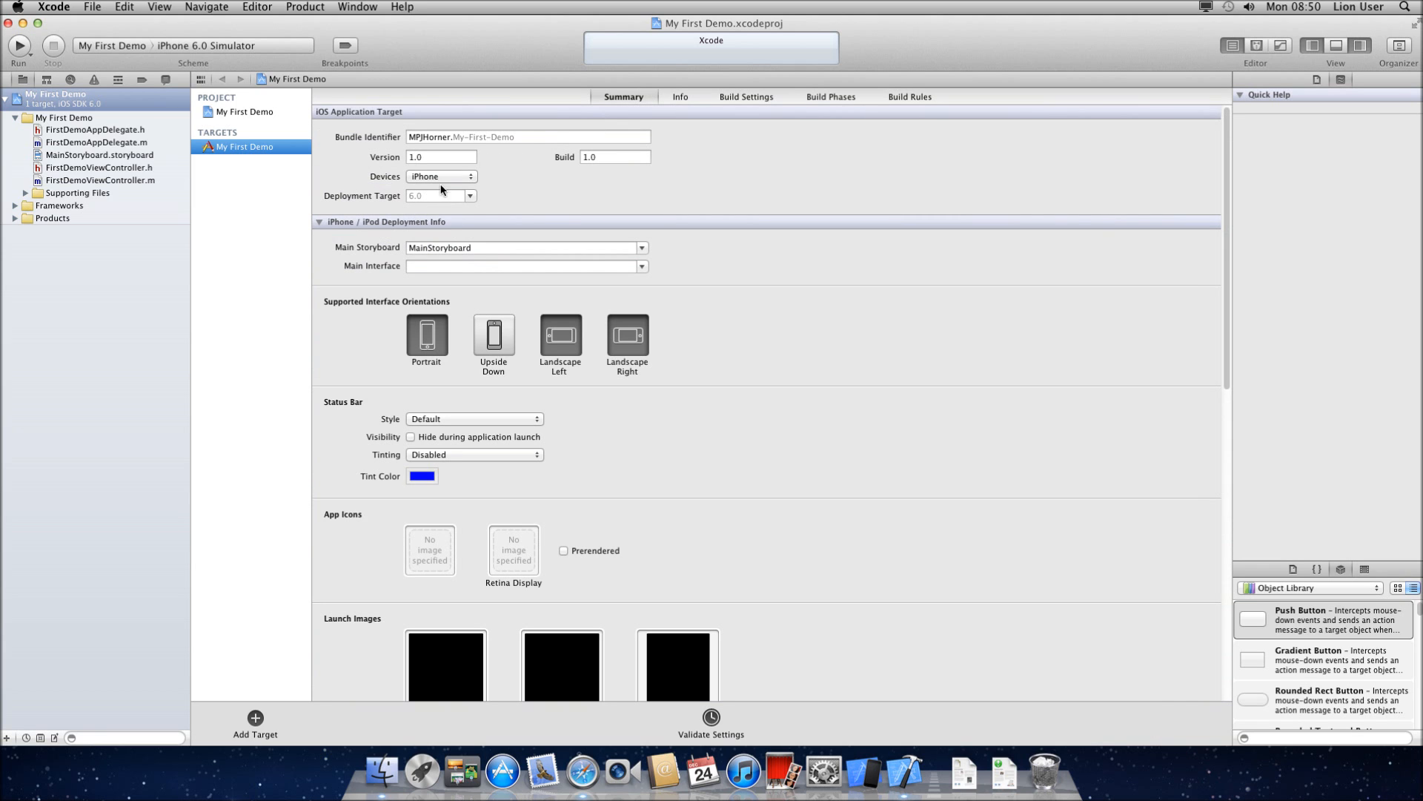
mouse_move(429, 276)
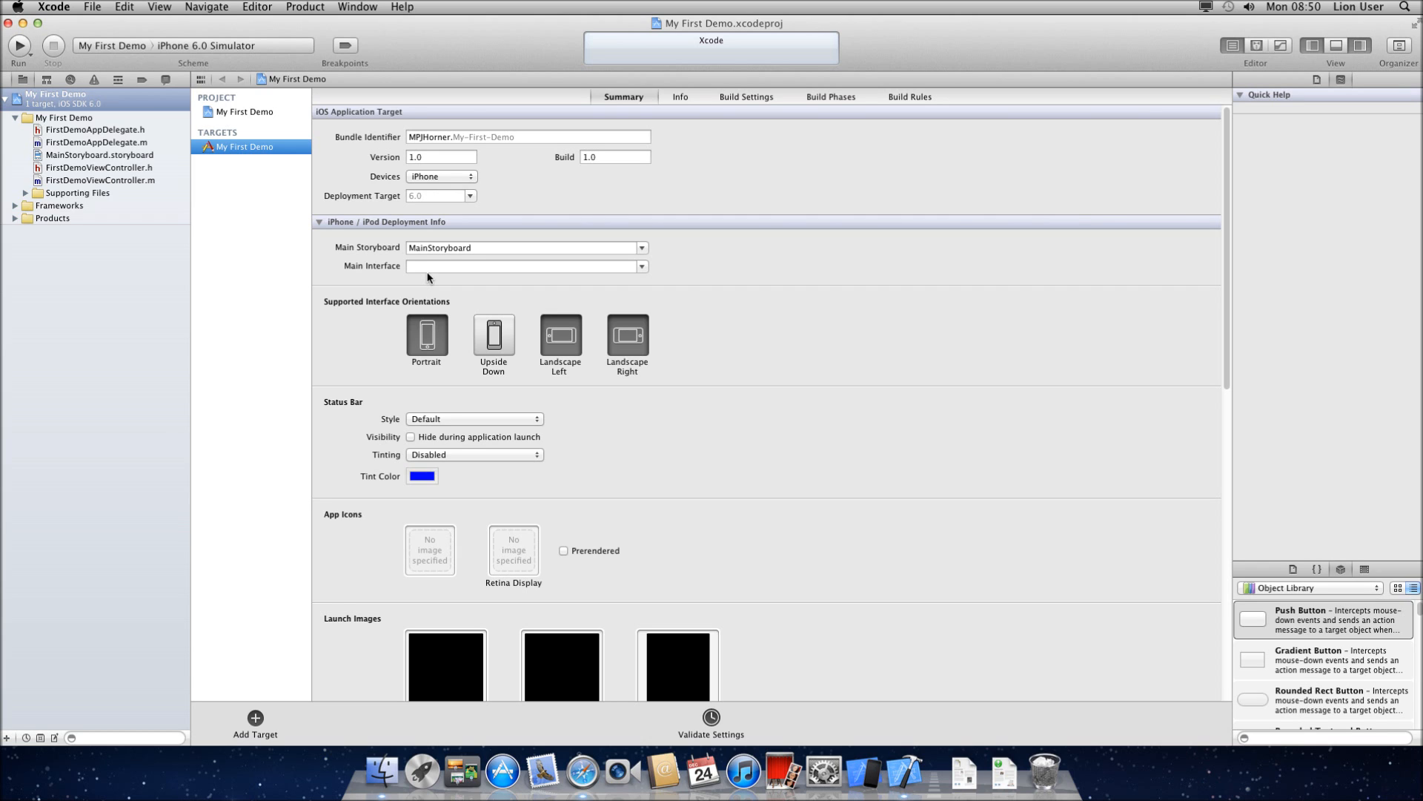
mouse_move(133, 207)
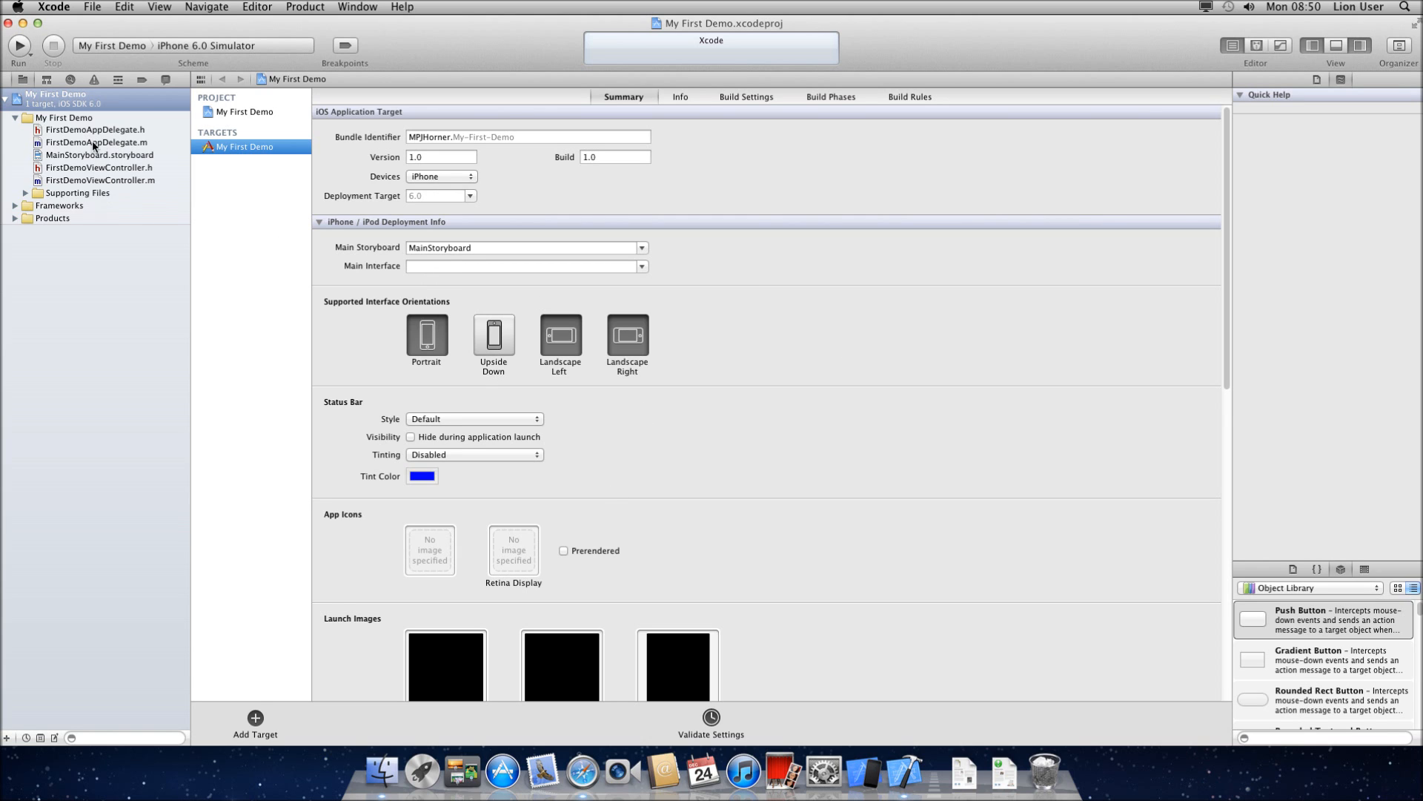
mouse_move(93, 161)
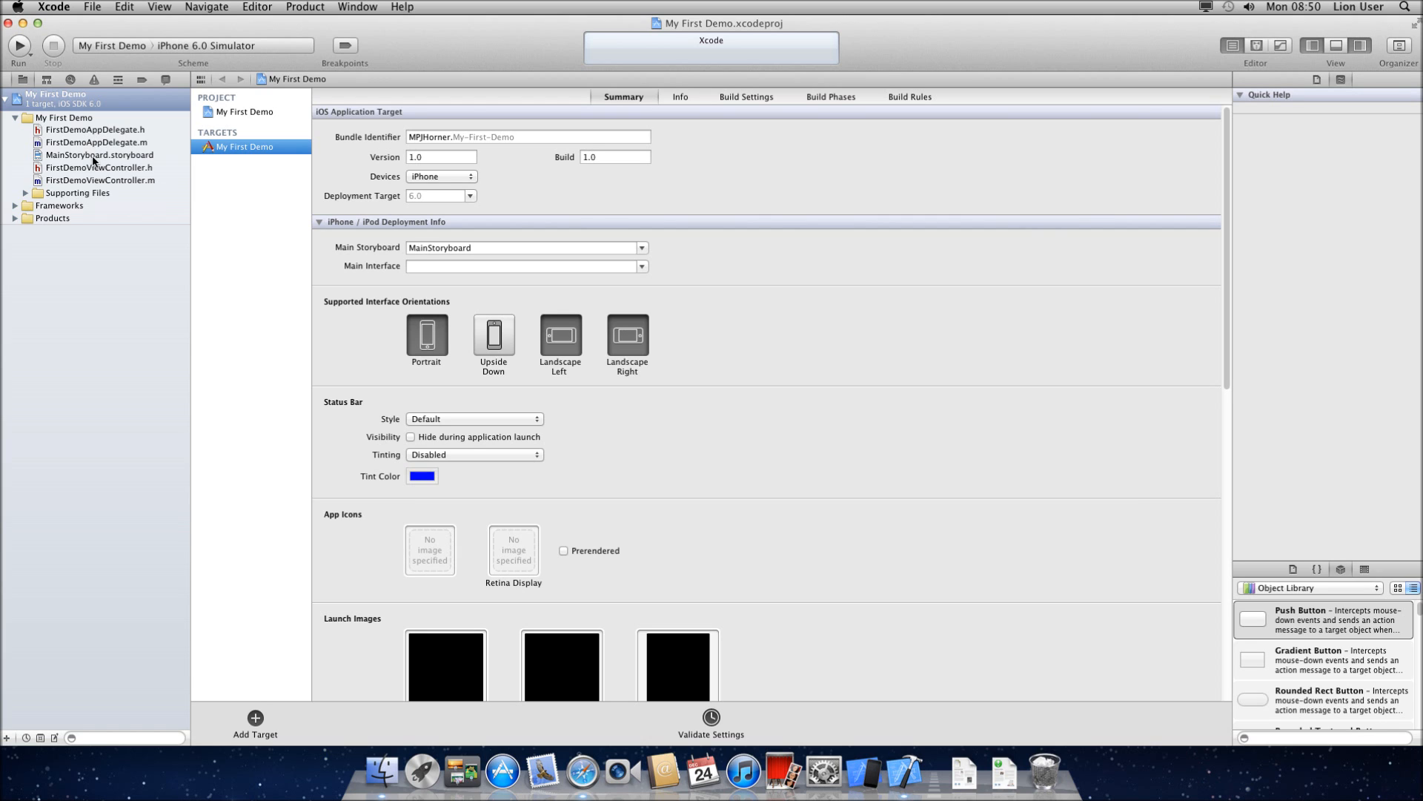
Glance at FirstDemoViewController.m, then open MainStoryboard.storyboard in Interface Builder.
click(98, 154)
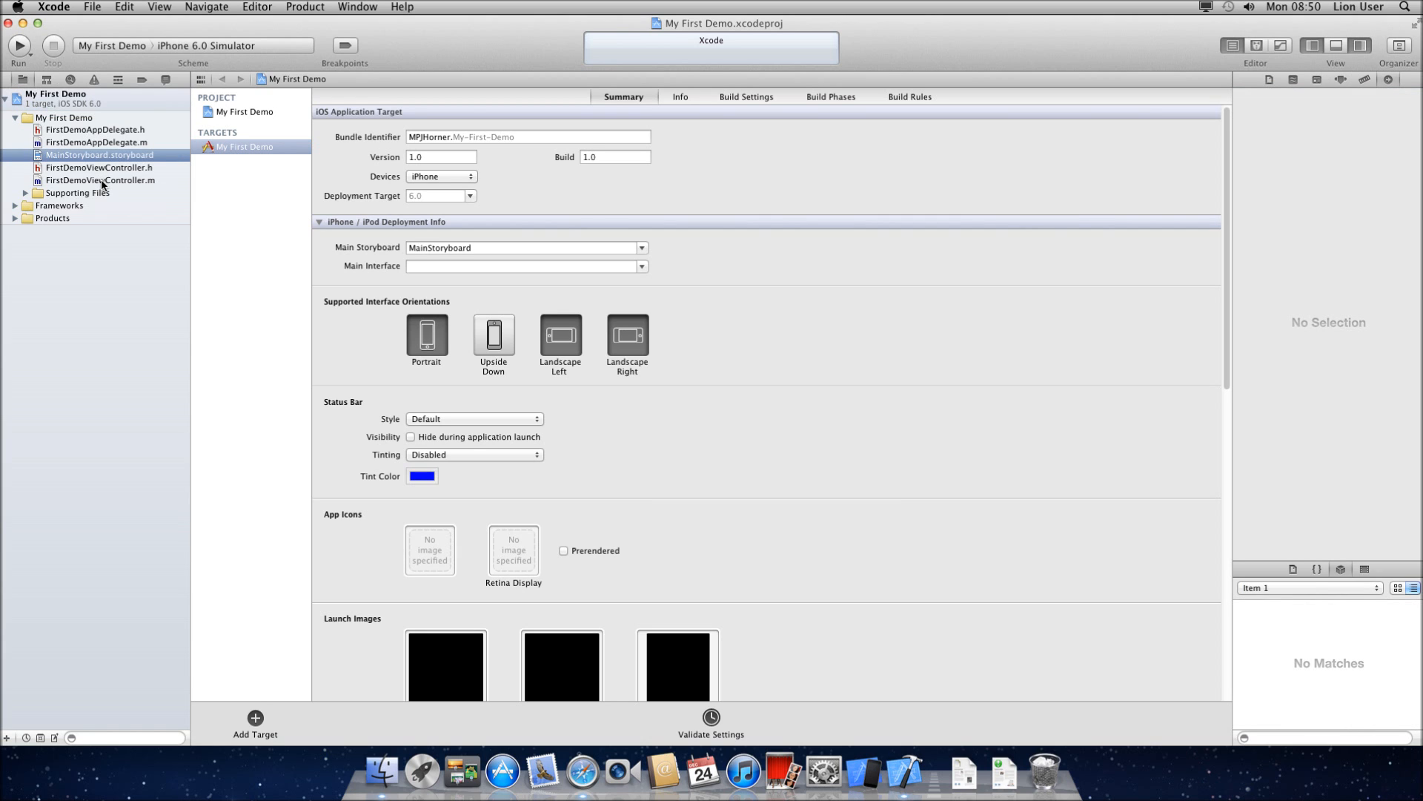
mouse_move(96, 166)
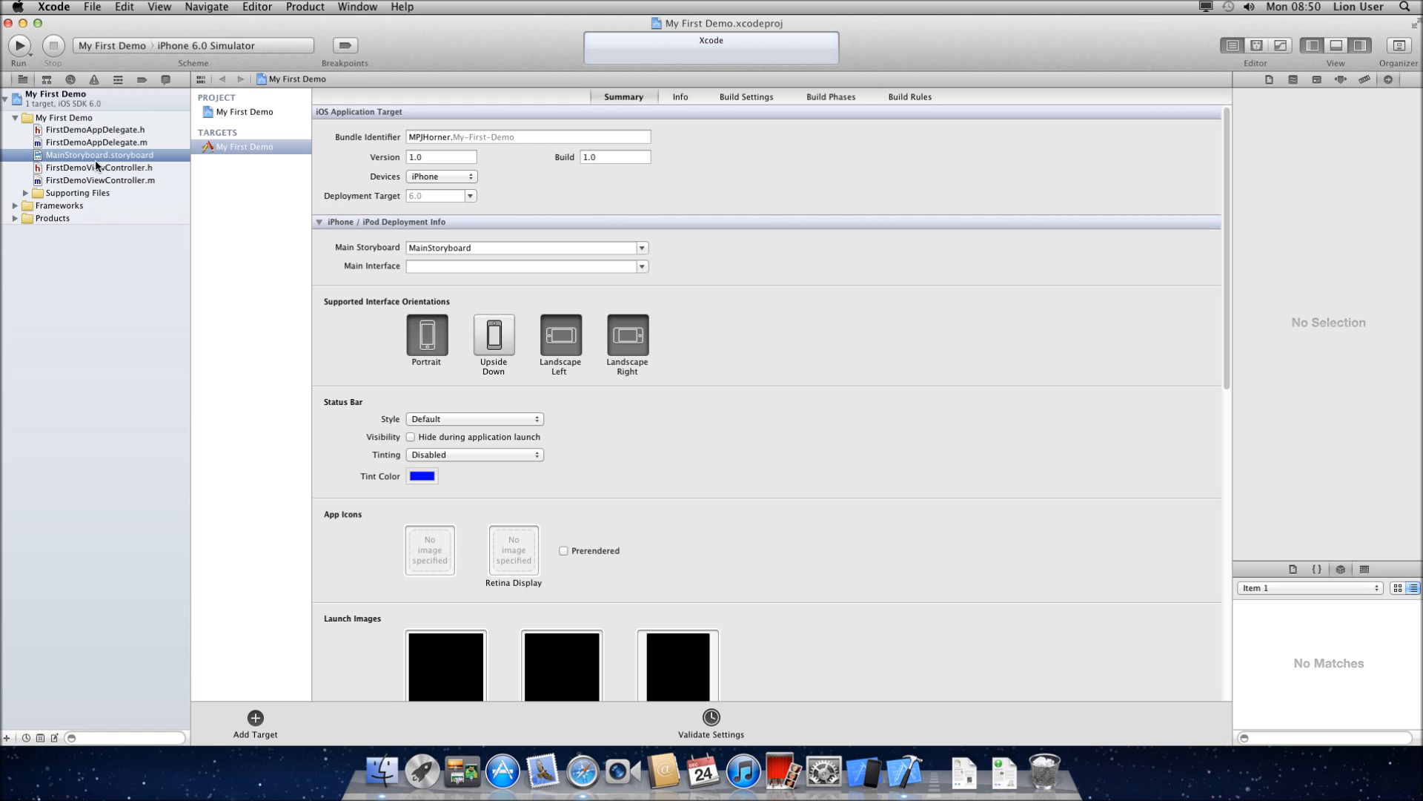
click(100, 180)
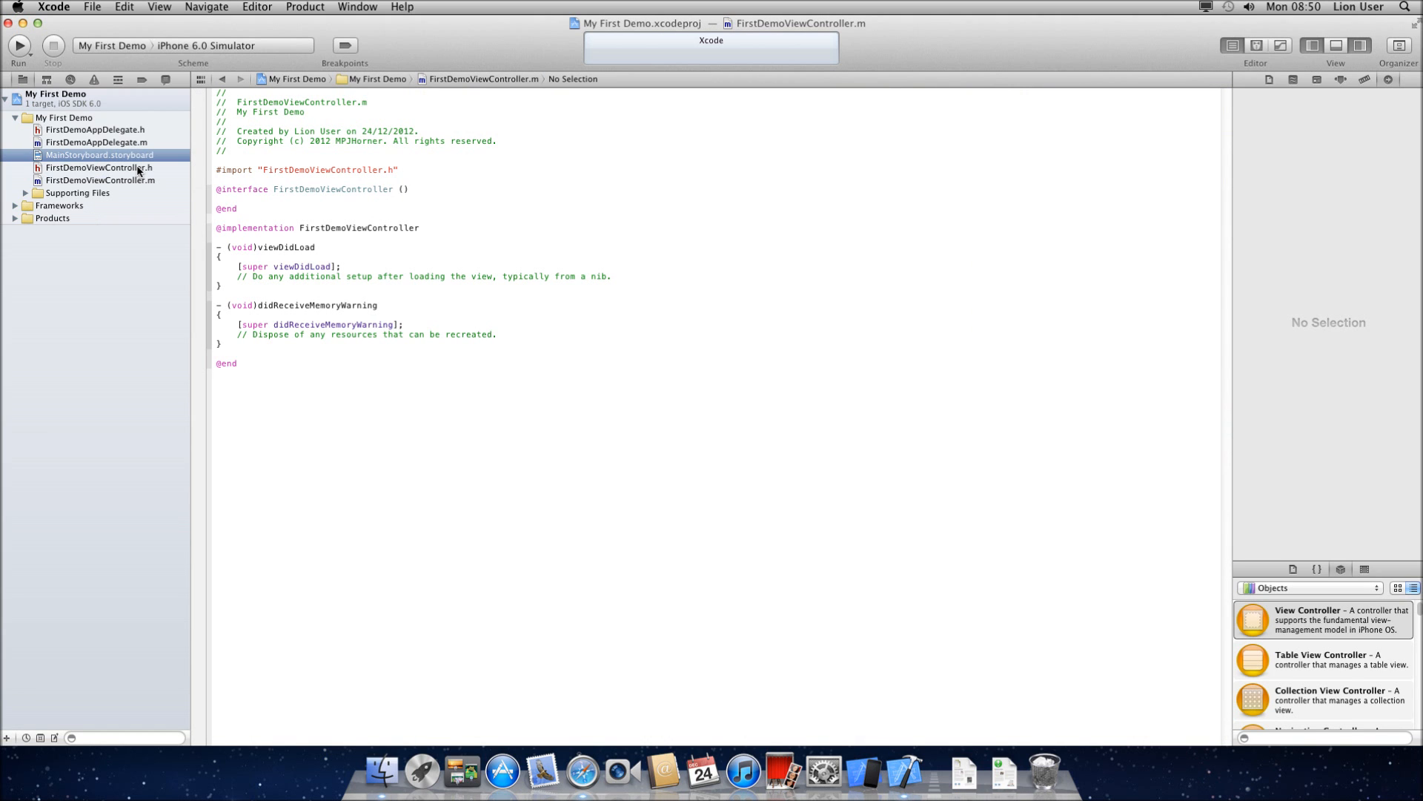
click(99, 154)
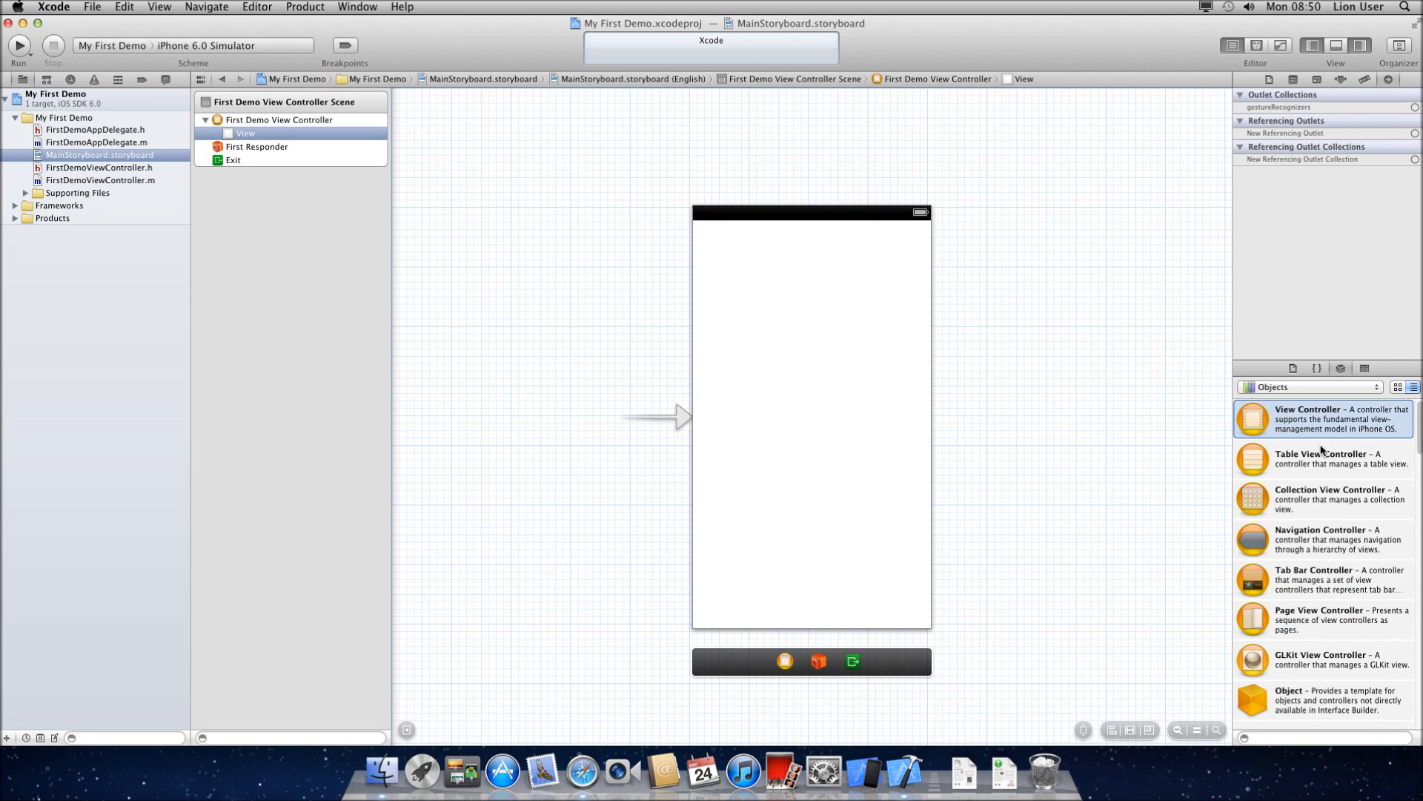
scroll(down, 3)
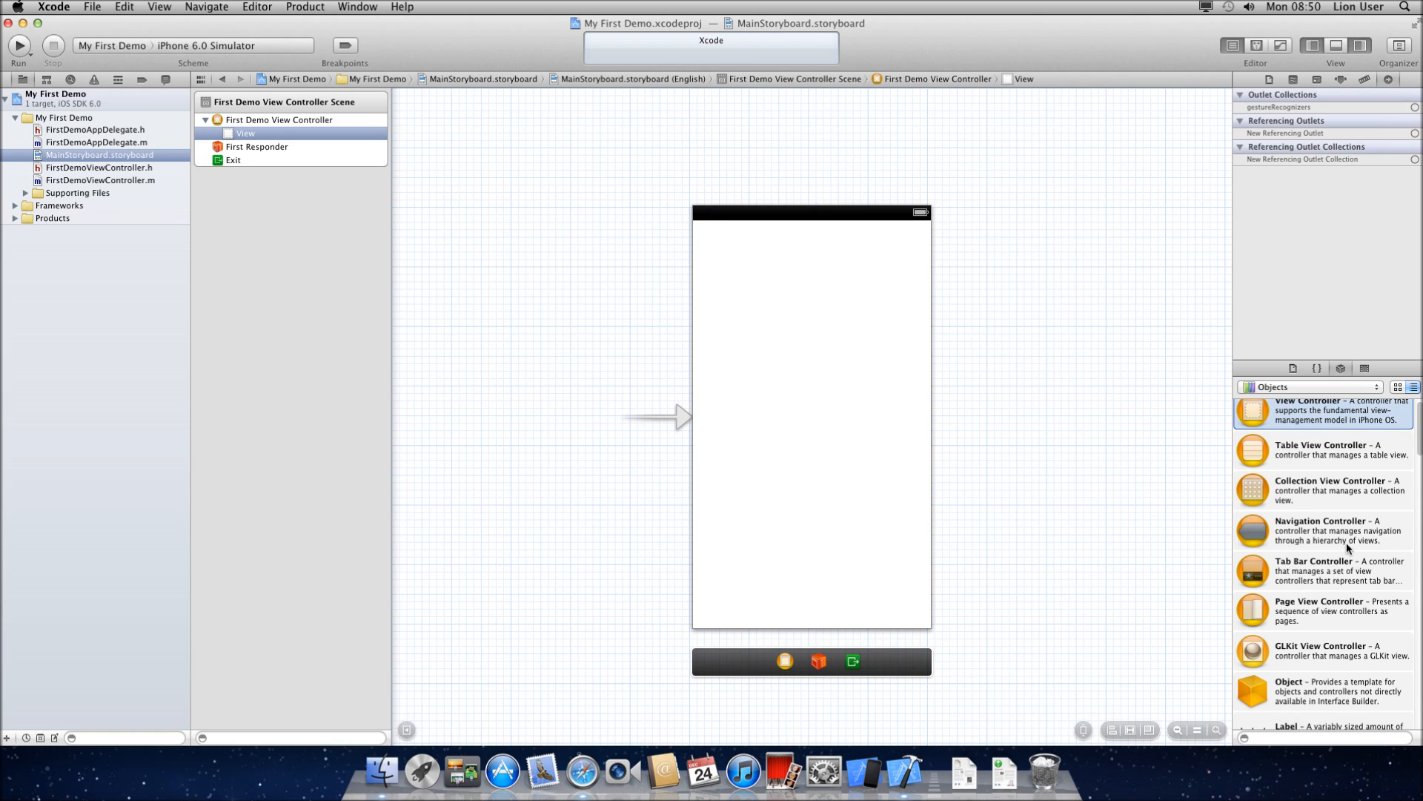
mouse_move(1416, 457)
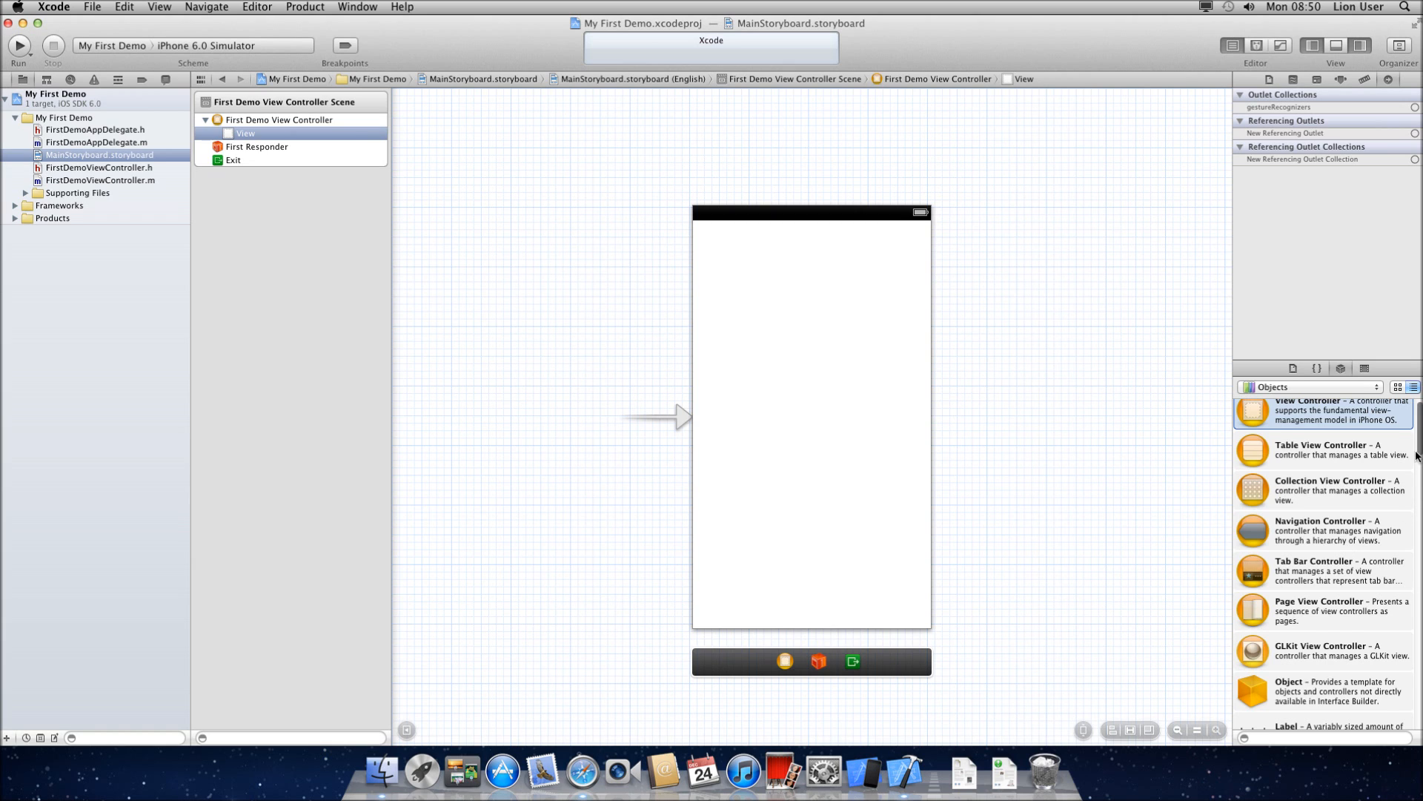
scroll(down, 3)
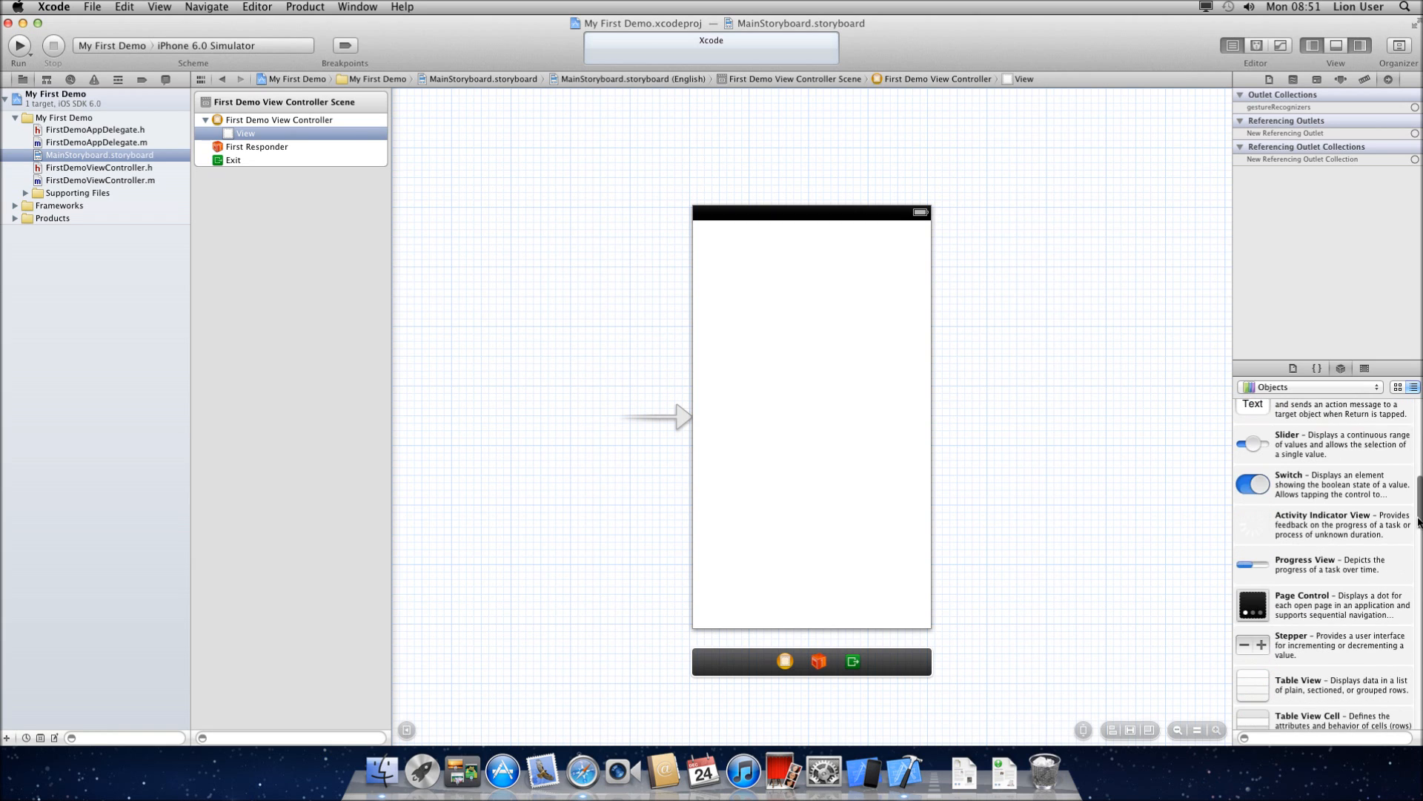
scroll(up, 3)
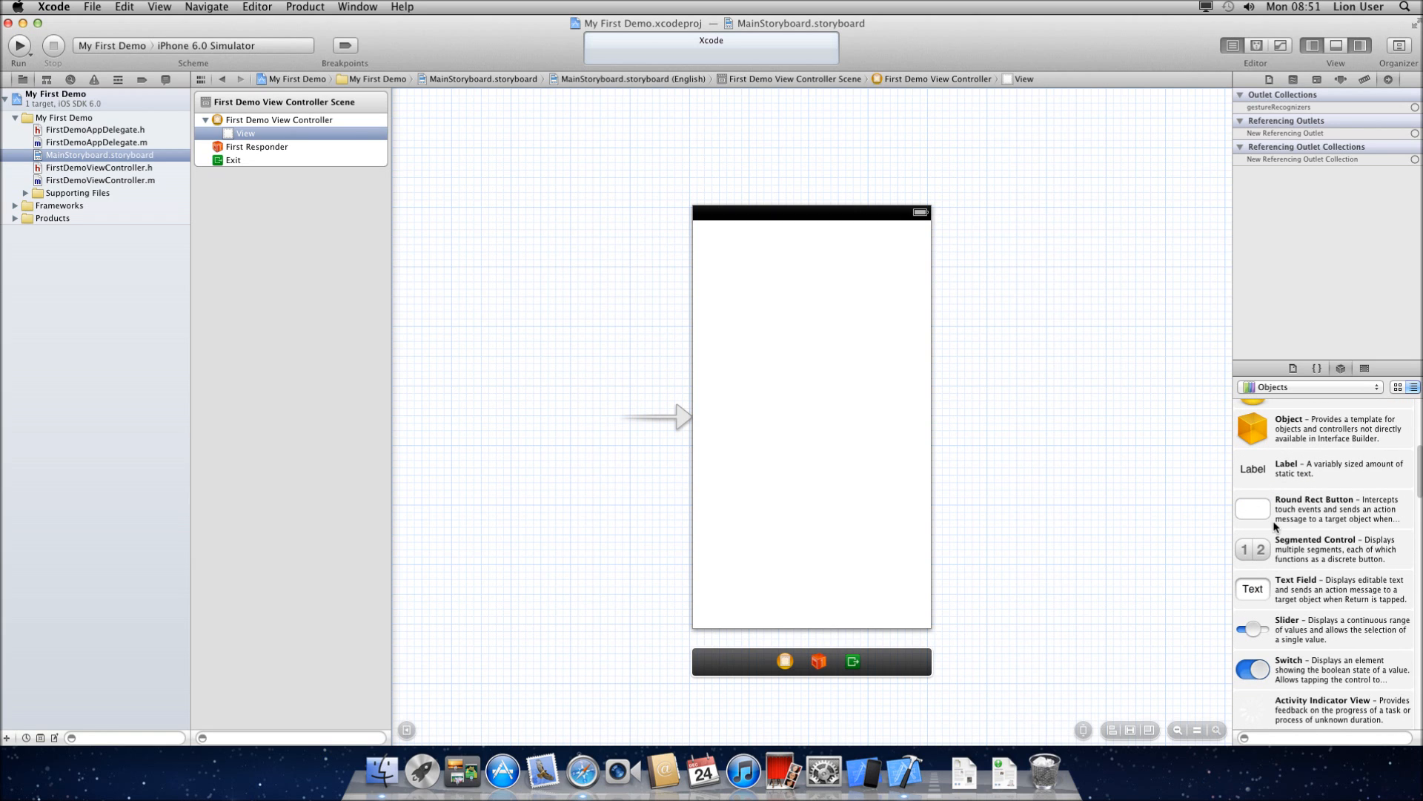
scroll(down, 3)
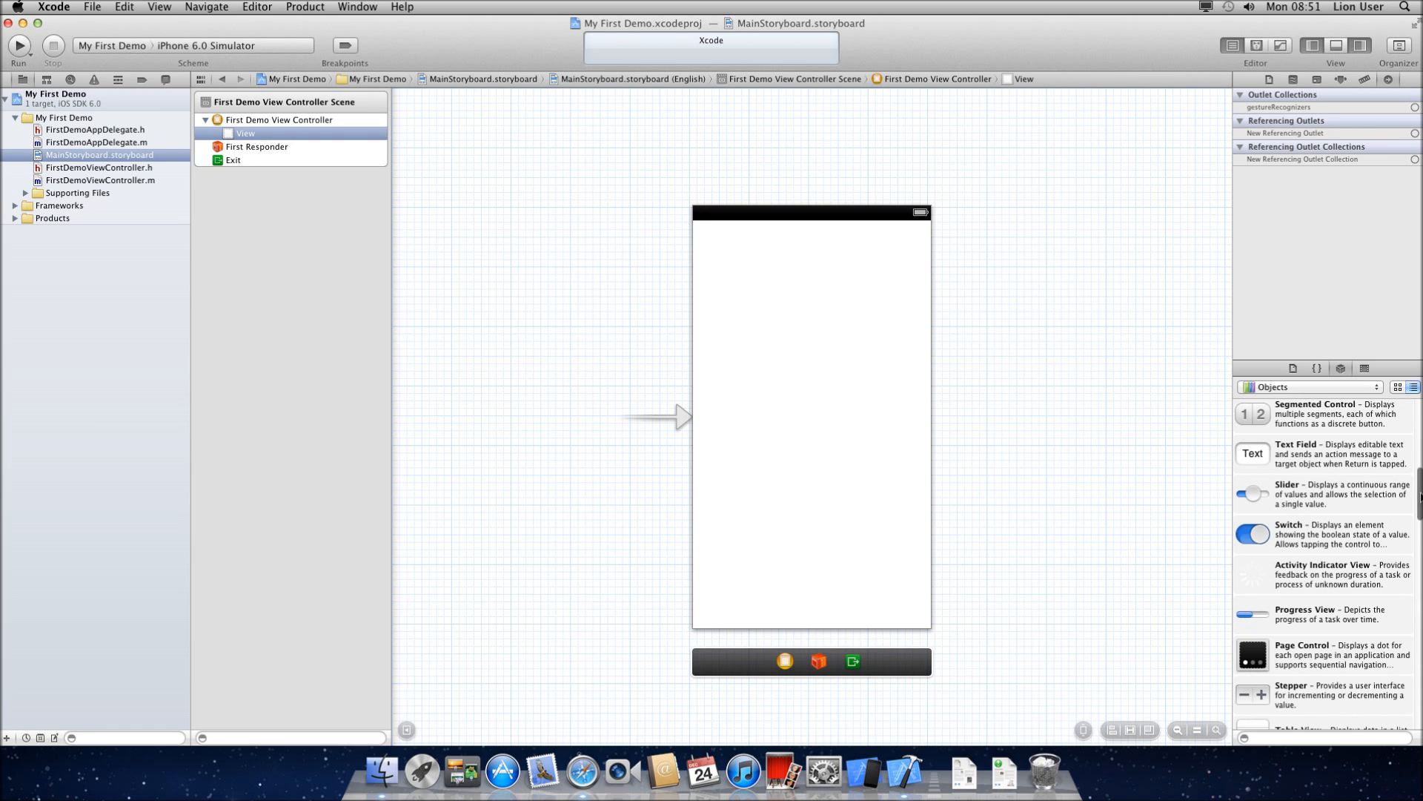
scroll(down, 3)
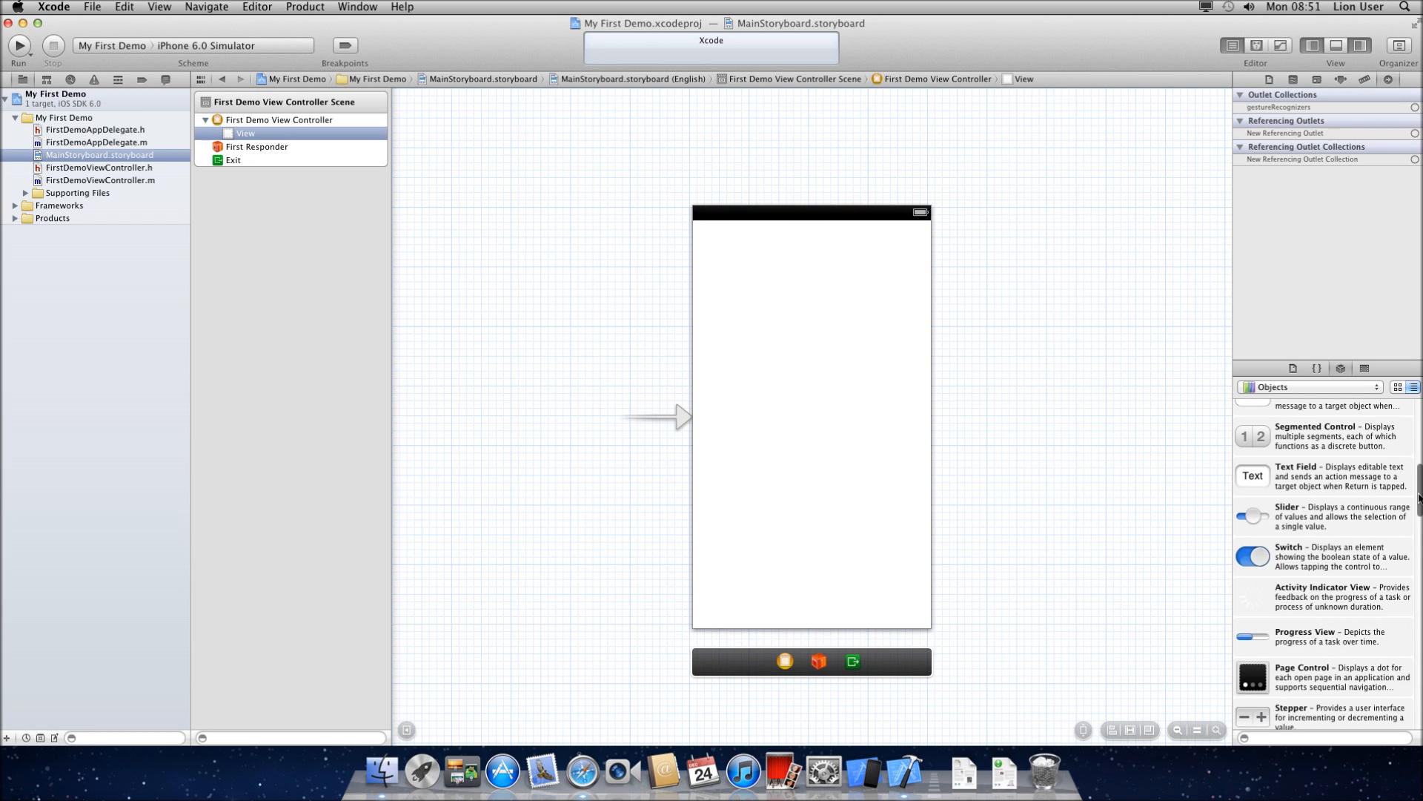
scroll(down, 3)
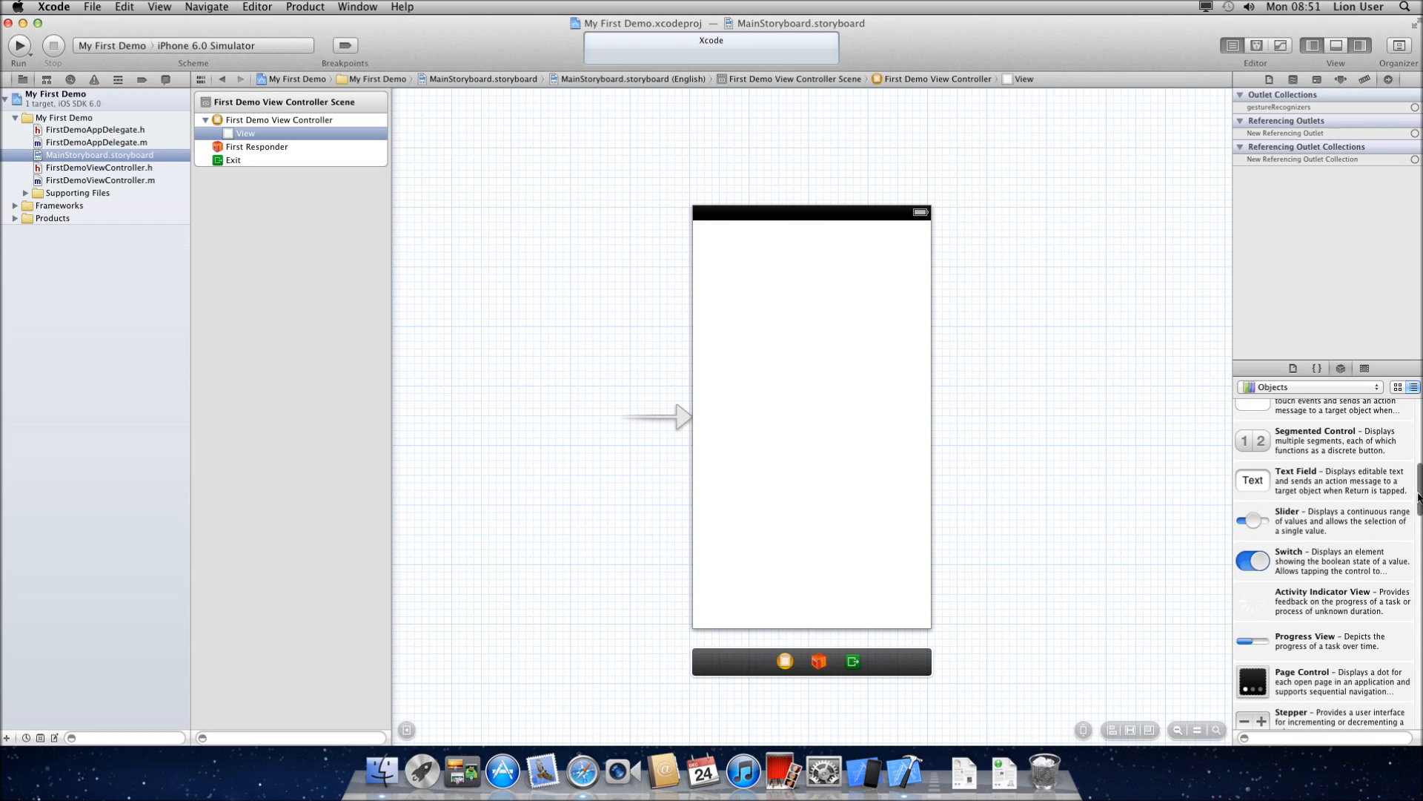
scroll(up, 3)
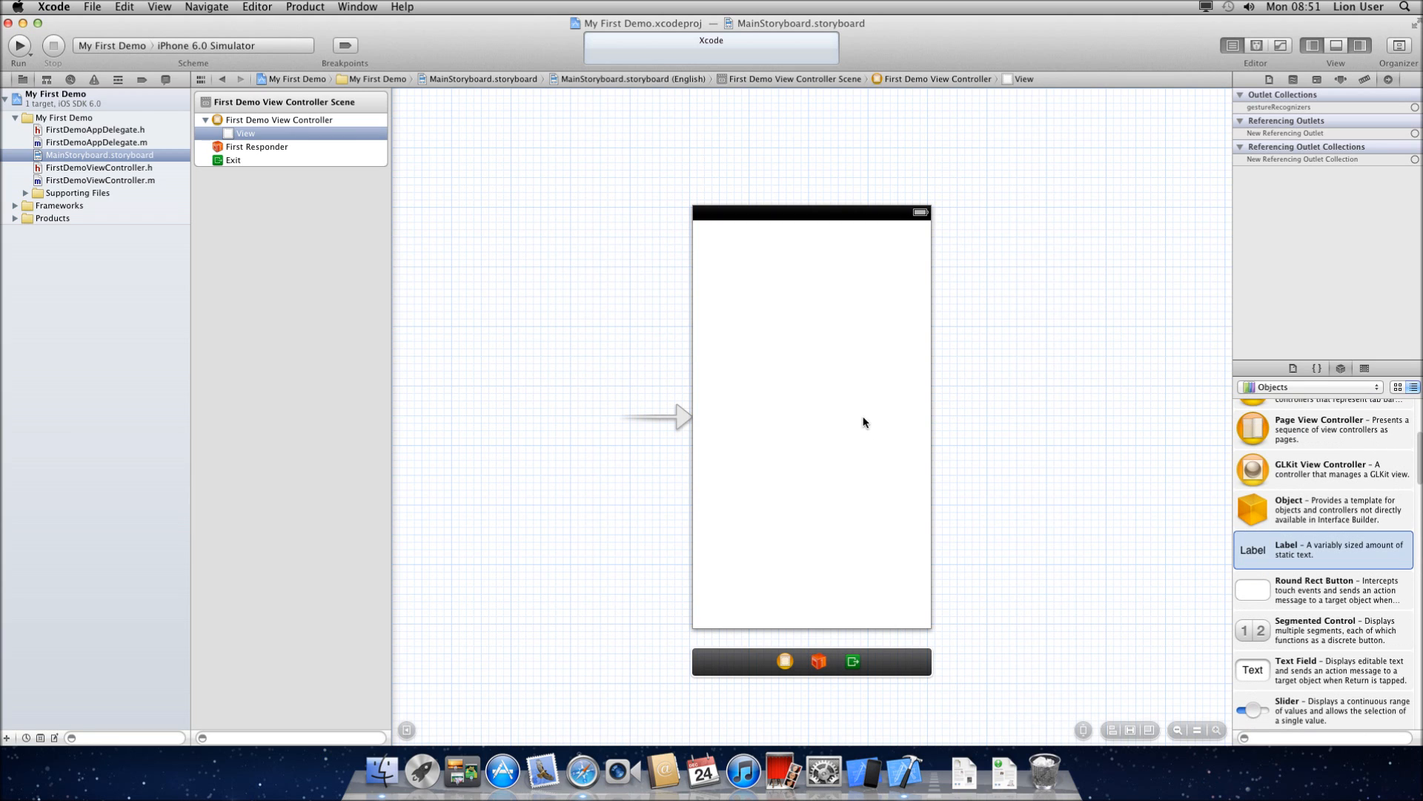
mouse_move(801, 336)
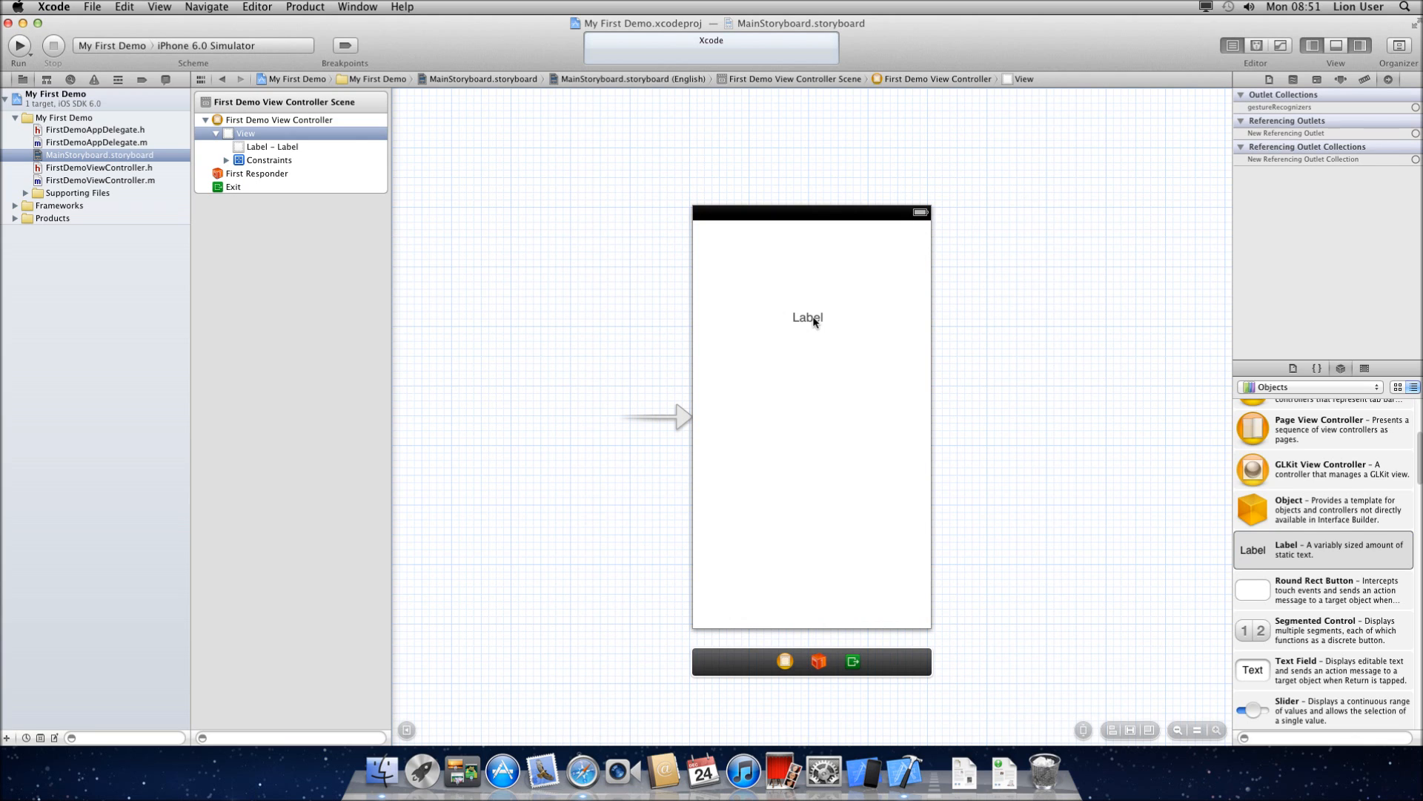
Select the new label and change its text to 'My First App'.
click(808, 318)
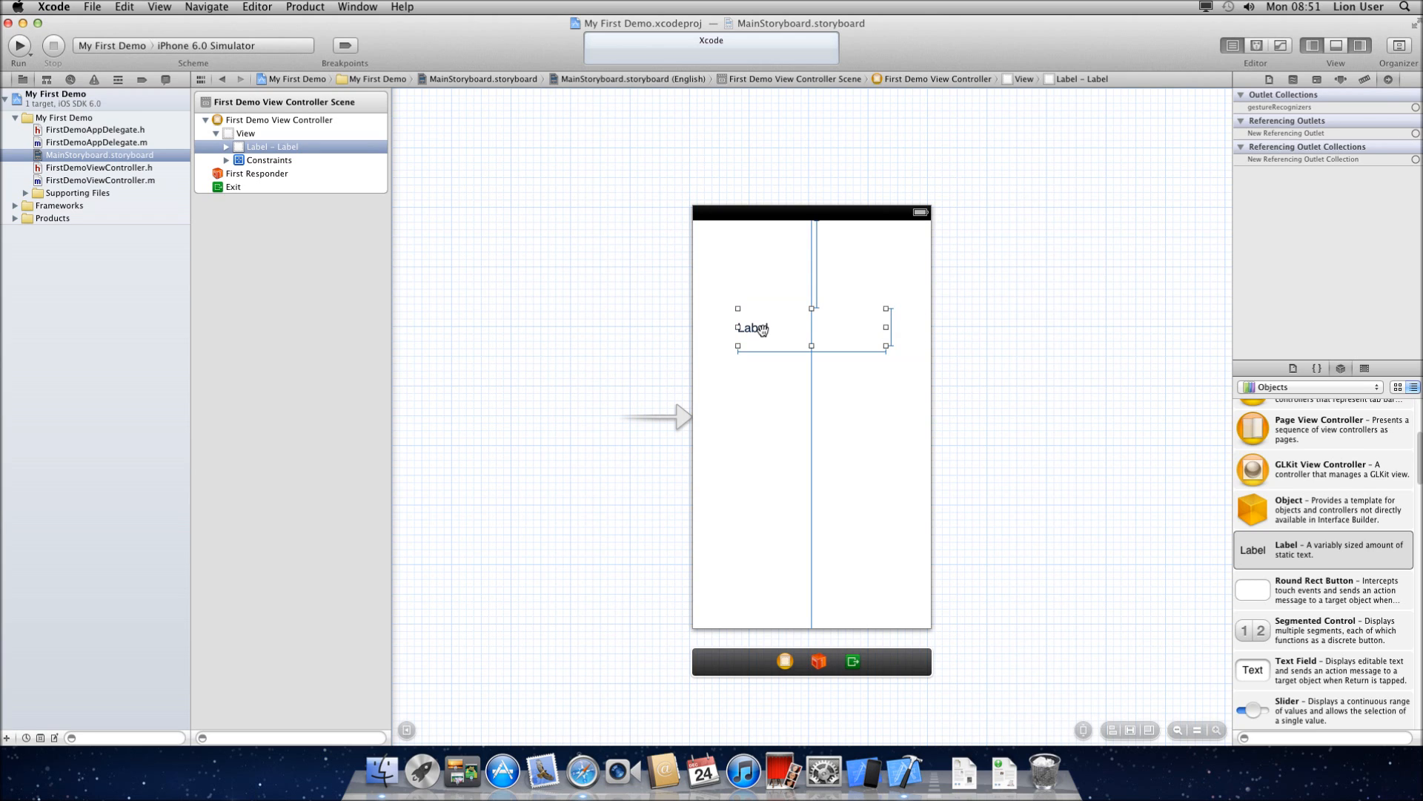
text(My First App)
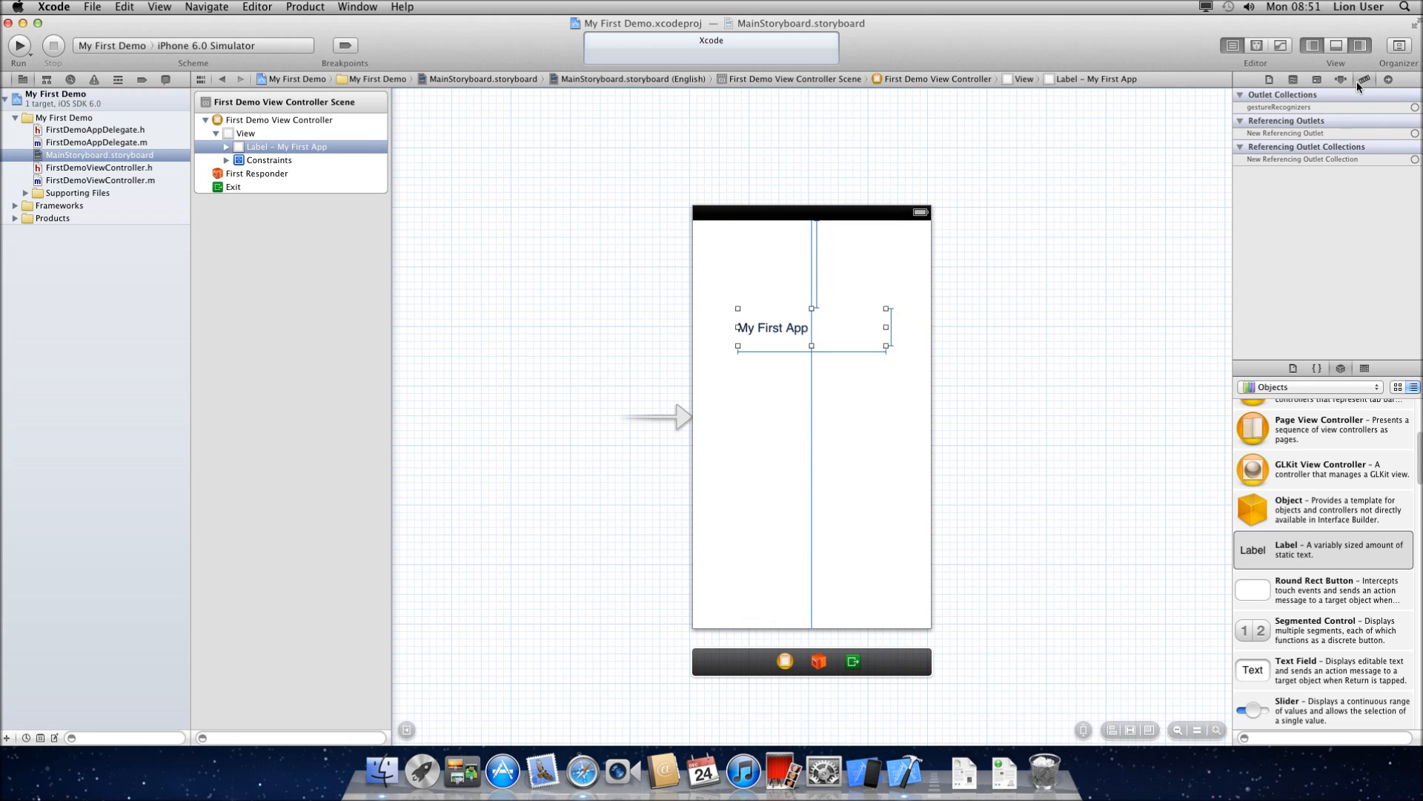
Centre the label's text and enlarge its font to System 28.
click(1340, 80)
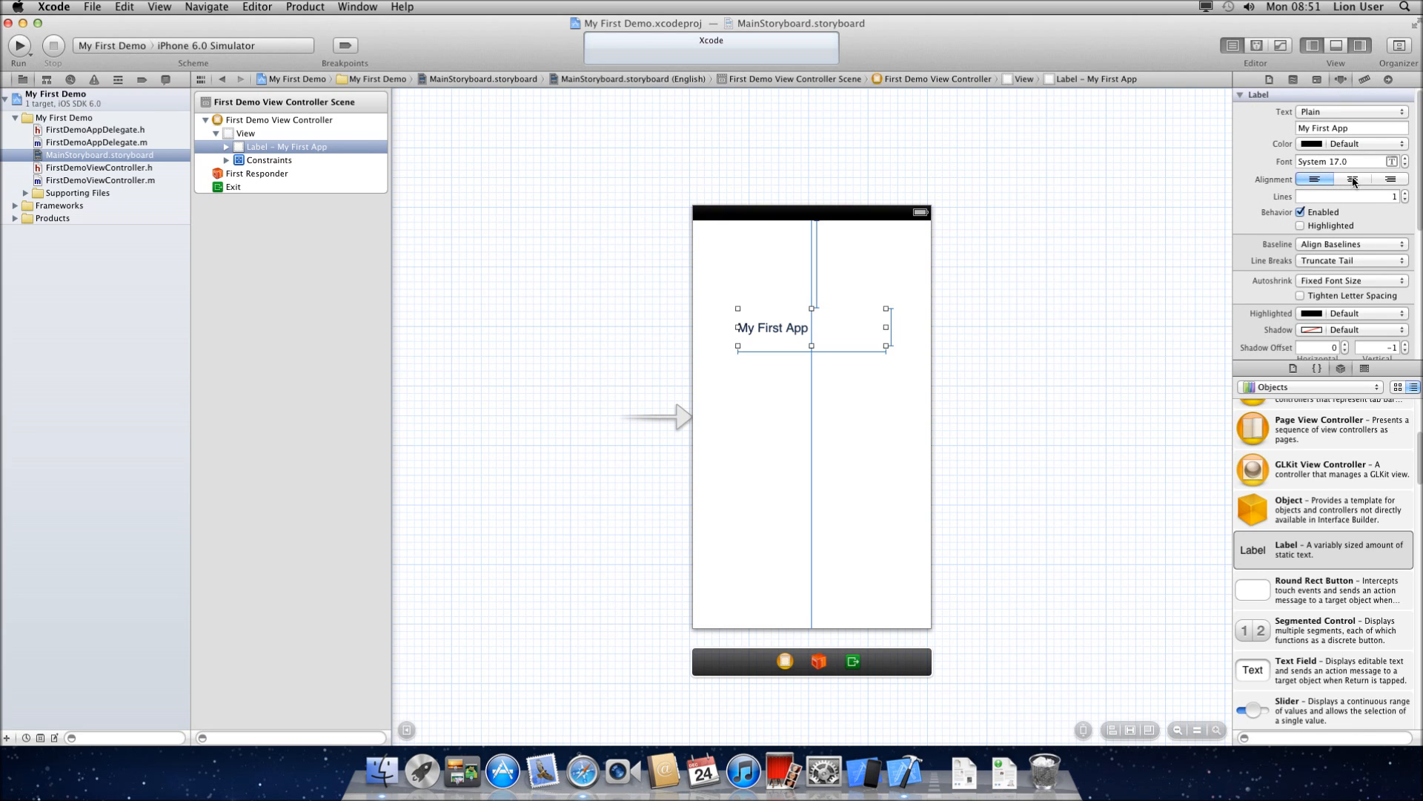
click(1352, 178)
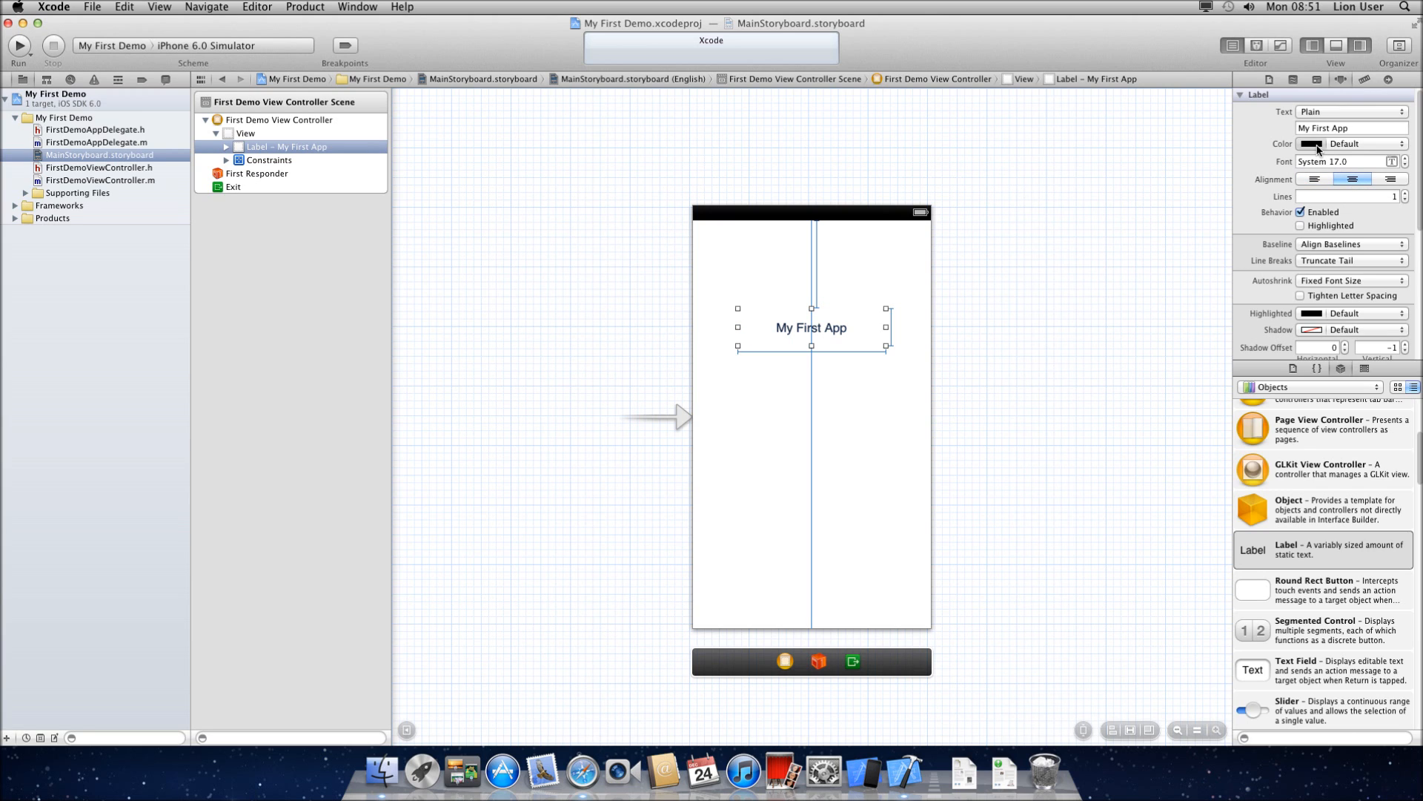
click(1406, 157)
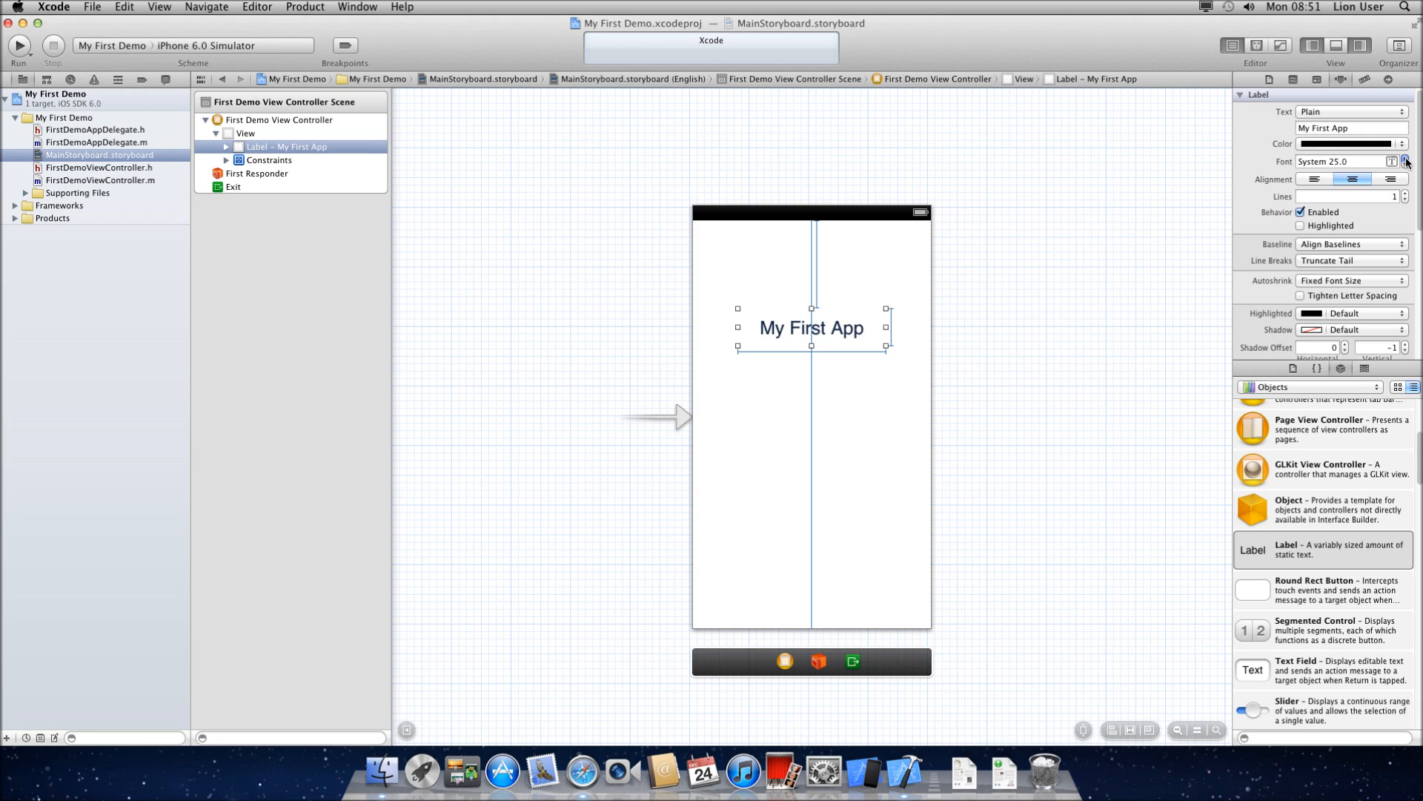
click(1407, 156)
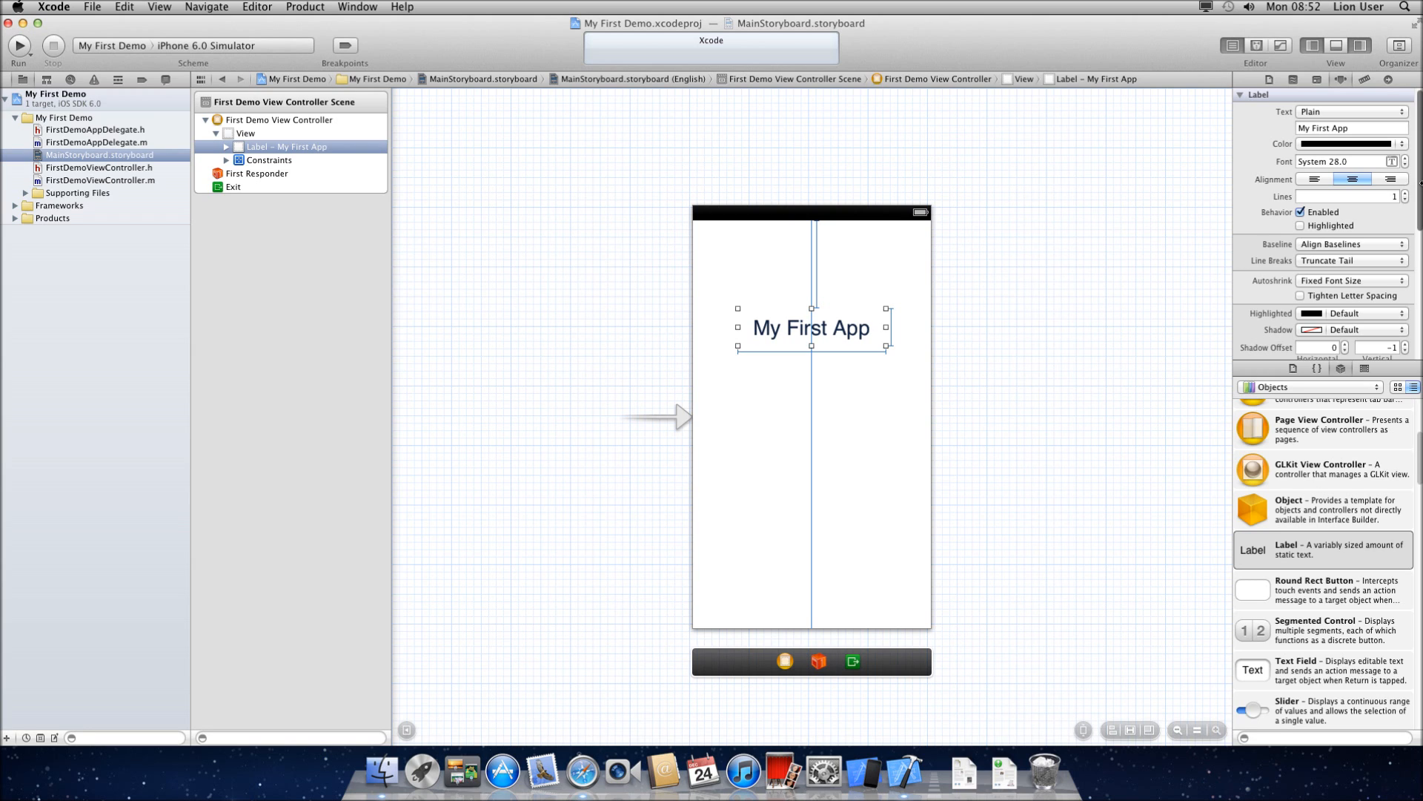
scroll(down, 3)
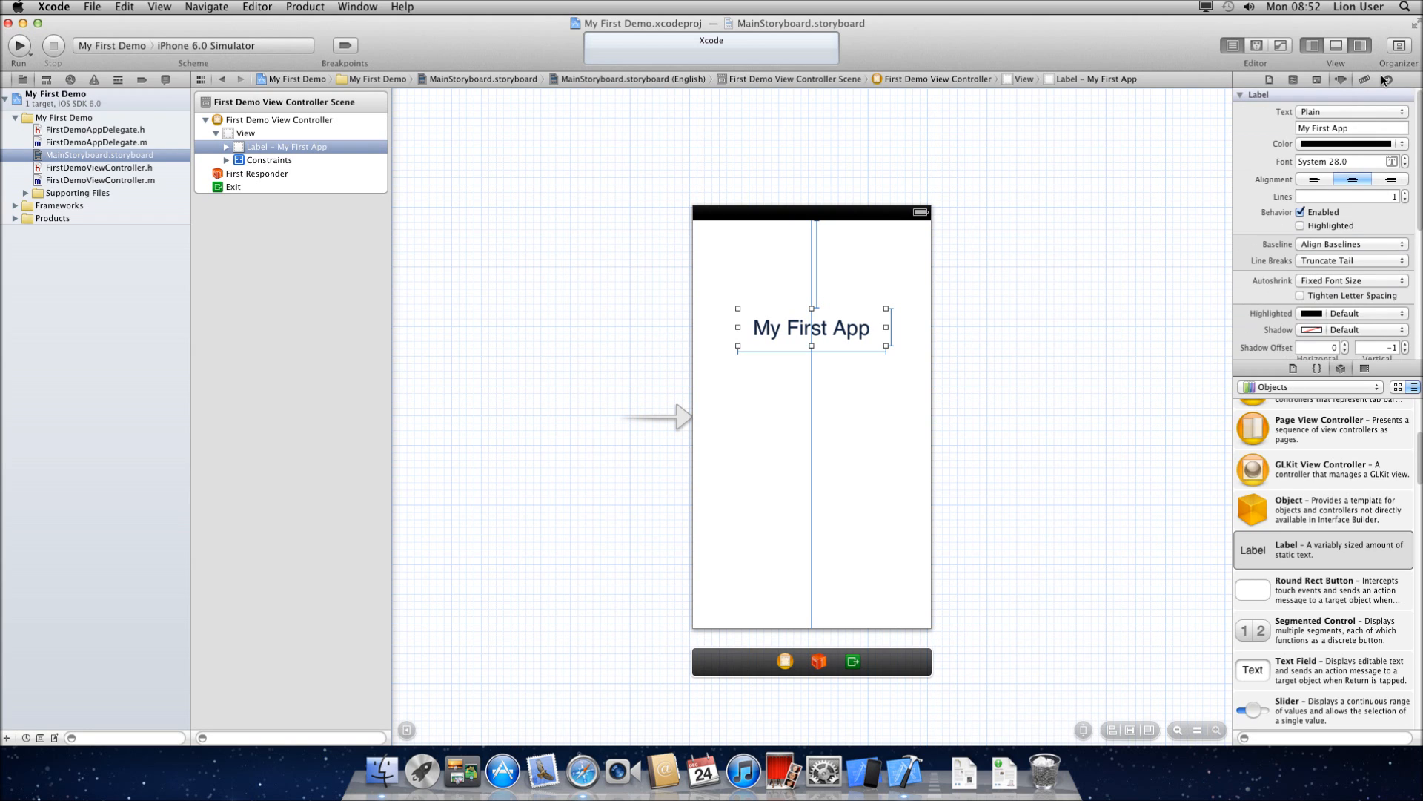
Check the label's connections, select the background view, then the header file.
click(1385, 79)
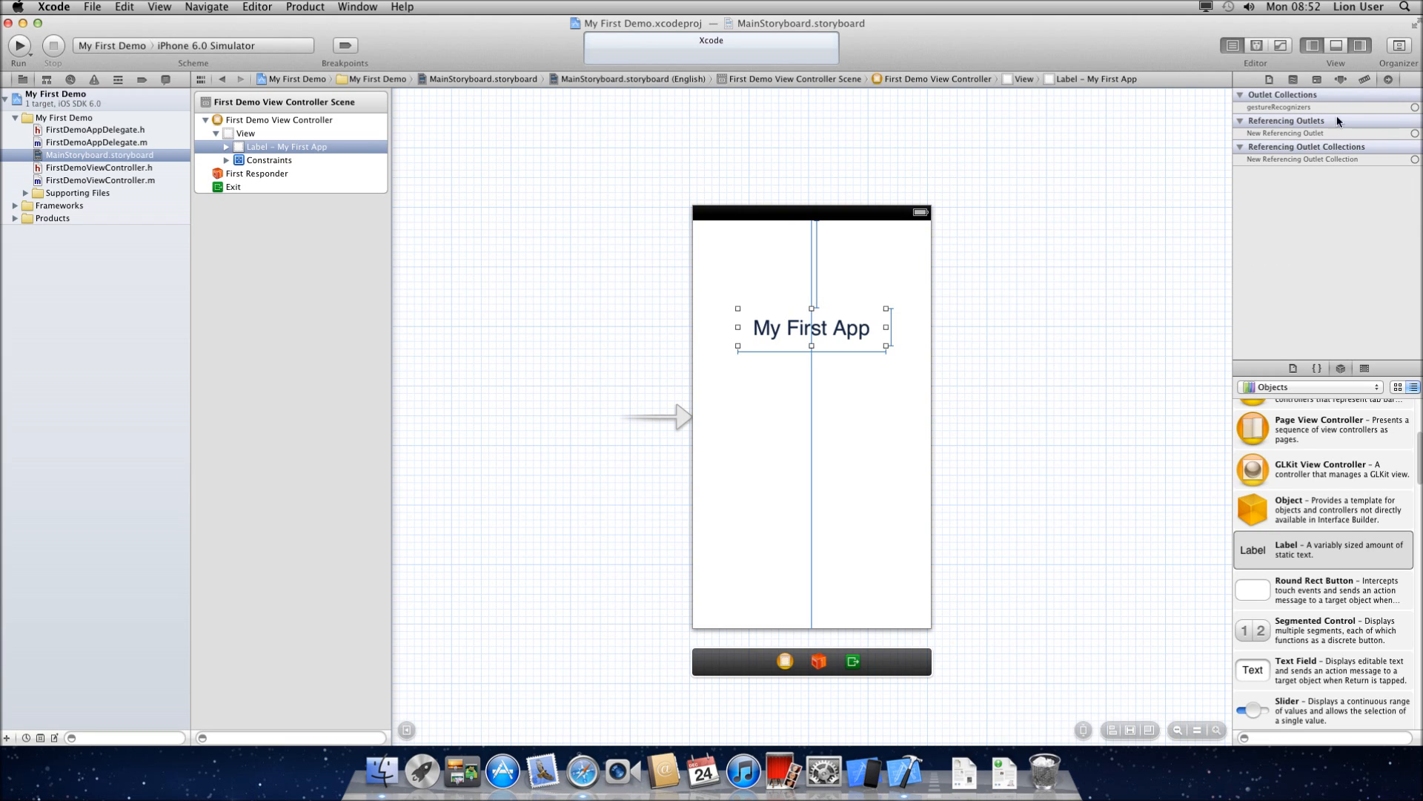
mouse_move(1114, 294)
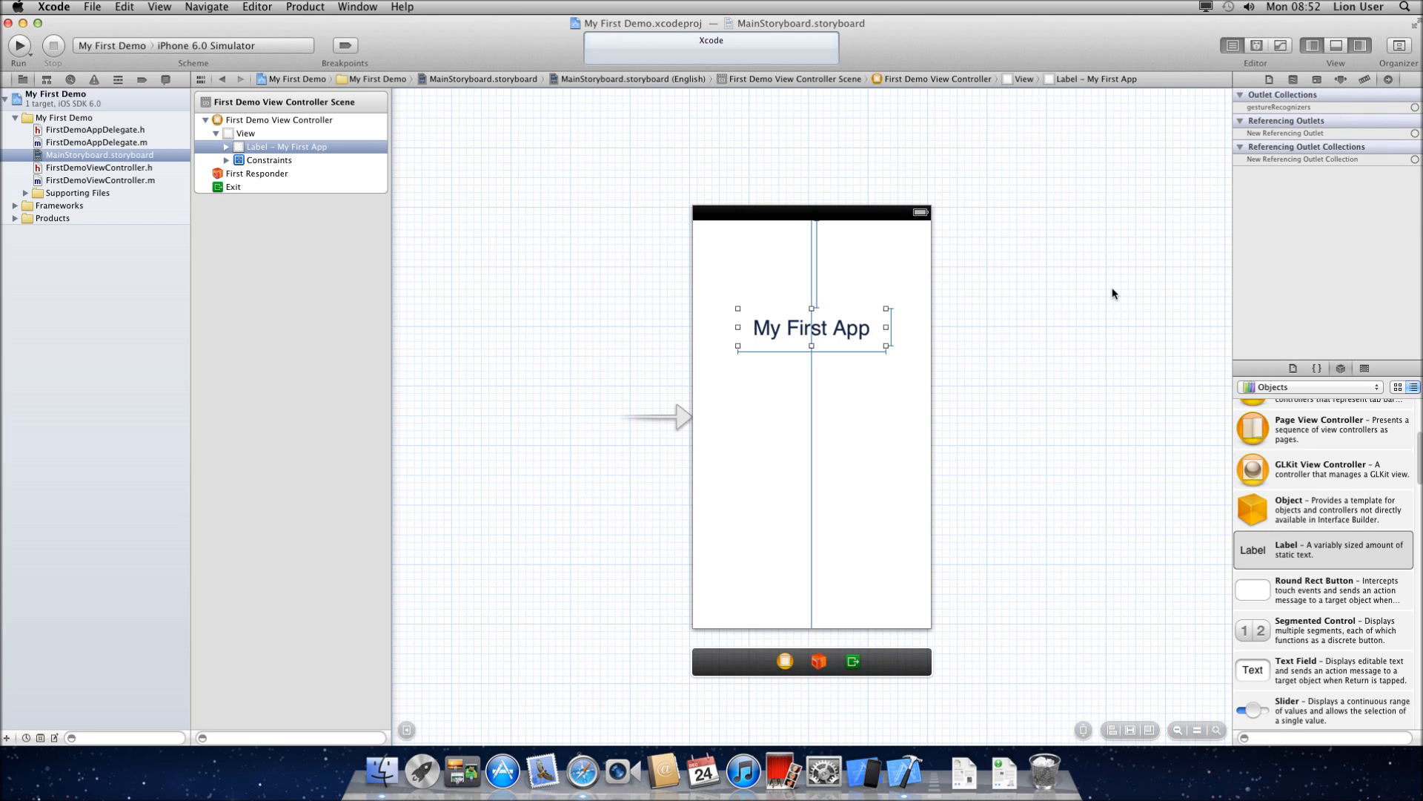
mouse_move(1329, 124)
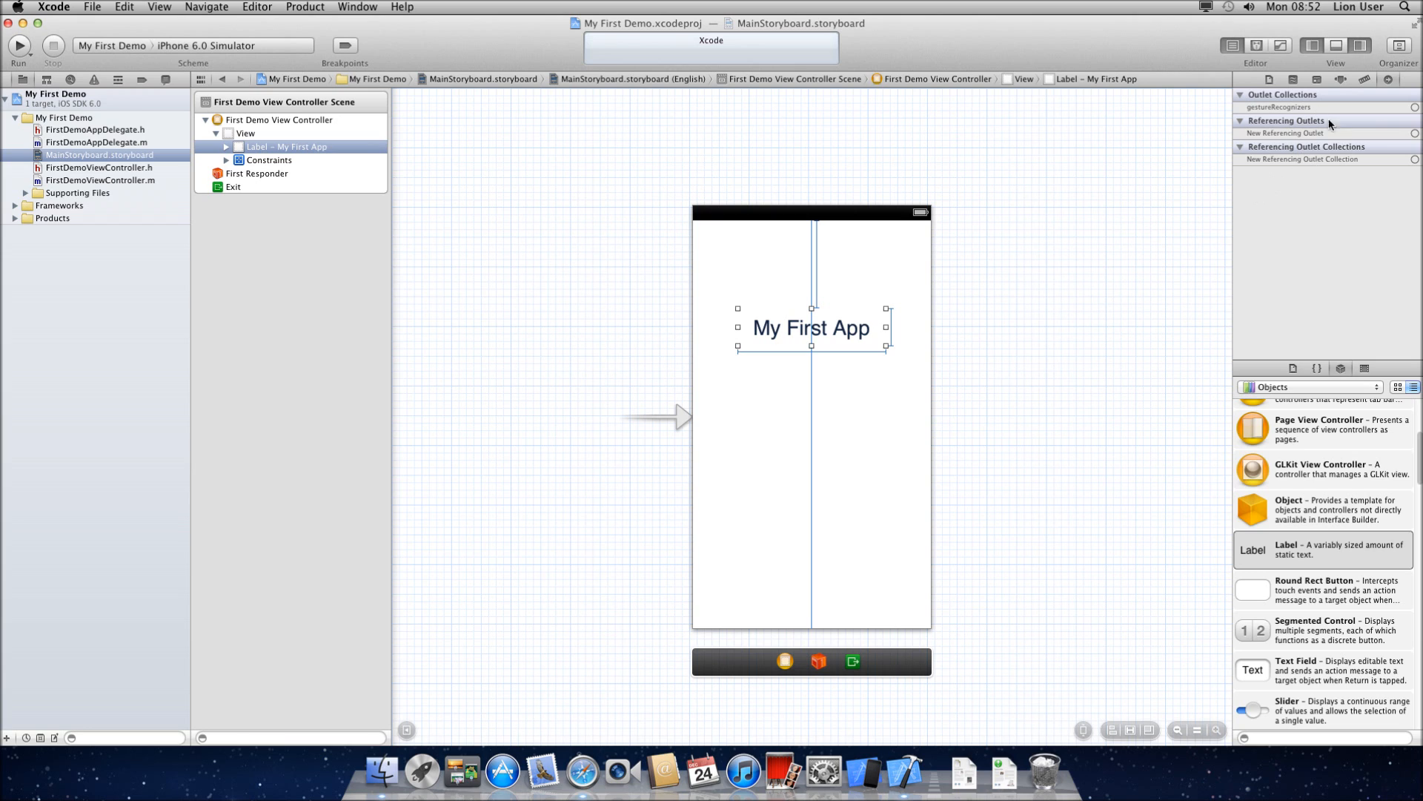
click(245, 134)
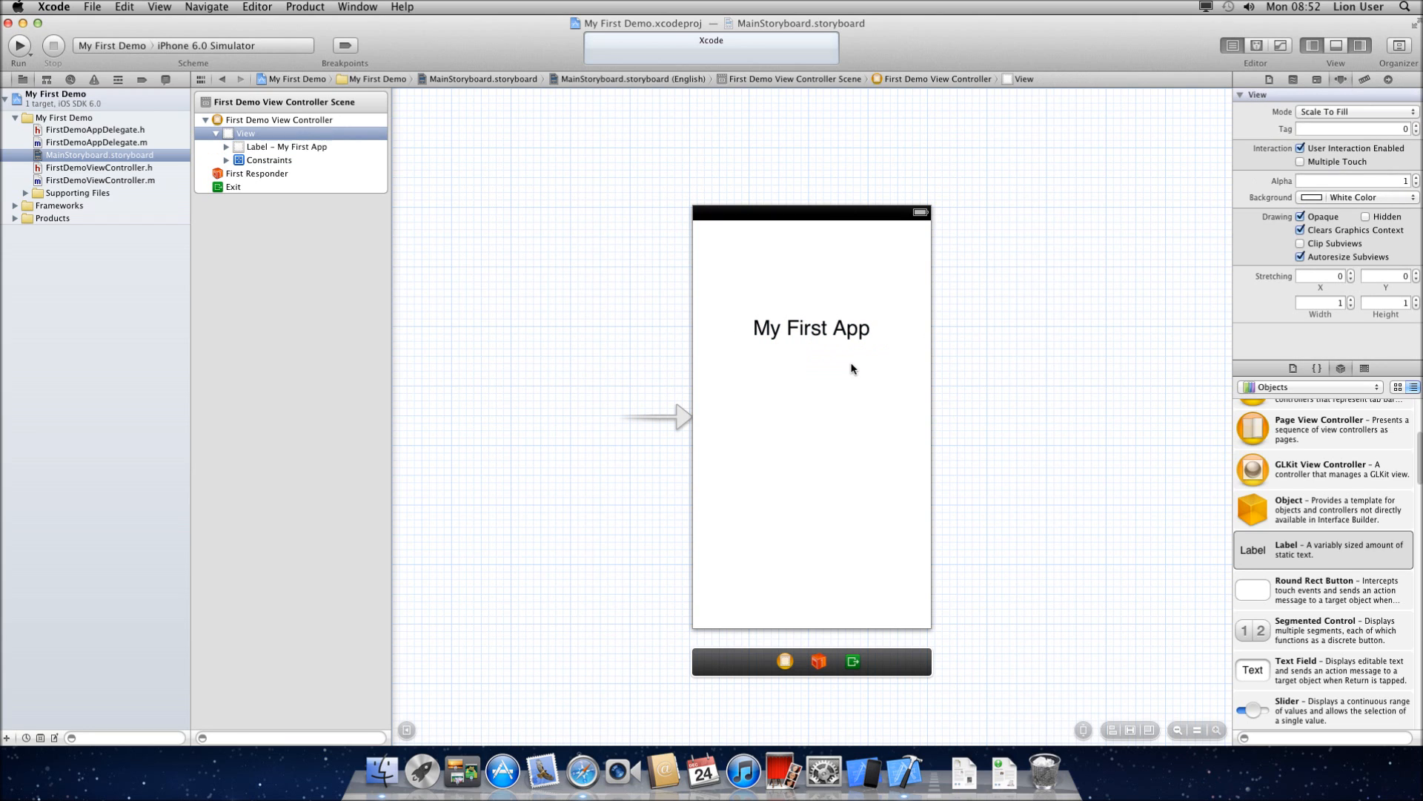
click(100, 167)
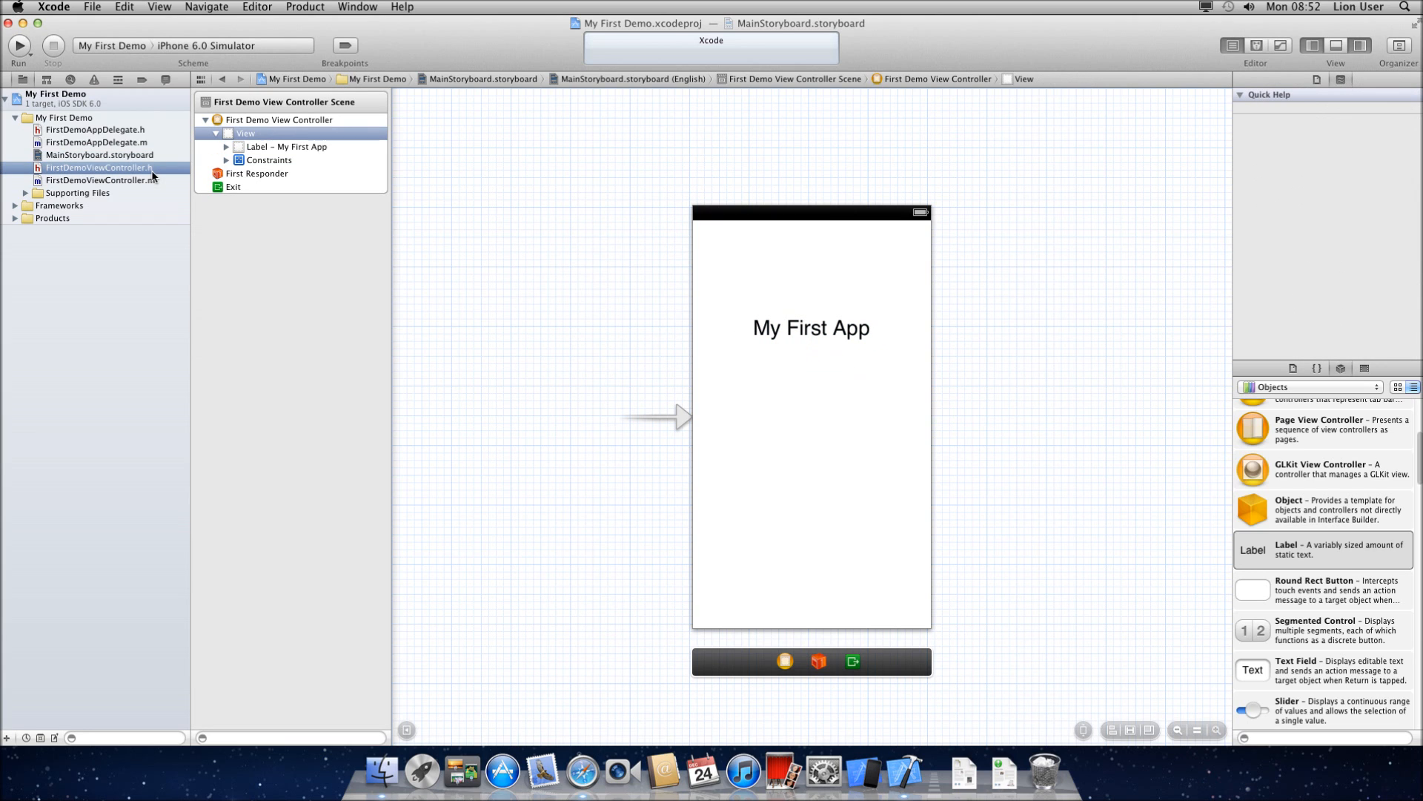
Look over FirstDemoViewController.h, then open FirstDemoViewController.m.
click(100, 168)
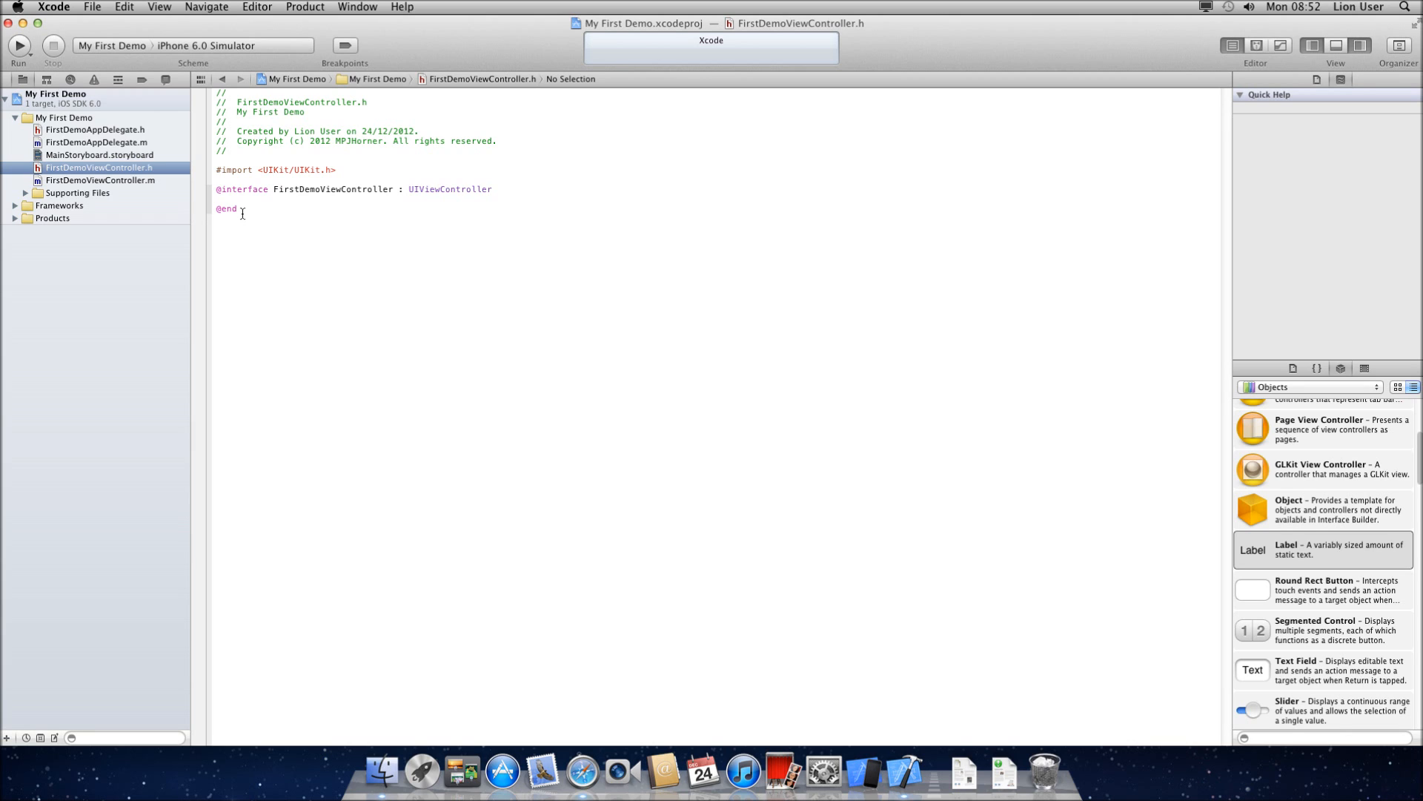
click(100, 179)
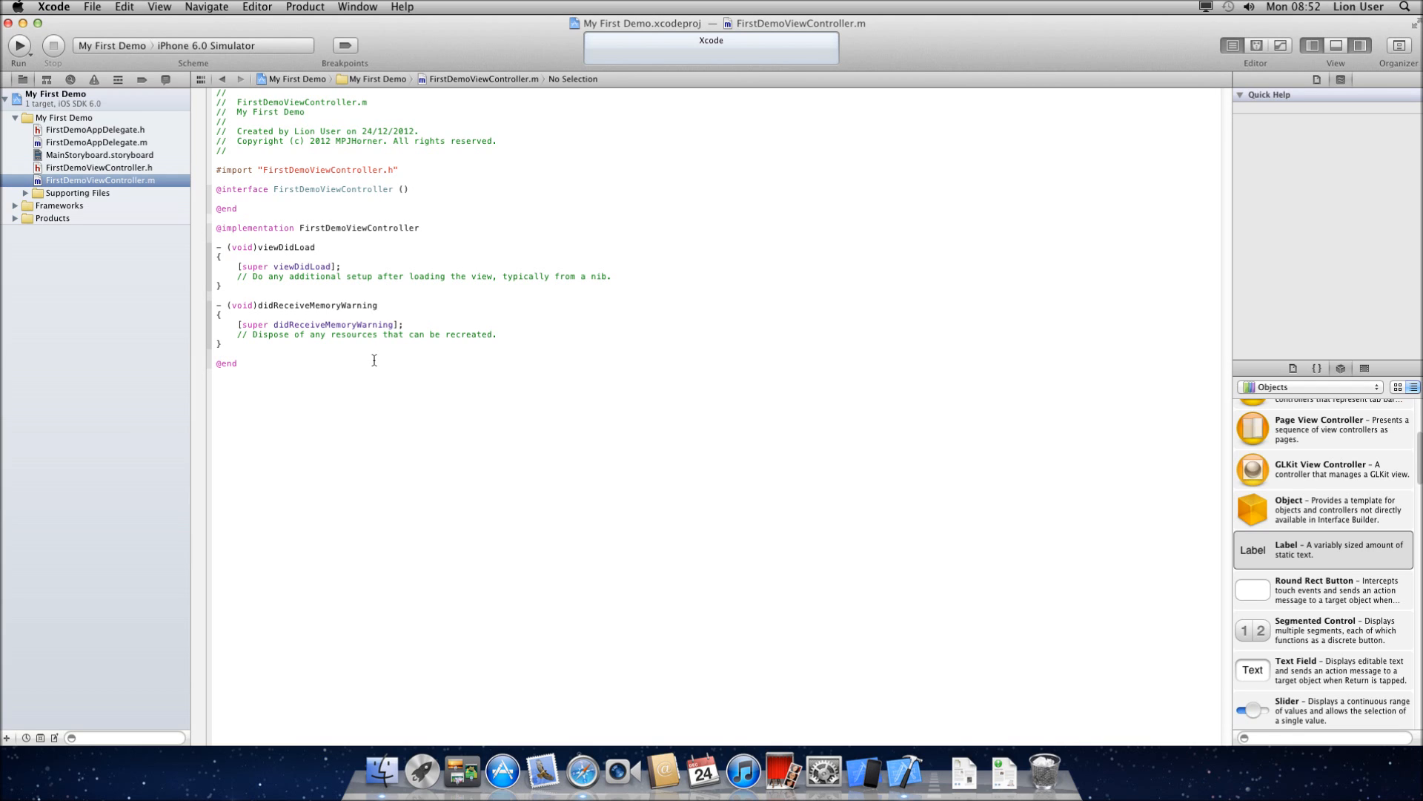
mouse_move(1081, 193)
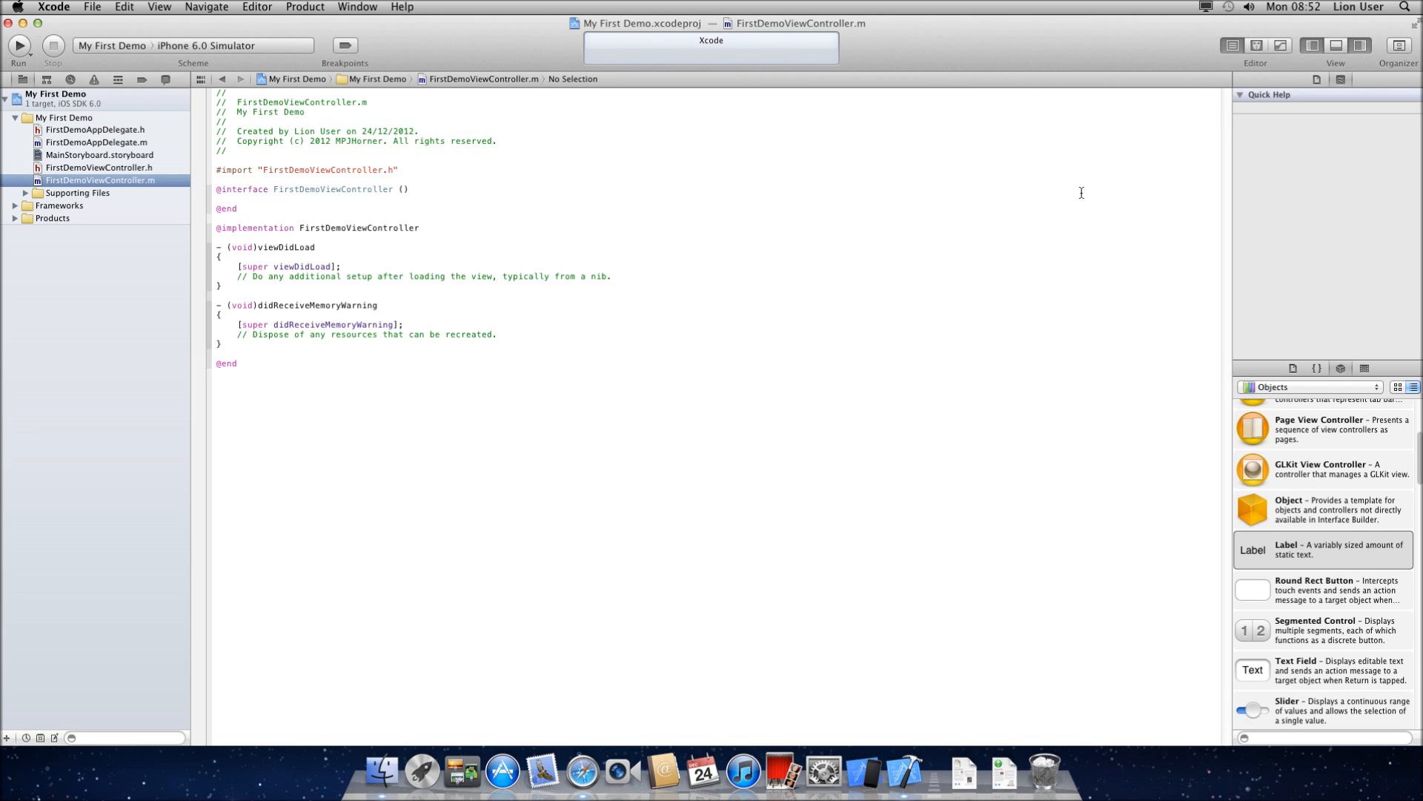
mouse_move(566, 359)
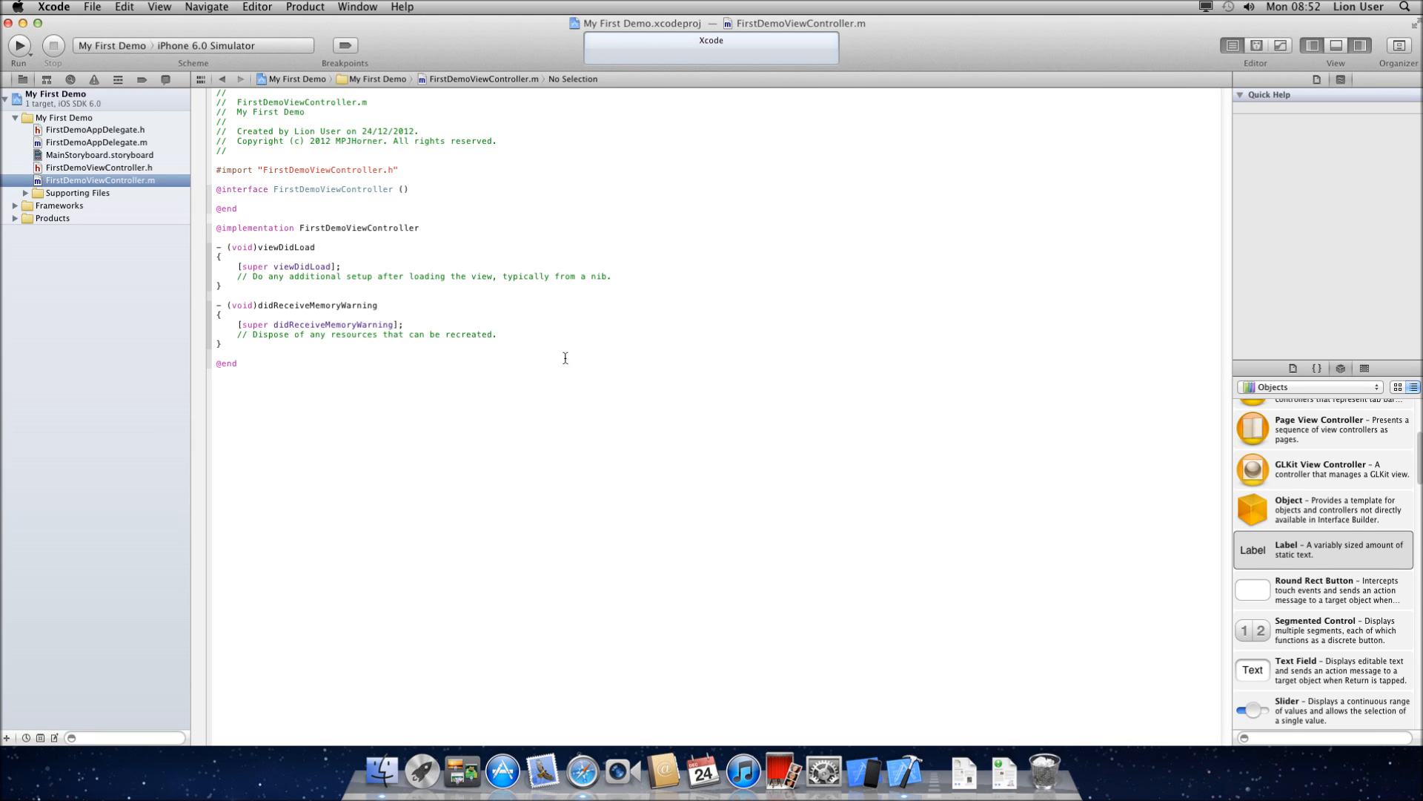
mouse_move(557, 355)
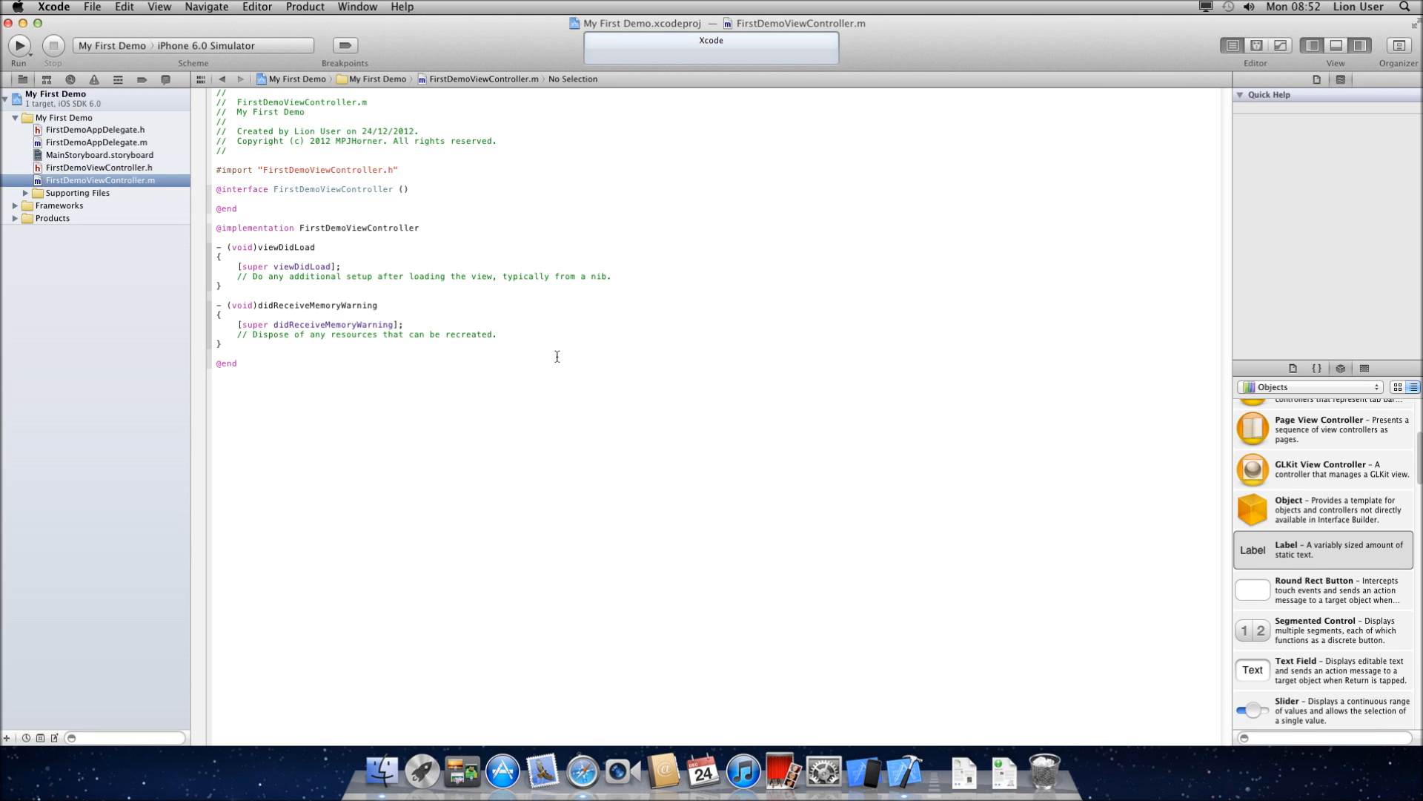
mouse_move(525, 340)
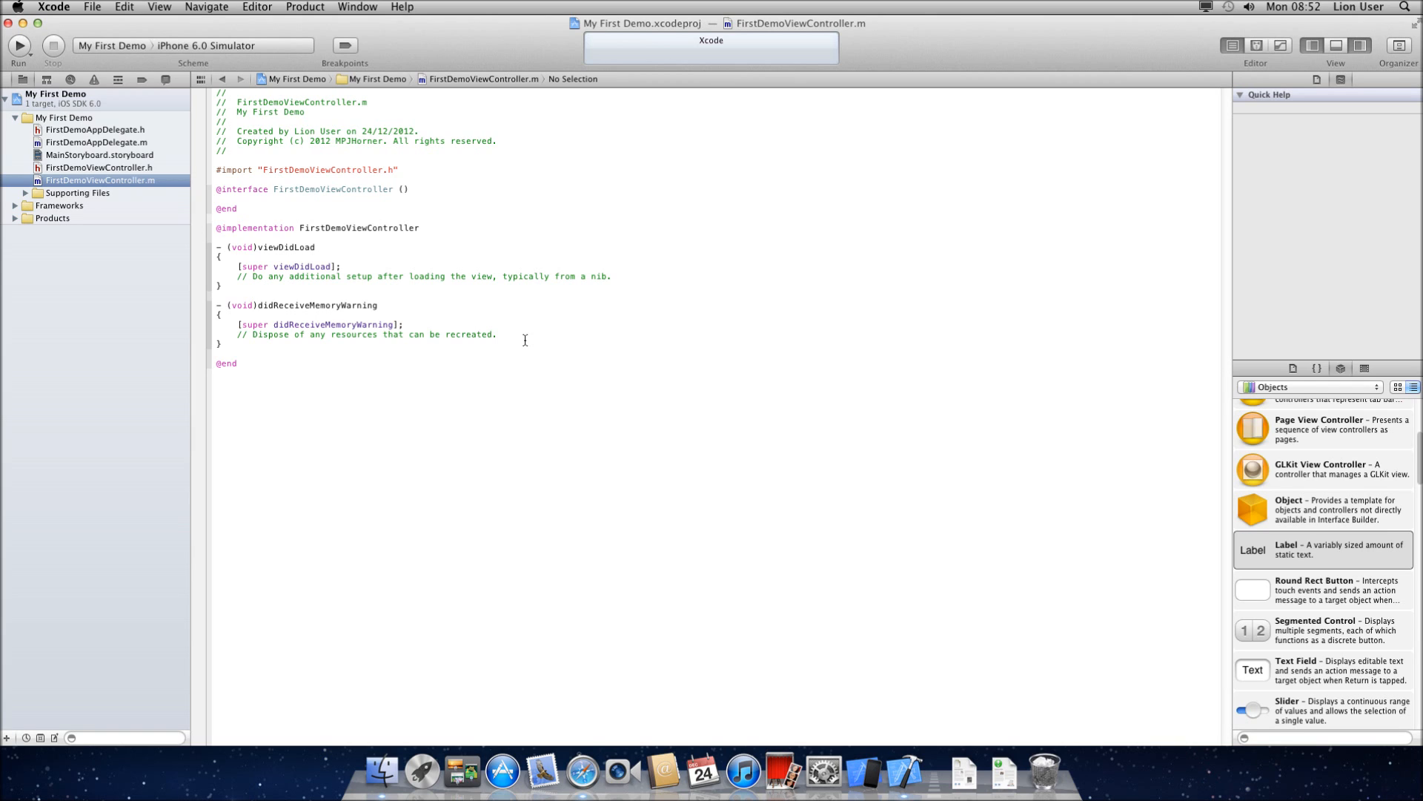
mouse_move(169, 314)
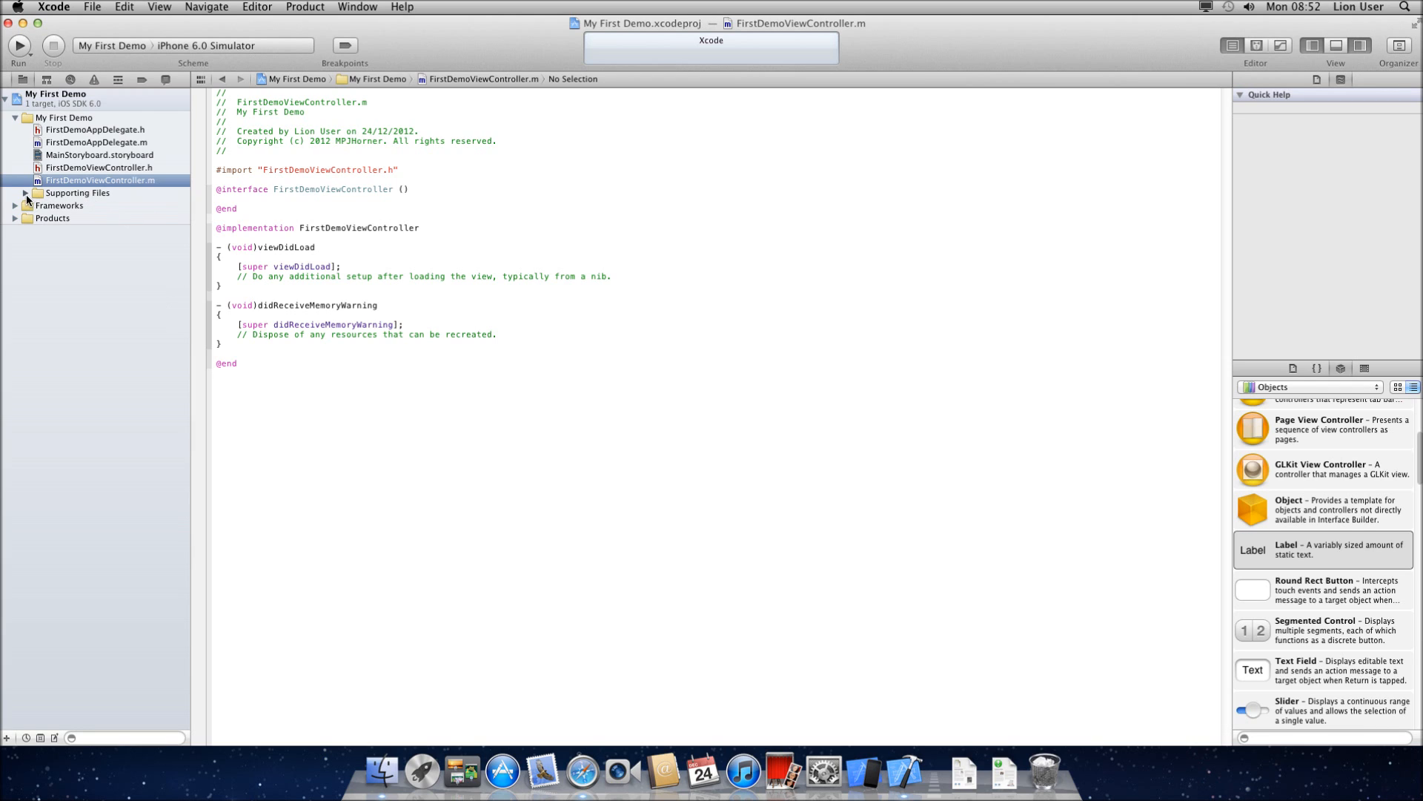
Expand Supporting Files, view its context menu, and return to MainStoryboard.
click(27, 192)
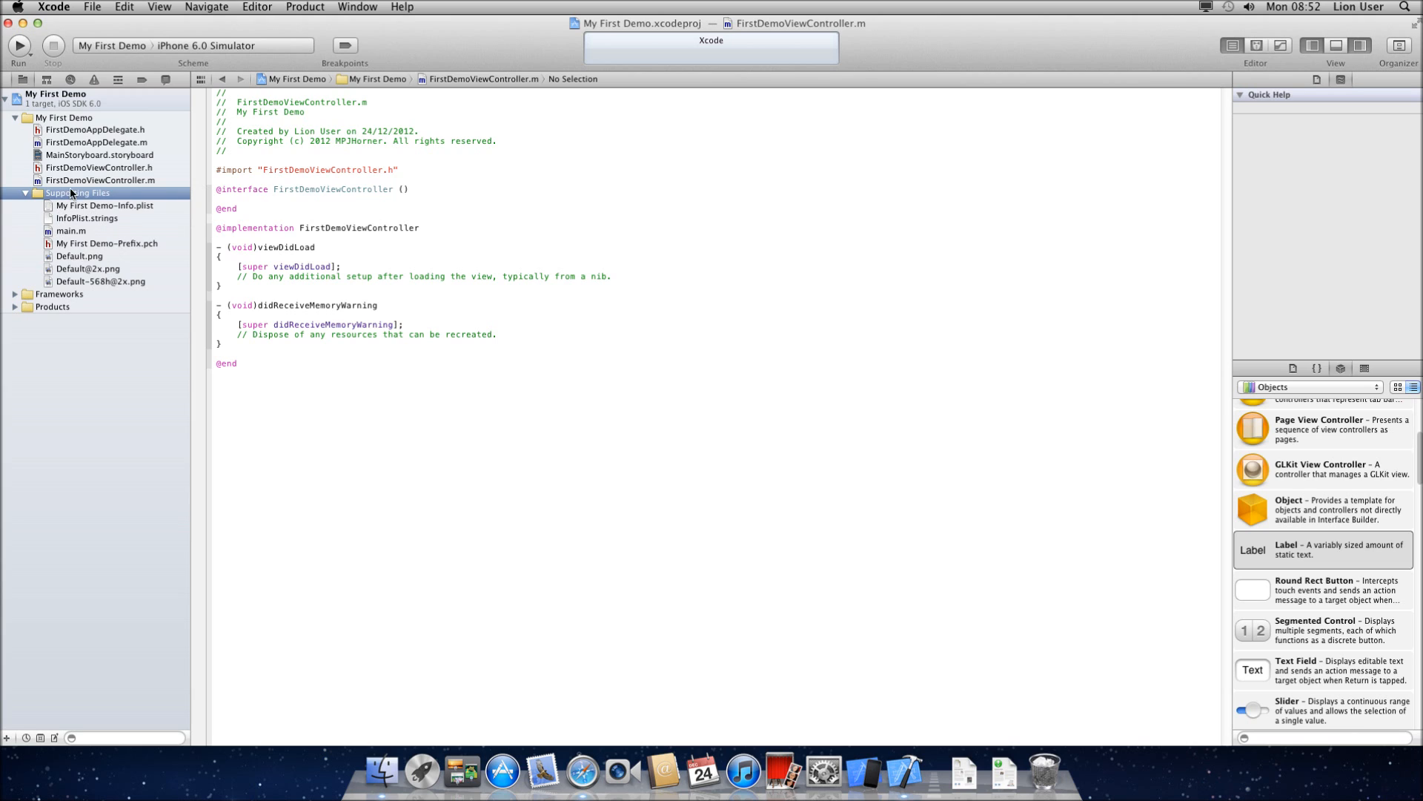
right_click(79, 193)
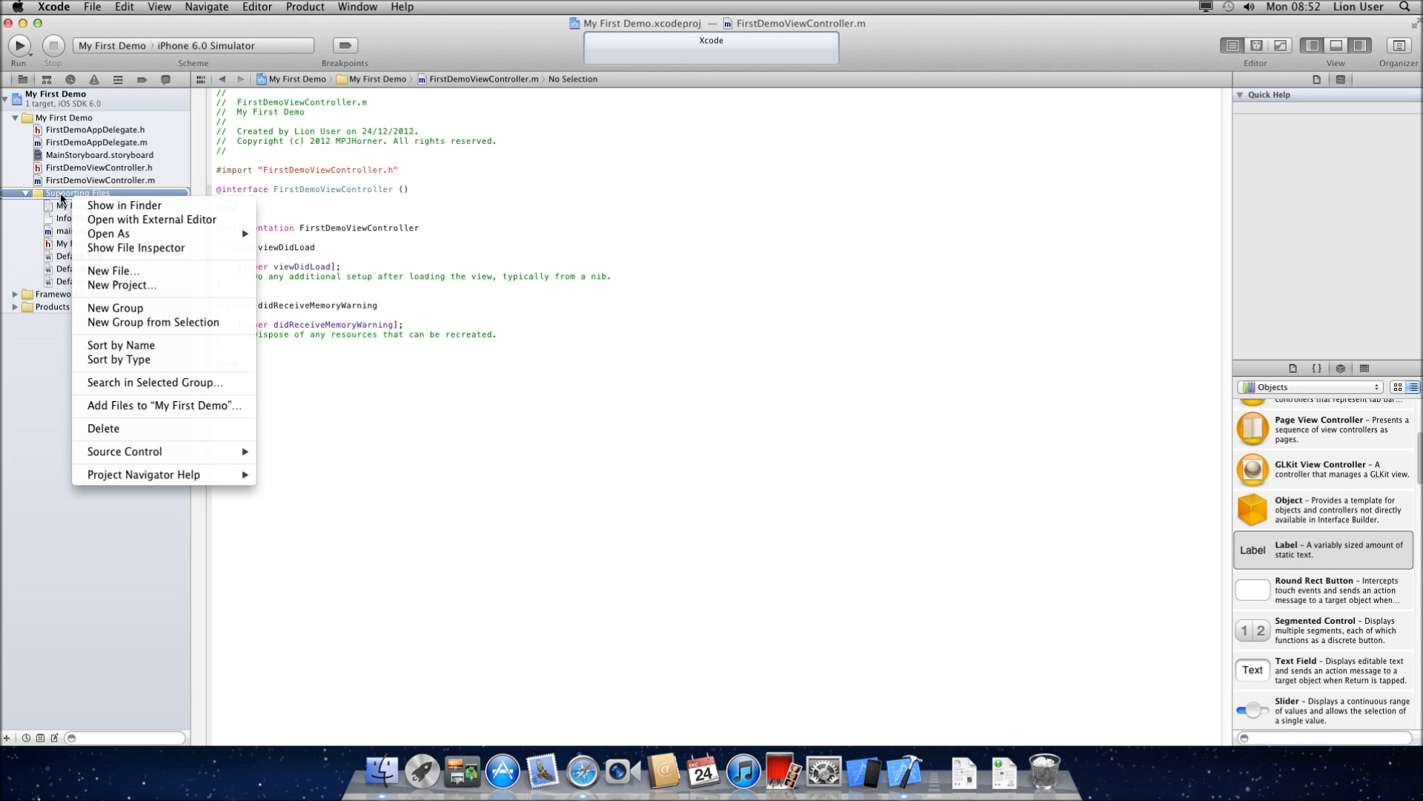
mouse_move(154, 322)
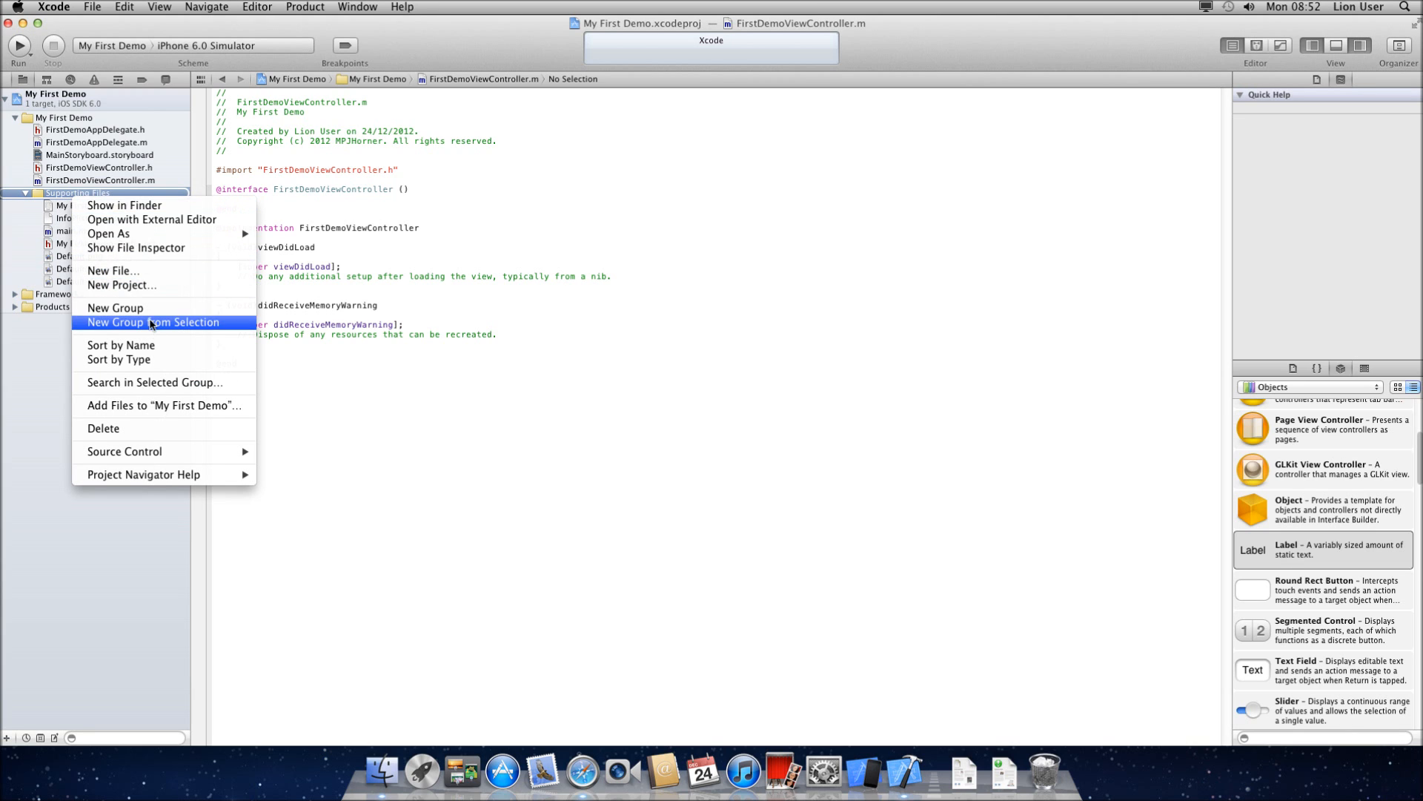
mouse_move(154, 404)
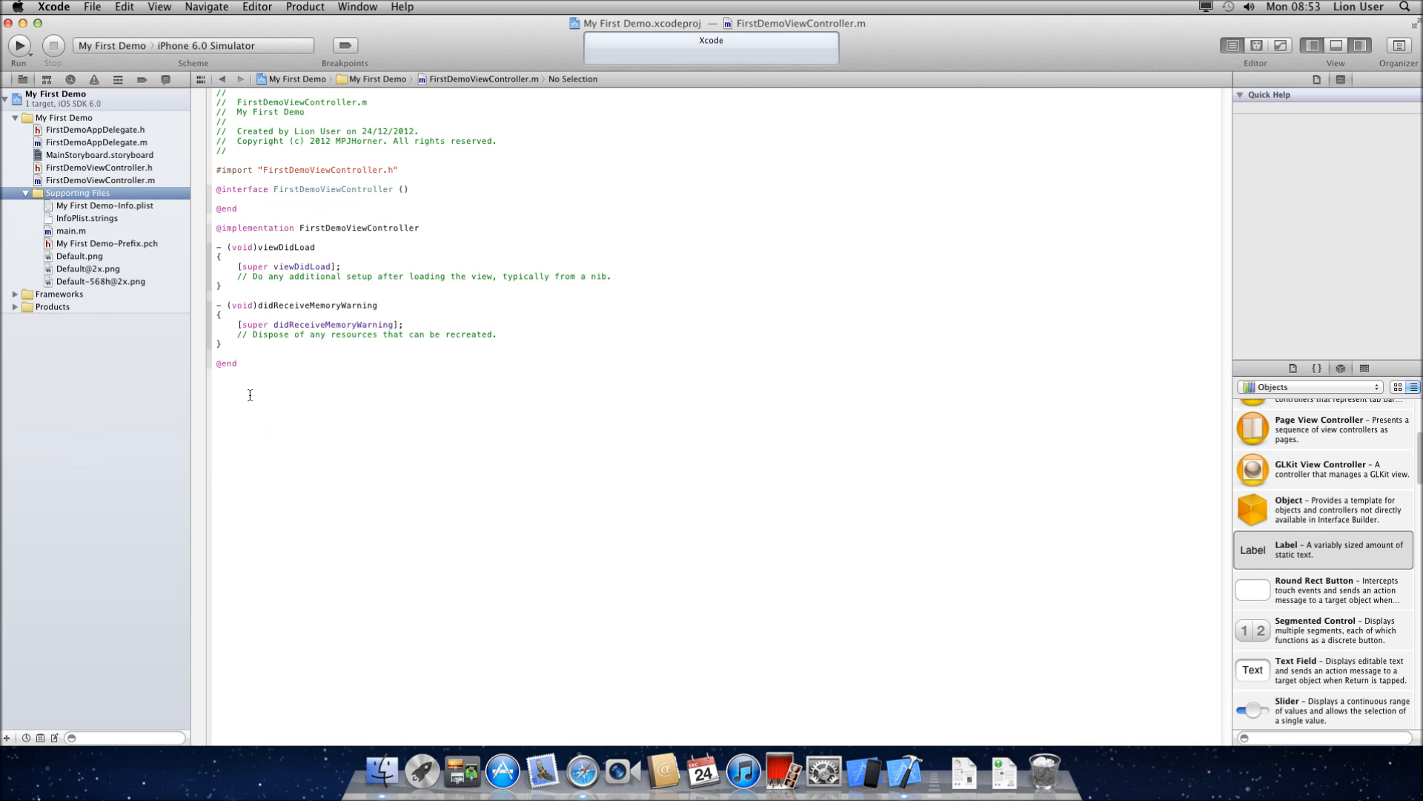
mouse_move(221, 288)
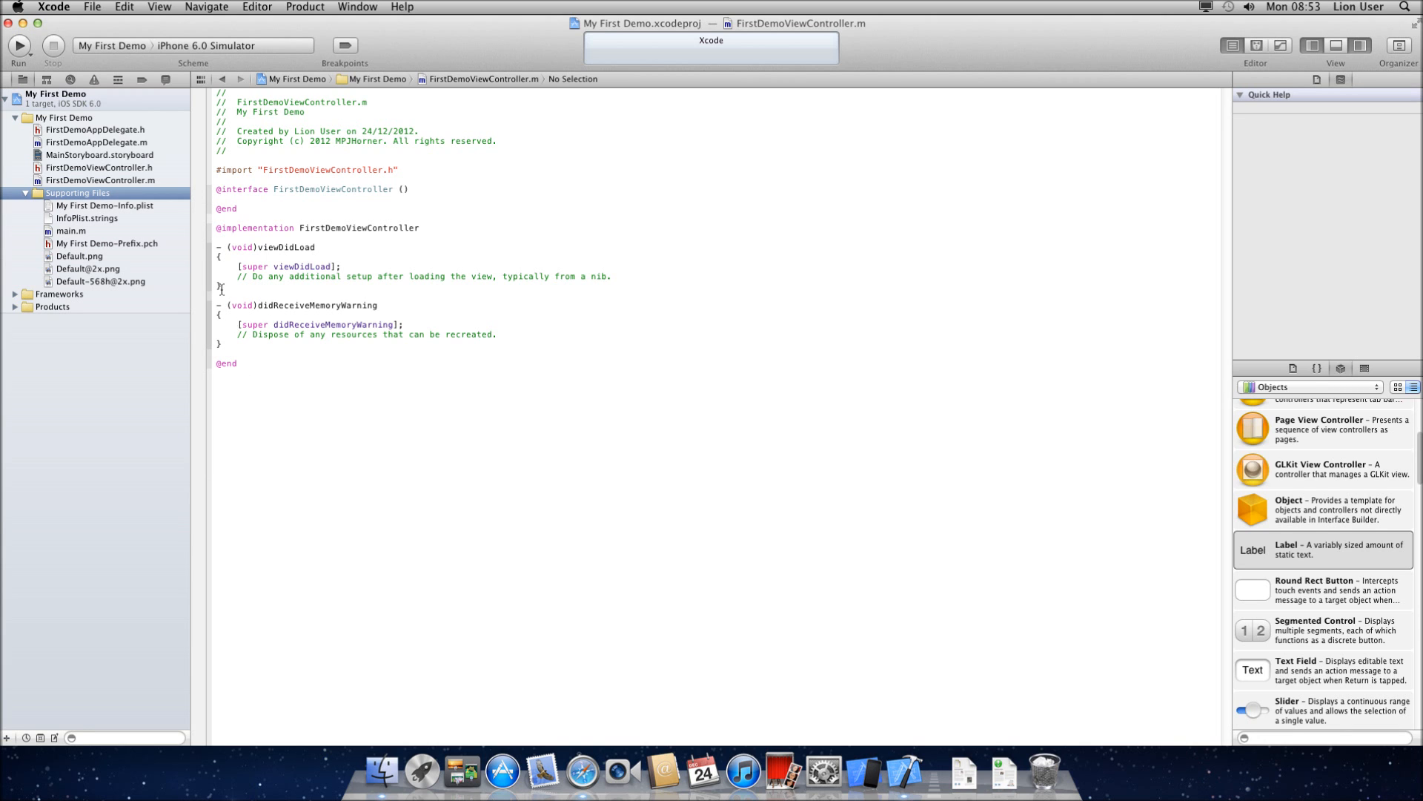
click(99, 155)
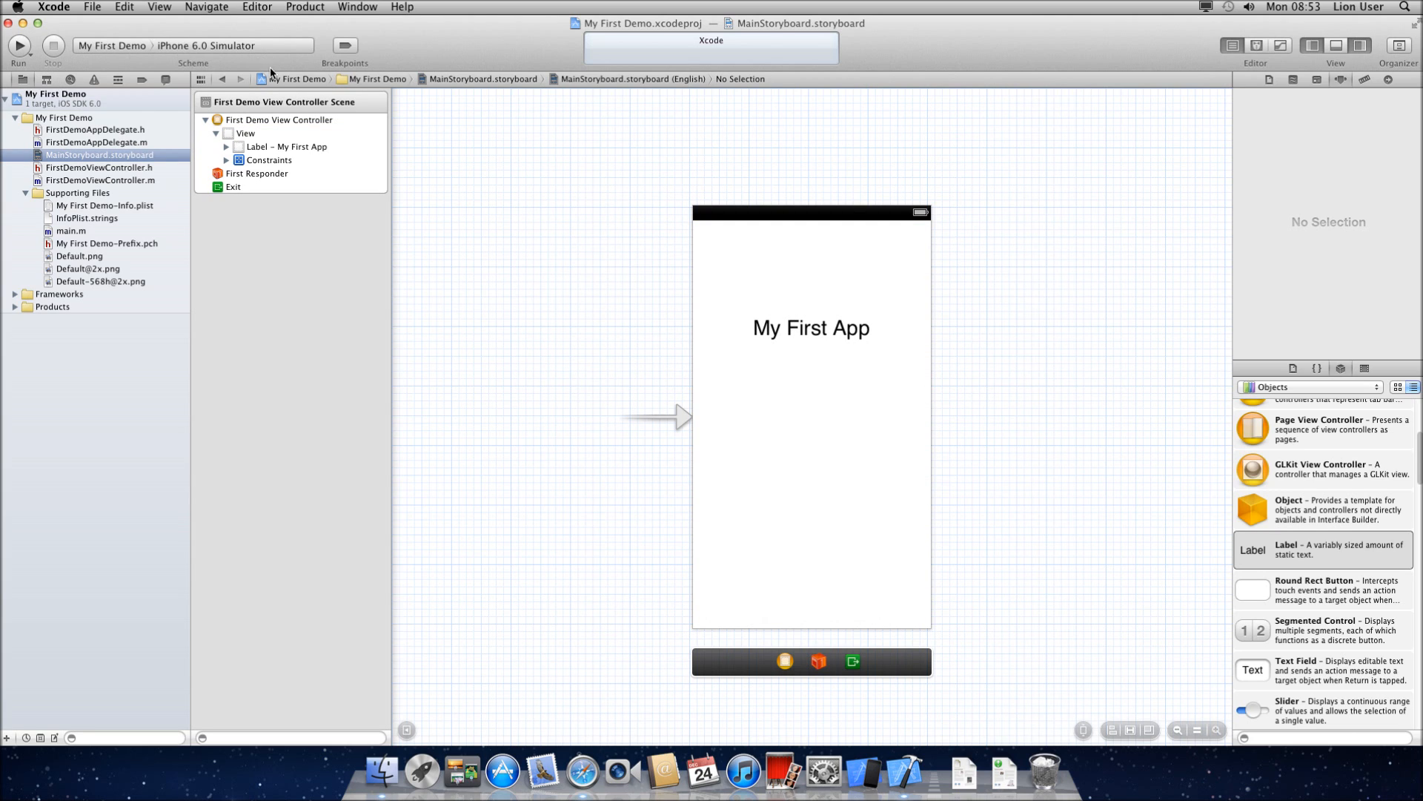
mouse_move(240, 54)
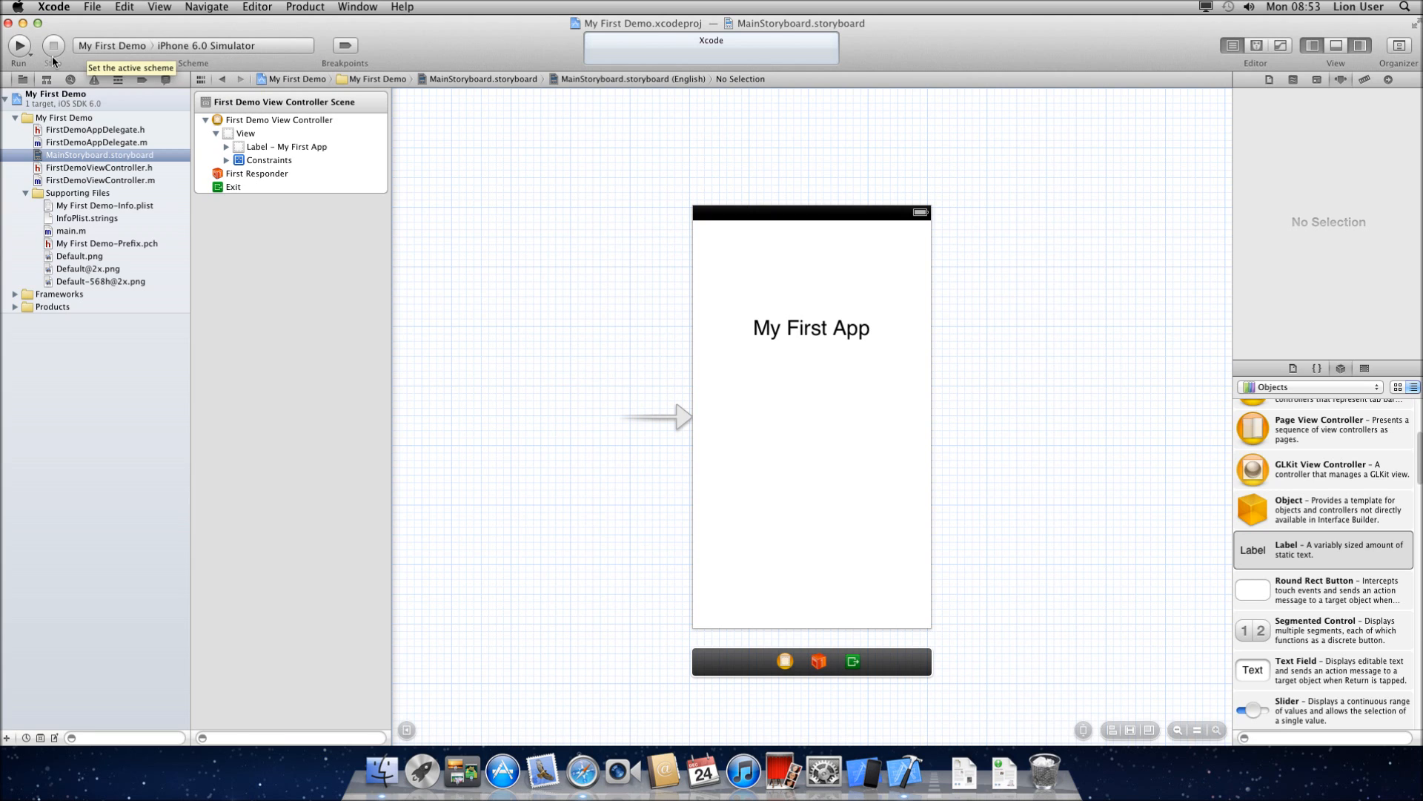
Build and run My First Demo on the iPhone 6.0 Simulator.
click(18, 45)
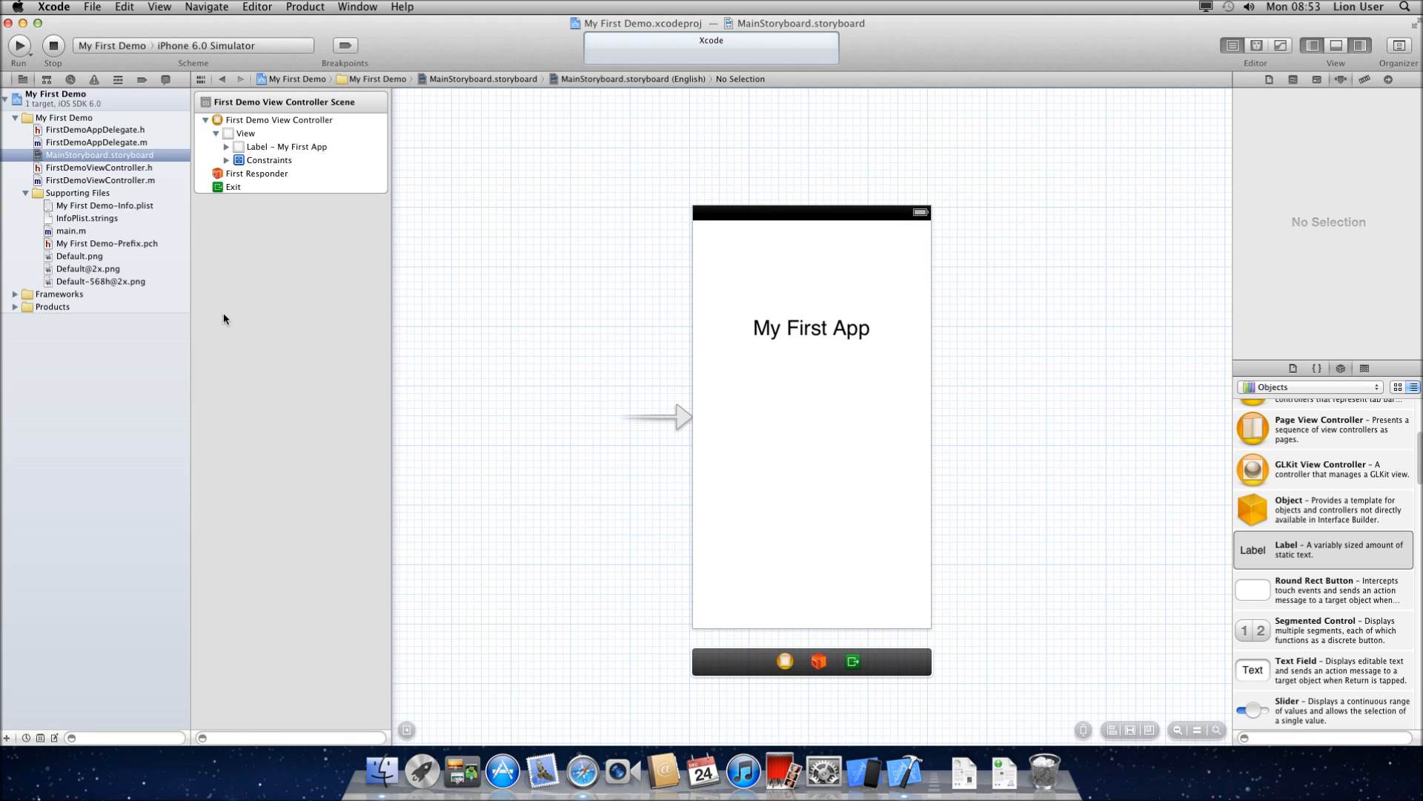
click(18, 46)
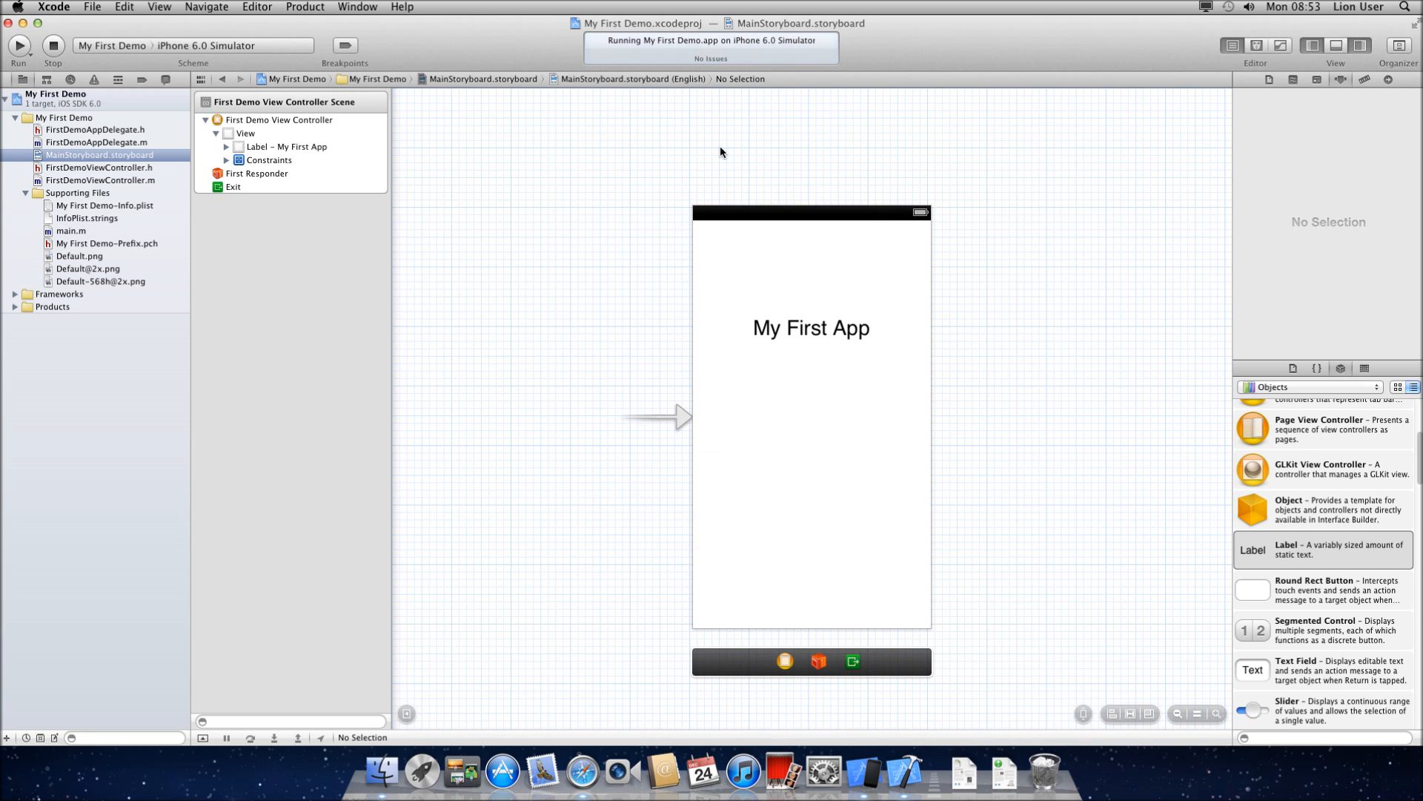
mouse_move(707, 155)
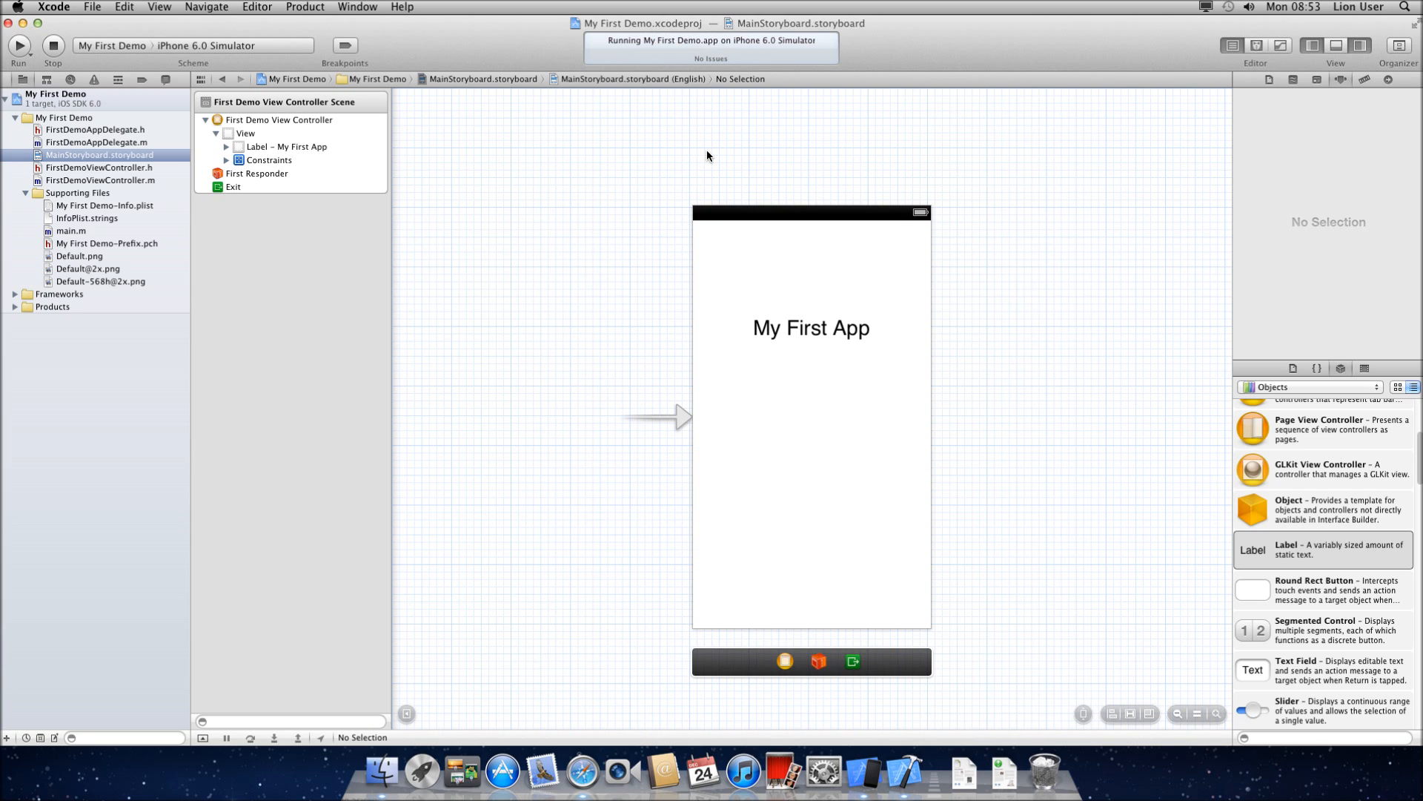
mouse_move(880, 768)
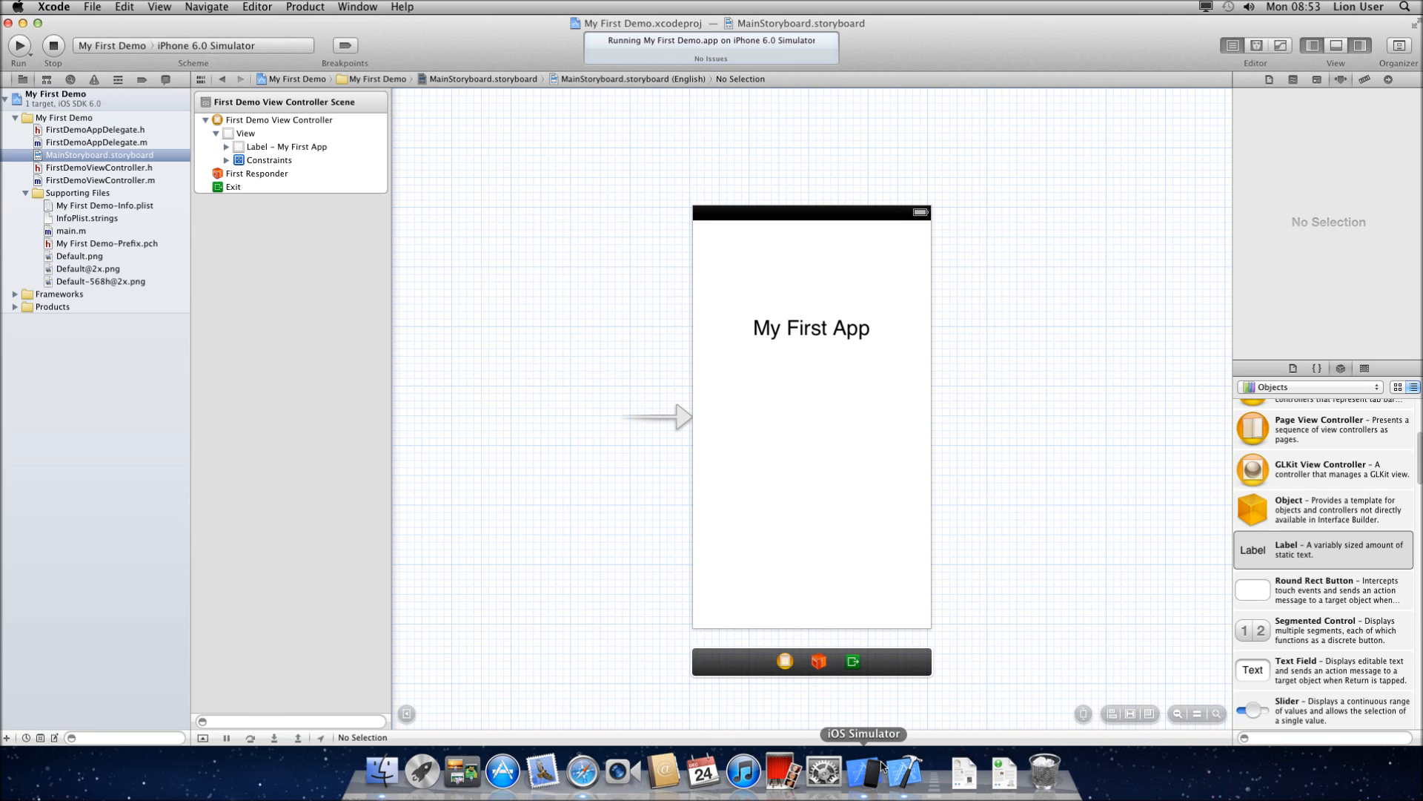
mouse_move(878, 764)
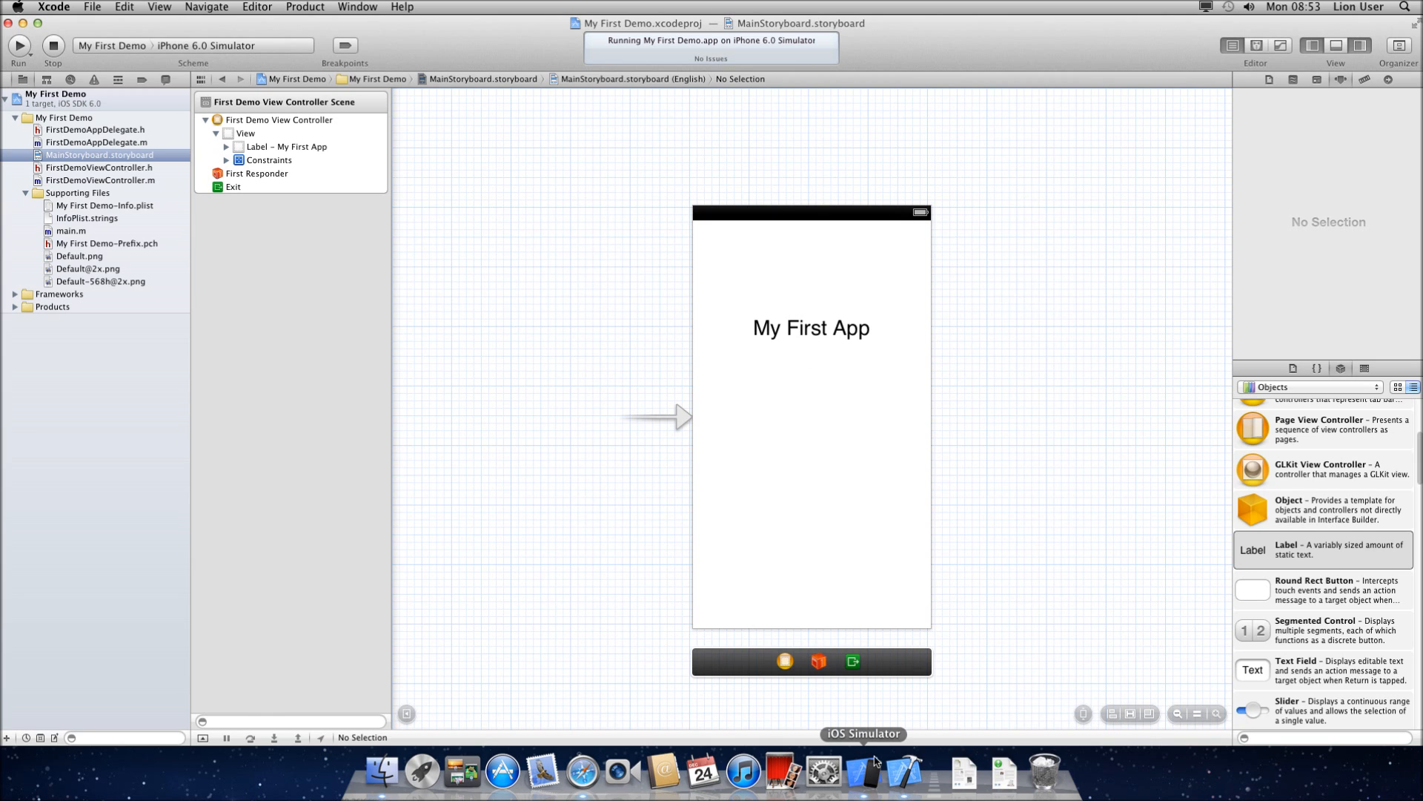
Bring the Simulator forward to view the 'My First App' screen, then go Home.
click(874, 770)
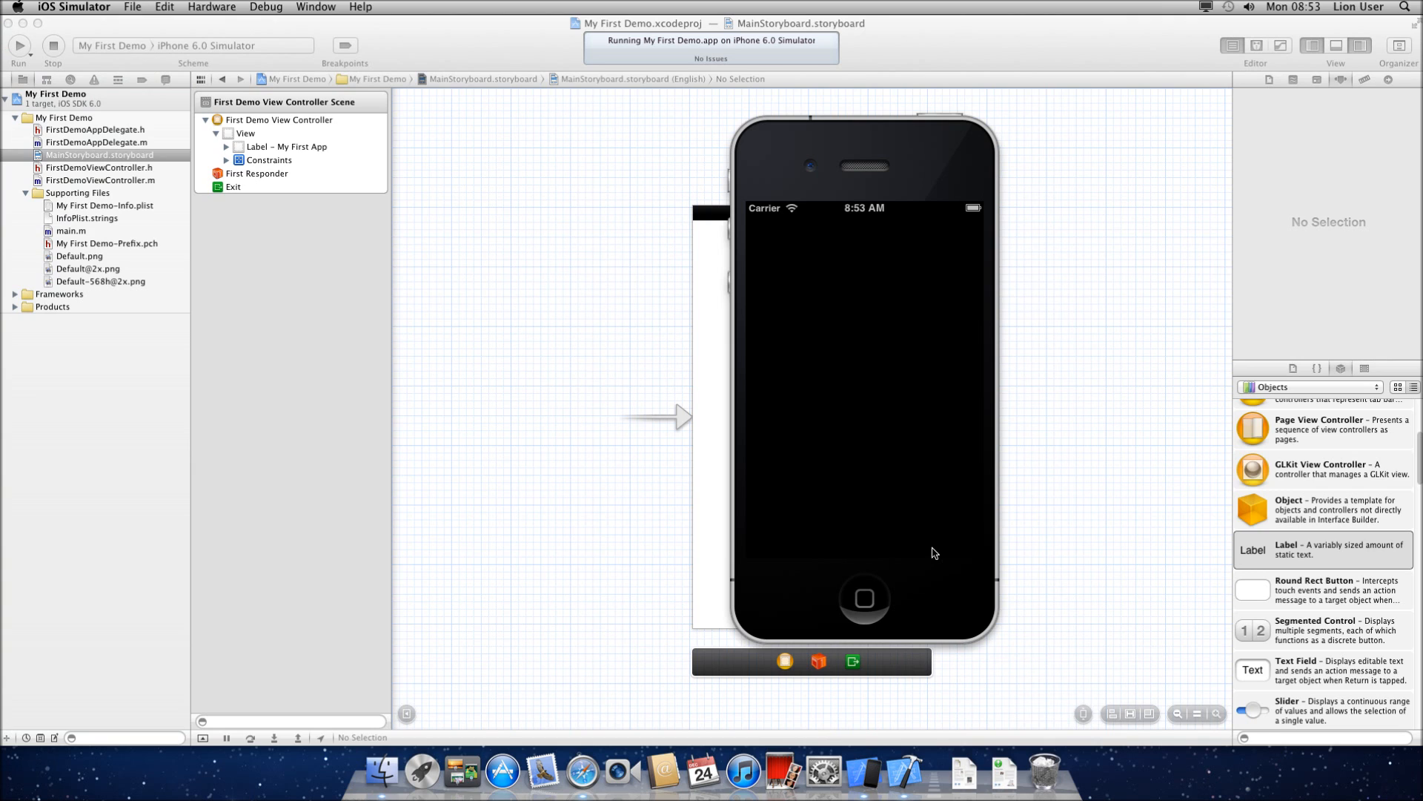
mouse_move(958, 575)
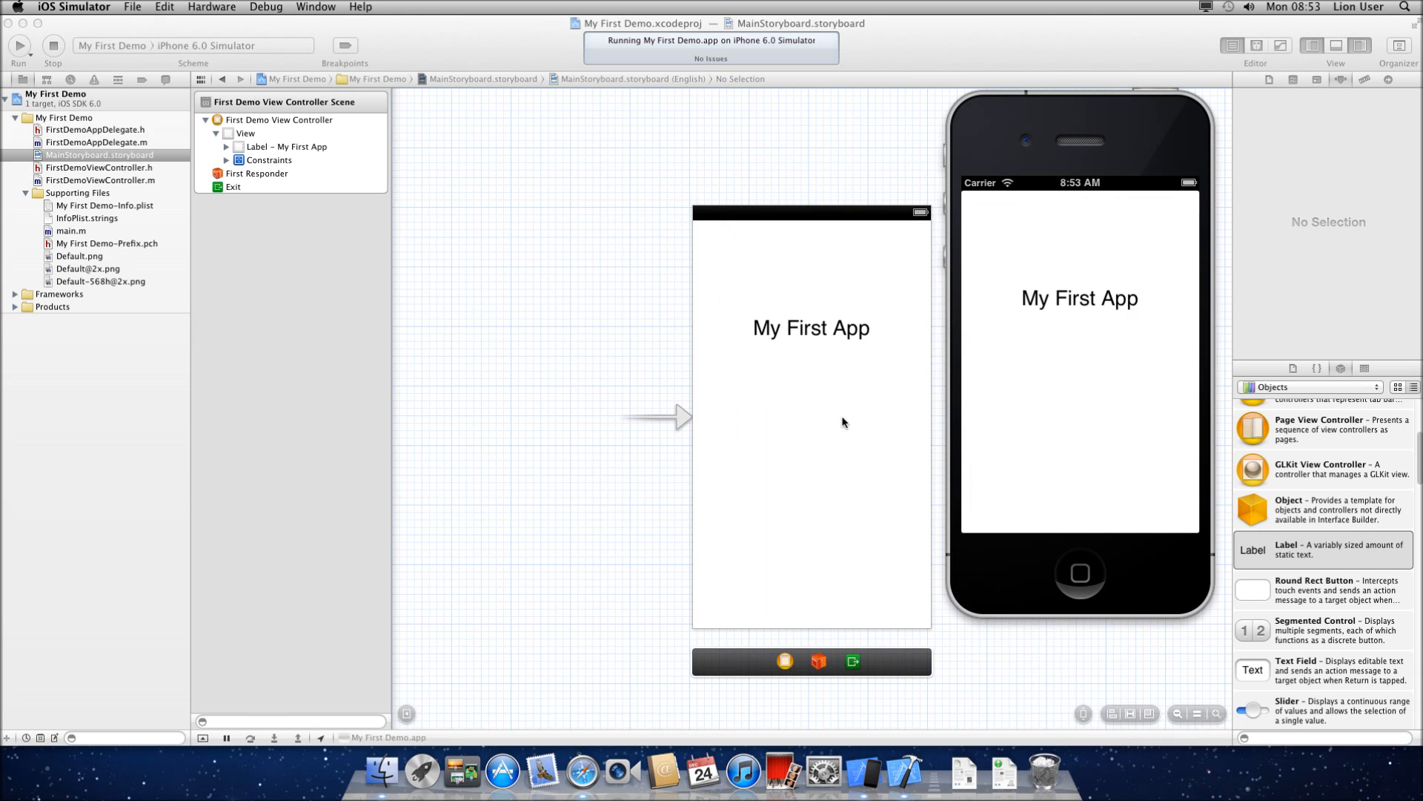
mouse_move(1081, 461)
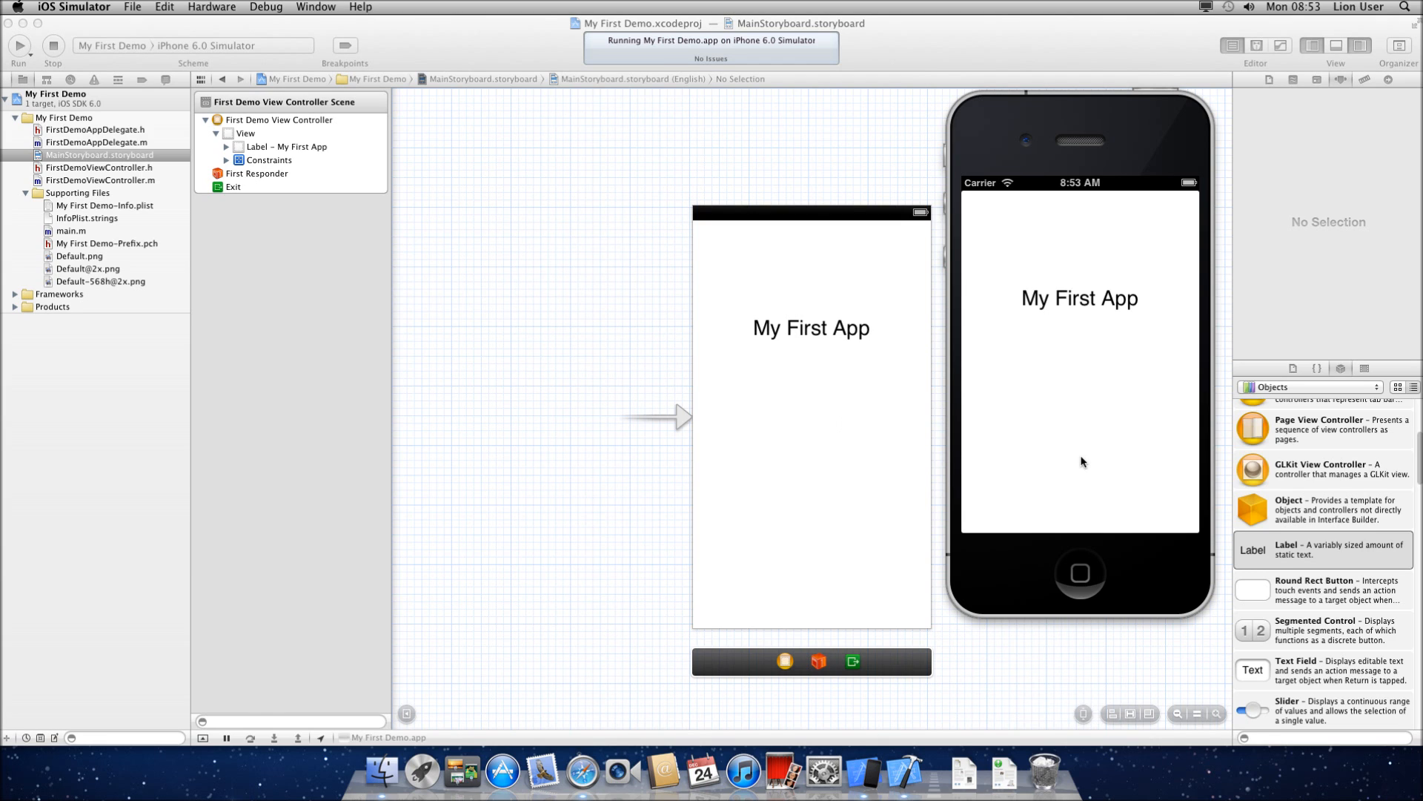
mouse_move(1114, 605)
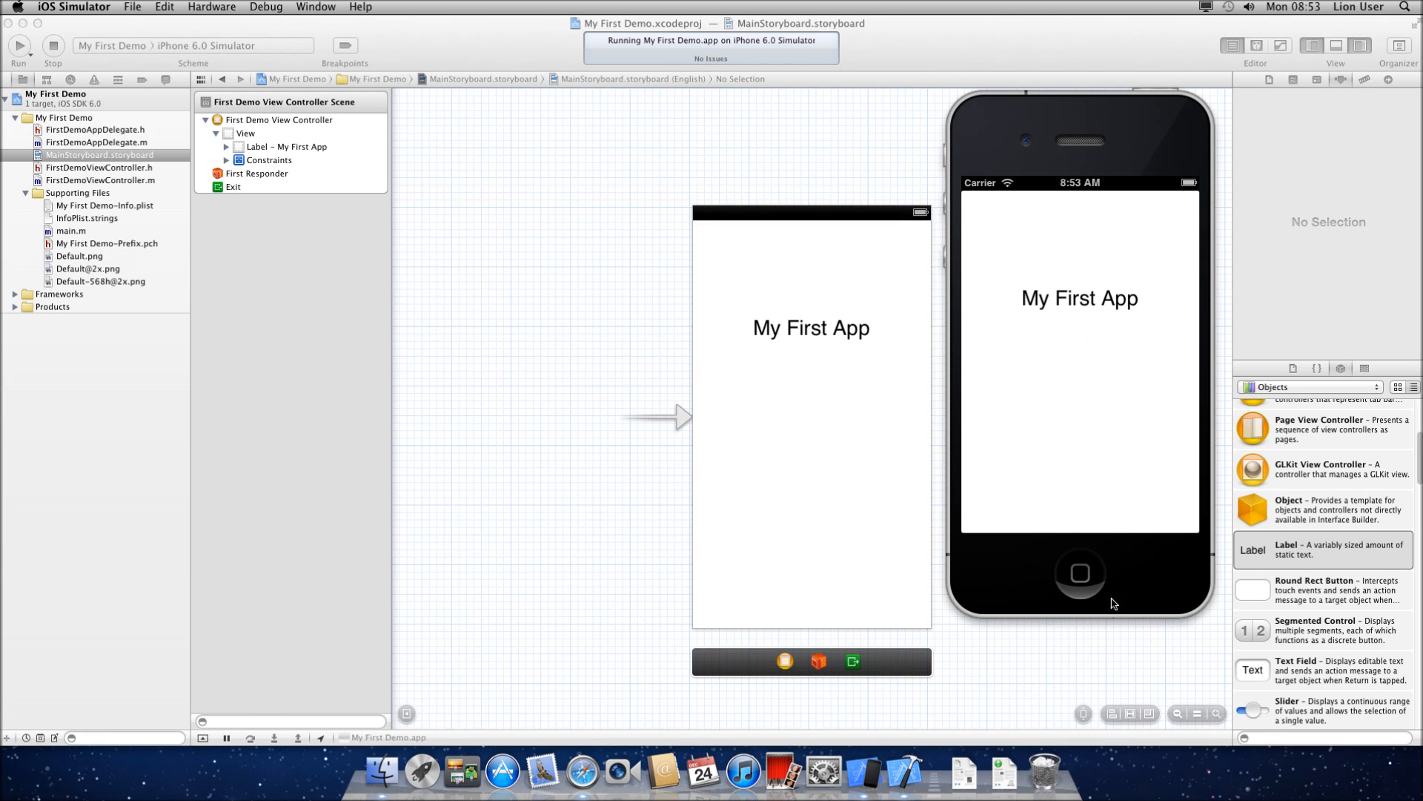
click(1080, 573)
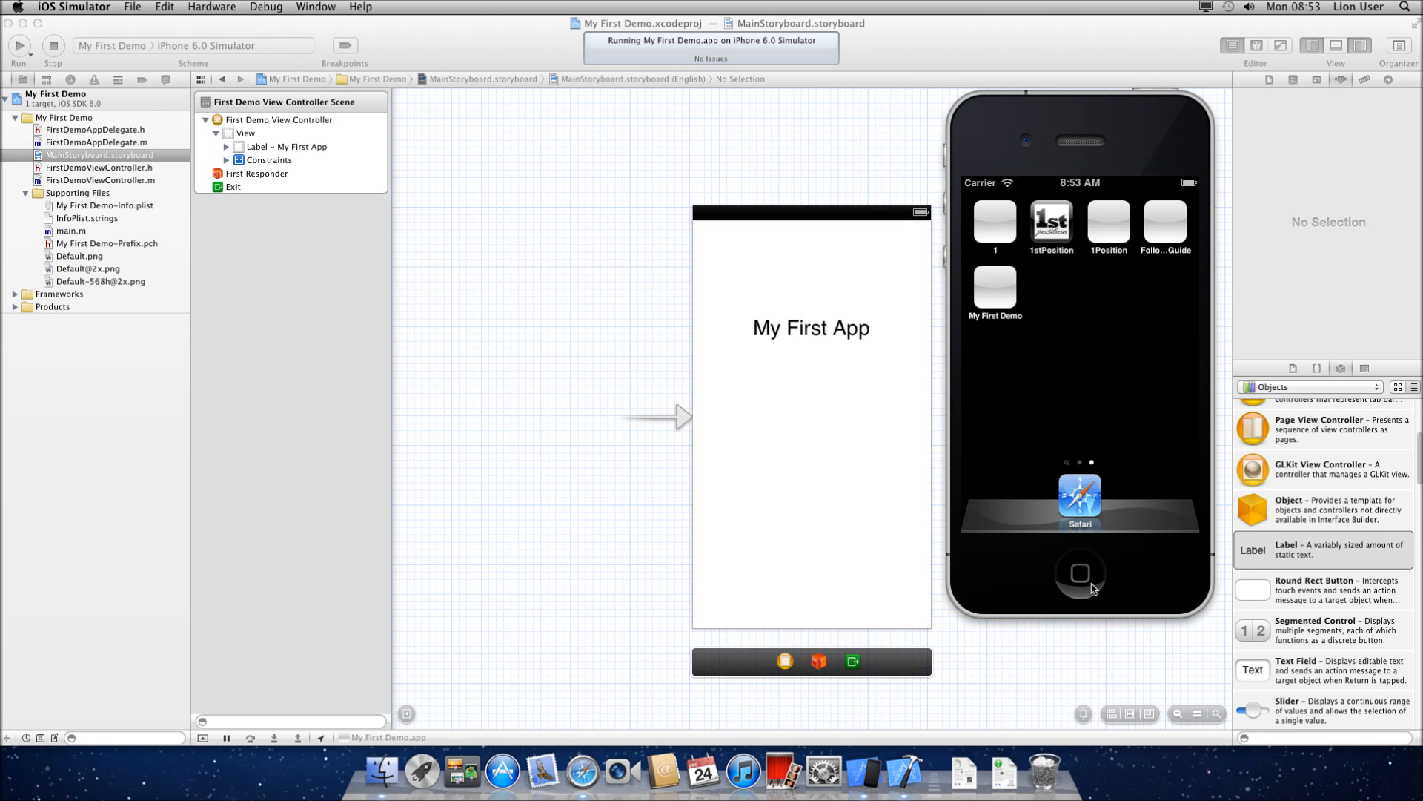